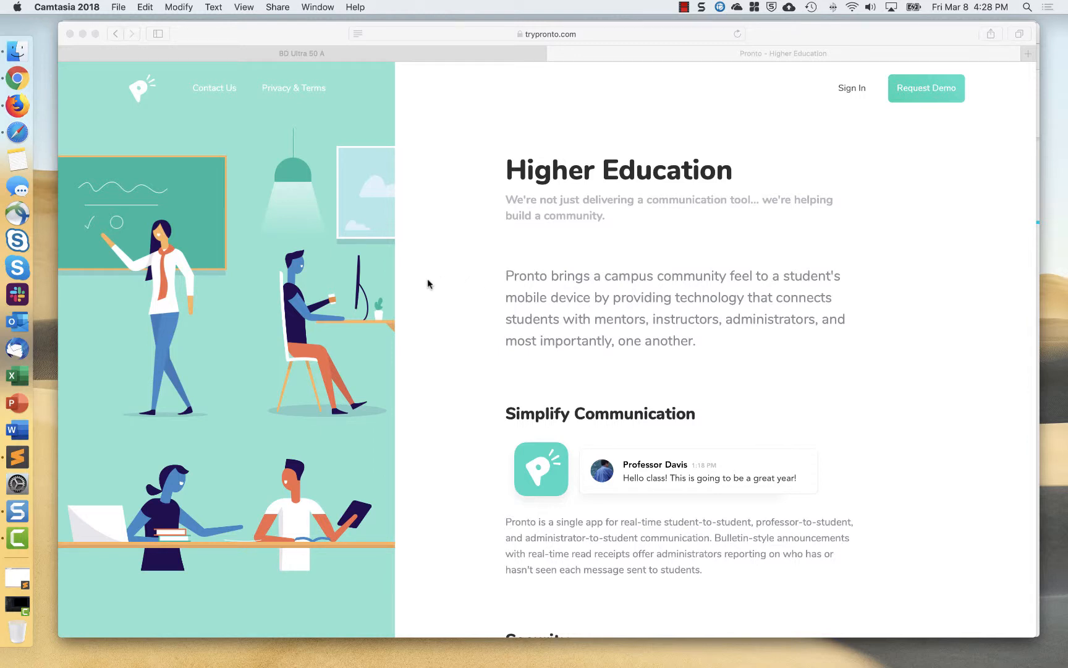
{"action": "mouse_move", "coordinate": [512, 291]}
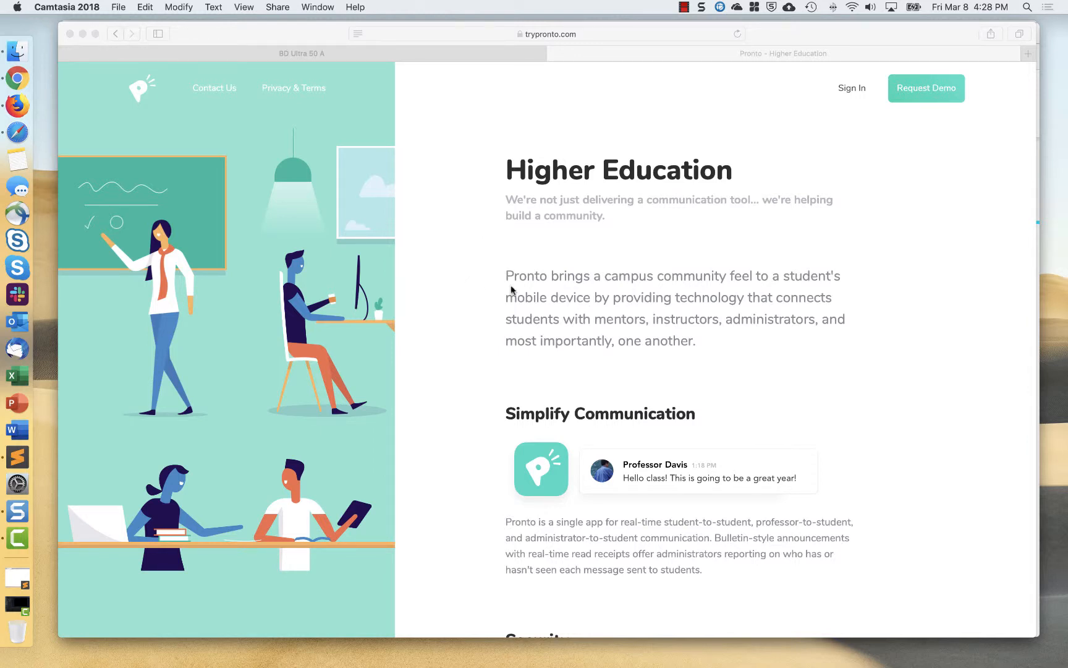
{"action": "mouse_move", "coordinate": [828, 335]}
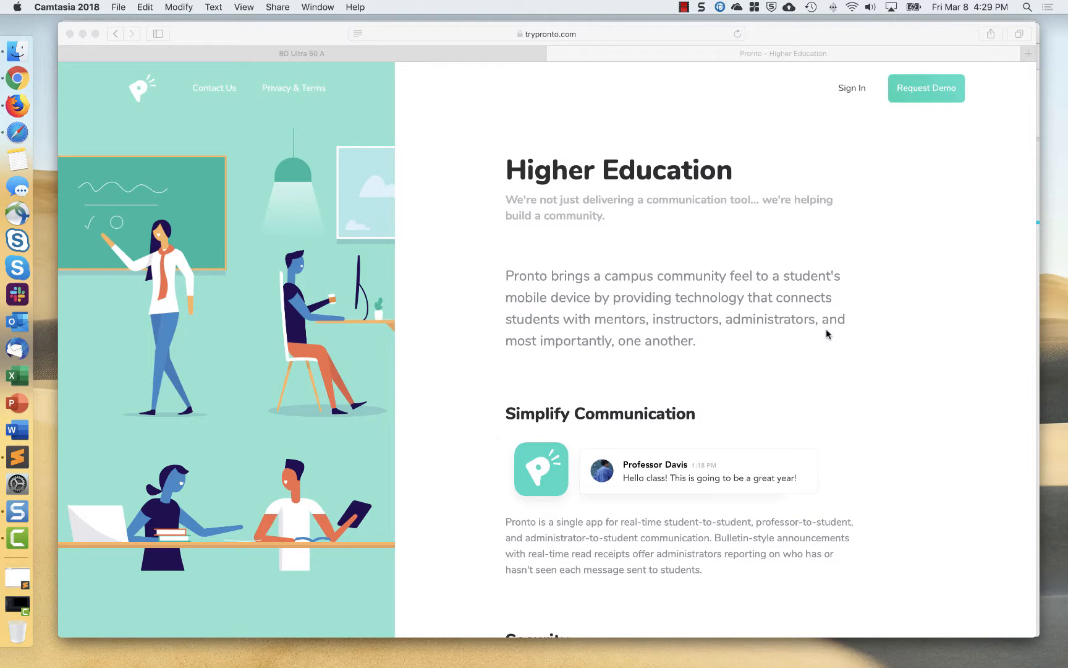
- Switch to the BD Ultra tab and scroll the Administrator Panel to Tools and Utilities
{"action": "left_click", "coordinate": [301, 53]}
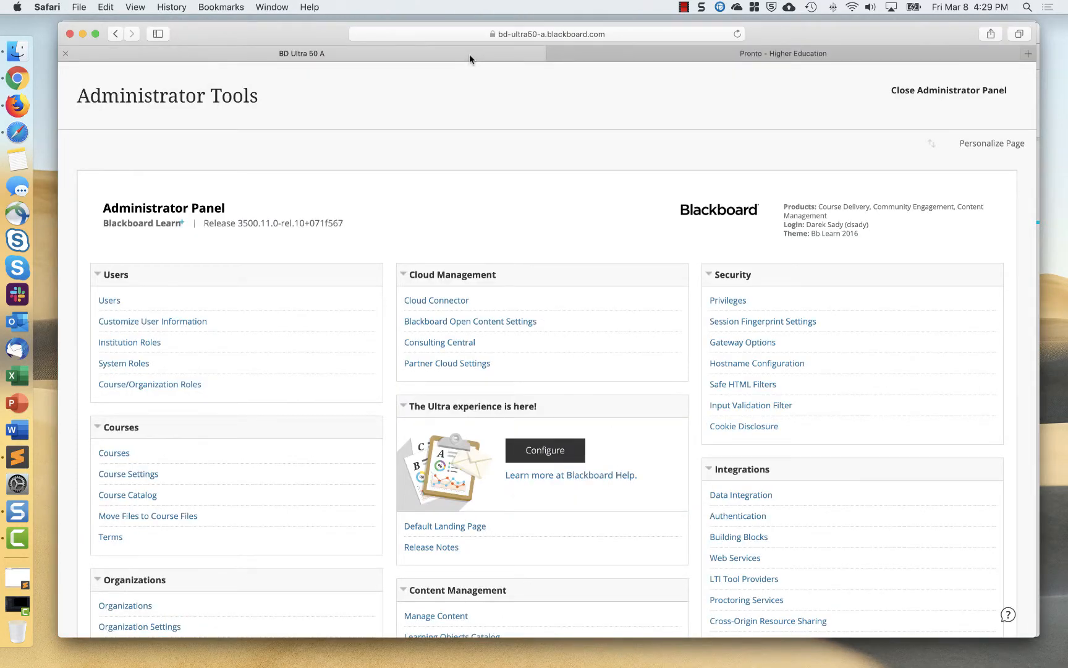
{"action": "mouse_move", "coordinate": [470, 60]}
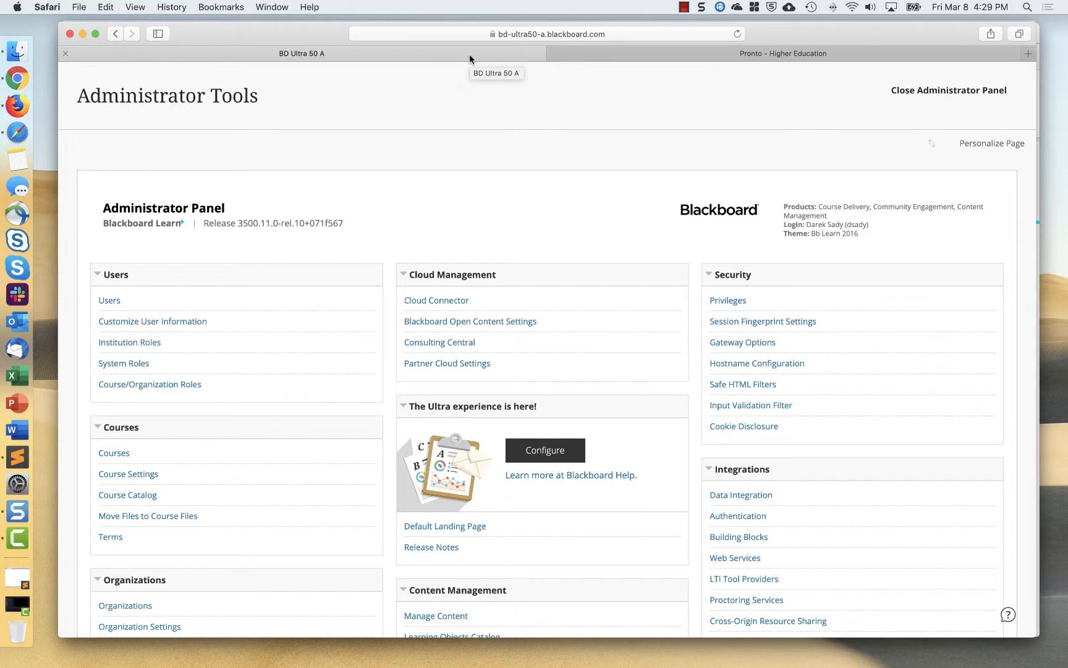
{"action": "mouse_move", "coordinate": [470, 58]}
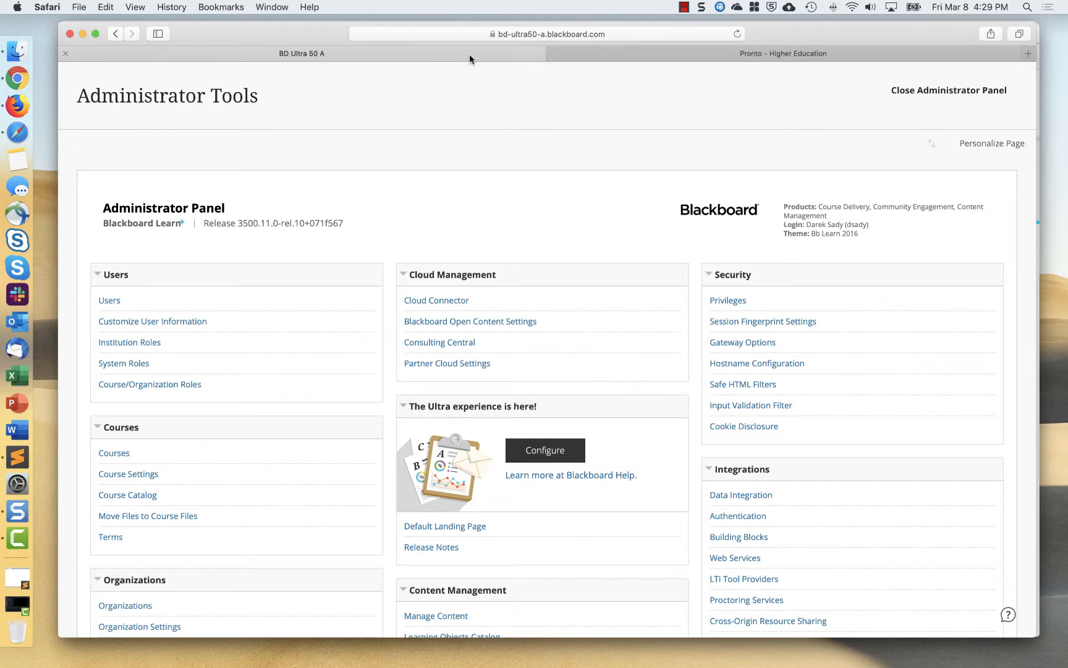
{"action": "scroll", "scroll_direction": "down", "scroll_amount": 3}
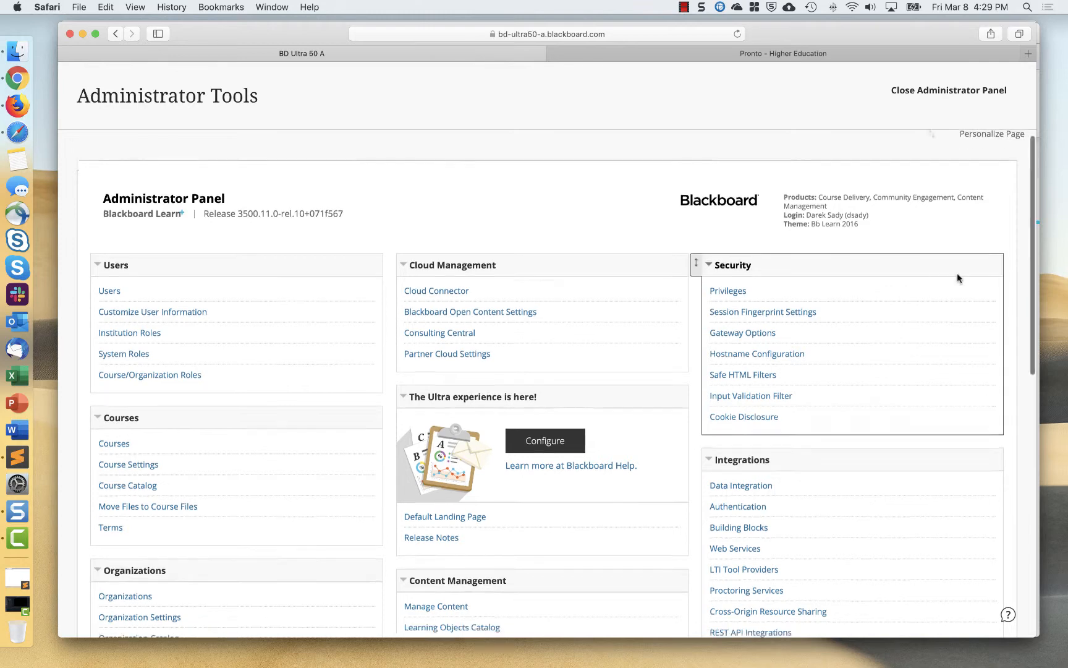
{"action": "scroll", "scroll_direction": "down", "scroll_amount": 3}
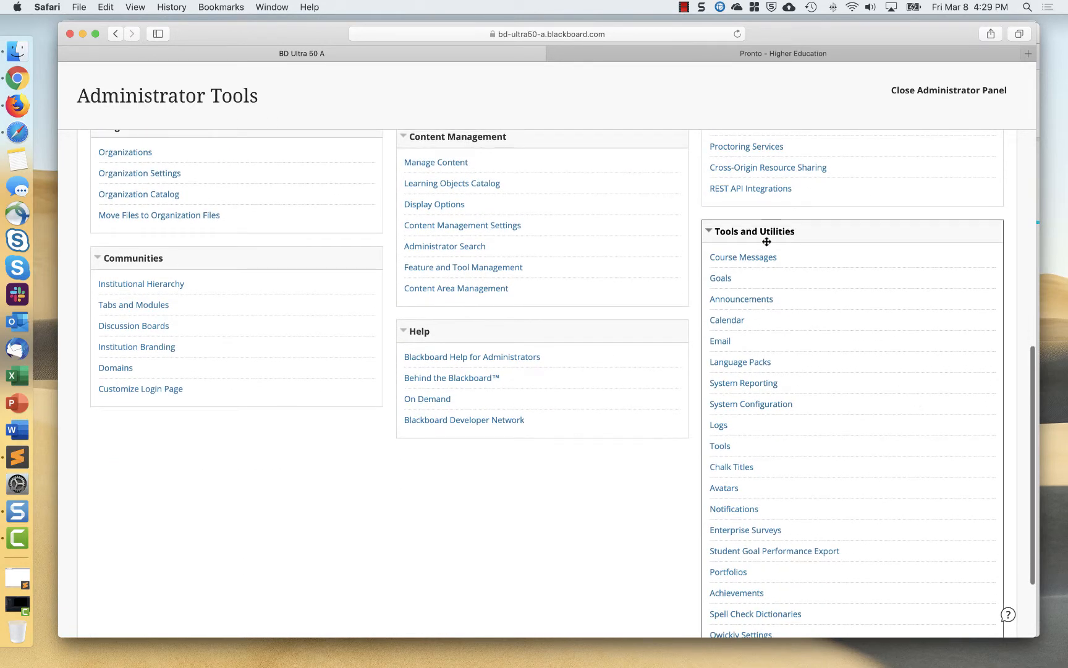
{"action": "left_click", "coordinate": [751, 188]}
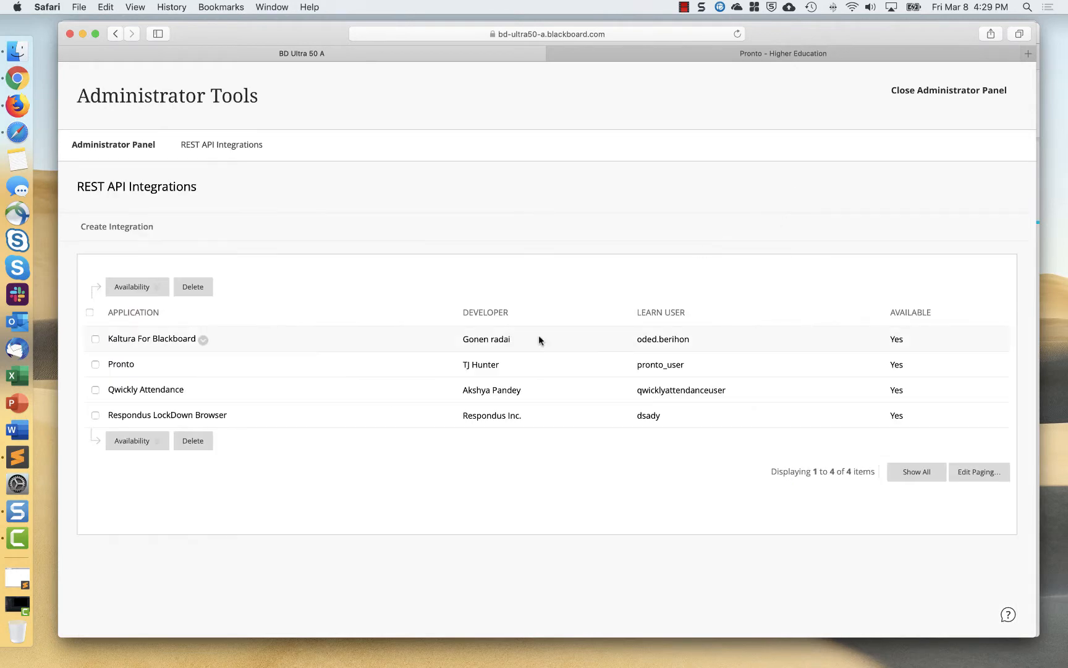
{"action": "mouse_move", "coordinate": [89, 386]}
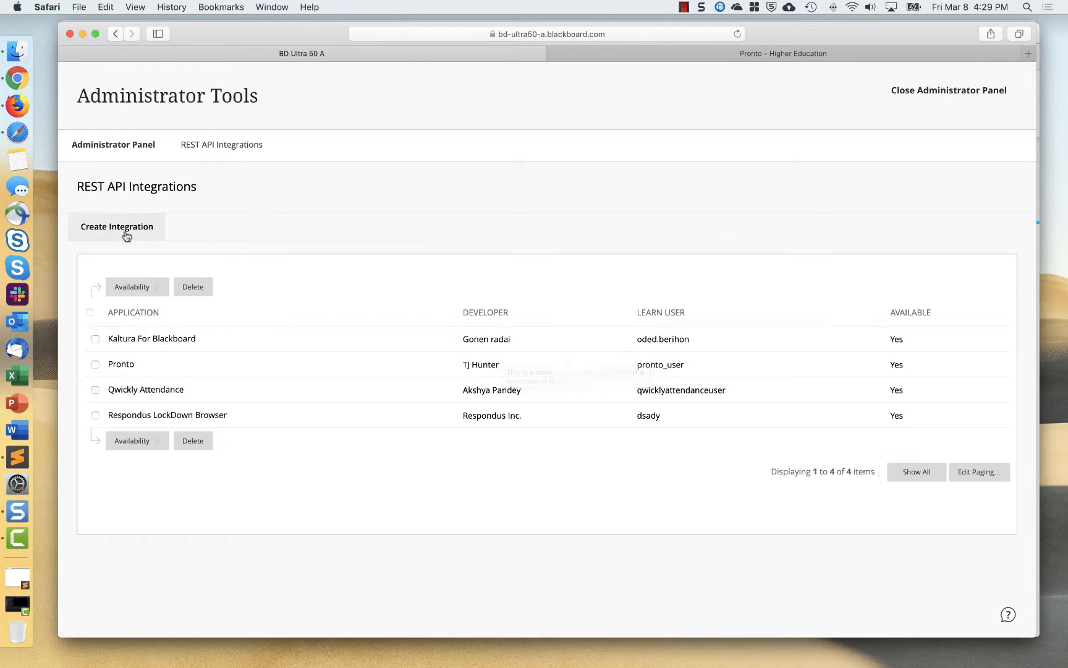
{"action": "left_click", "coordinate": [116, 226]}
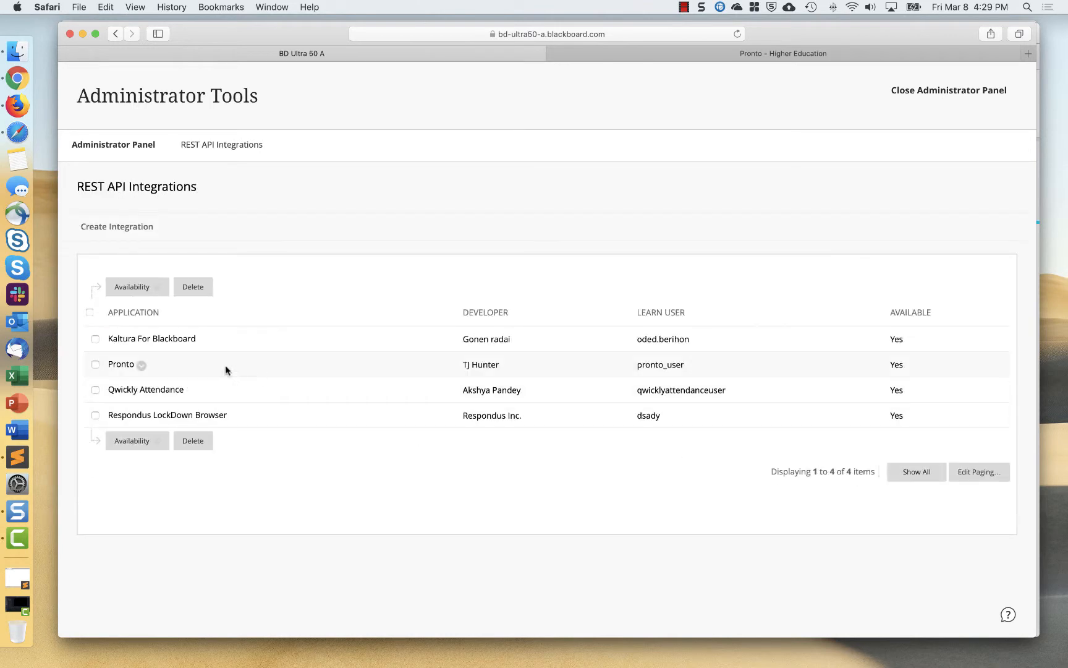
{"action": "left_click", "coordinate": [142, 365]}
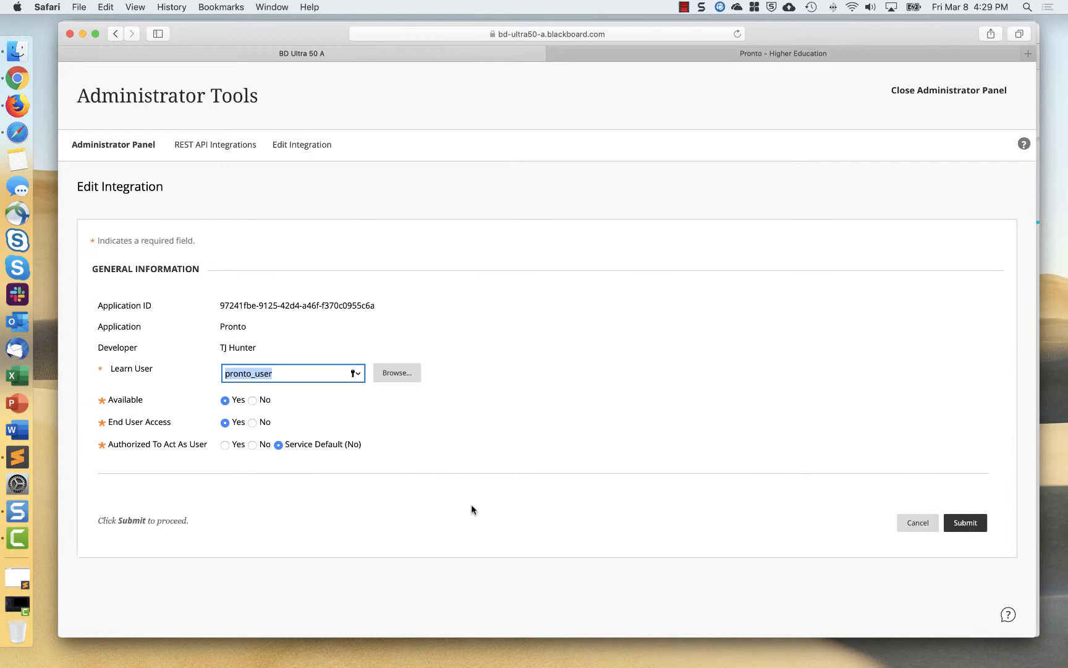
{"action": "mouse_move", "coordinate": [519, 519]}
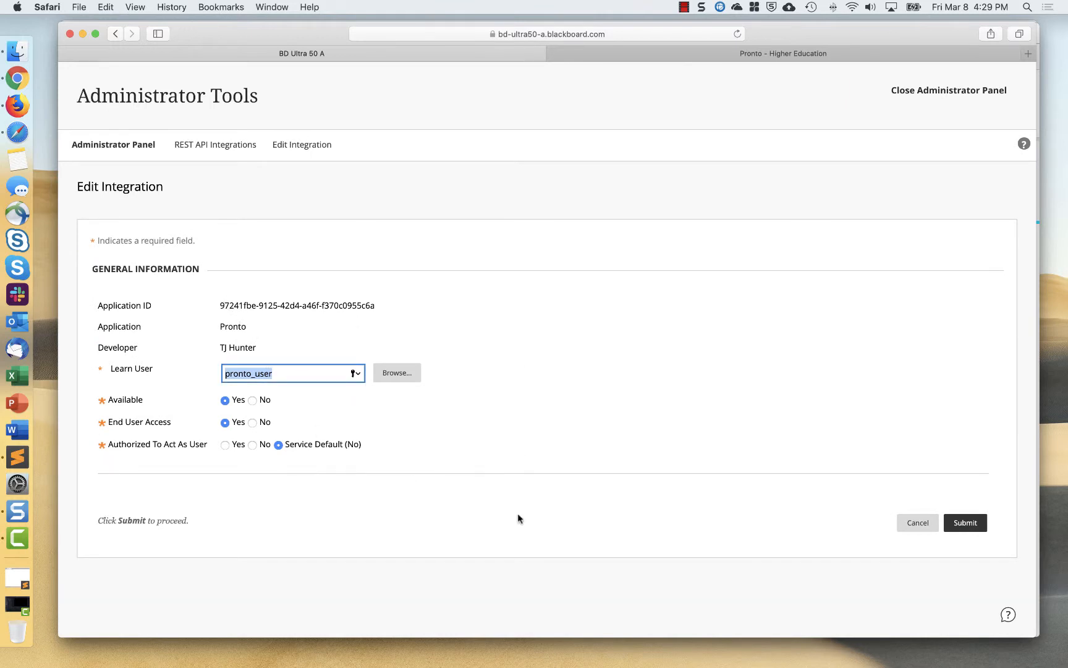
{"action": "mouse_move", "coordinate": [780, 639]}
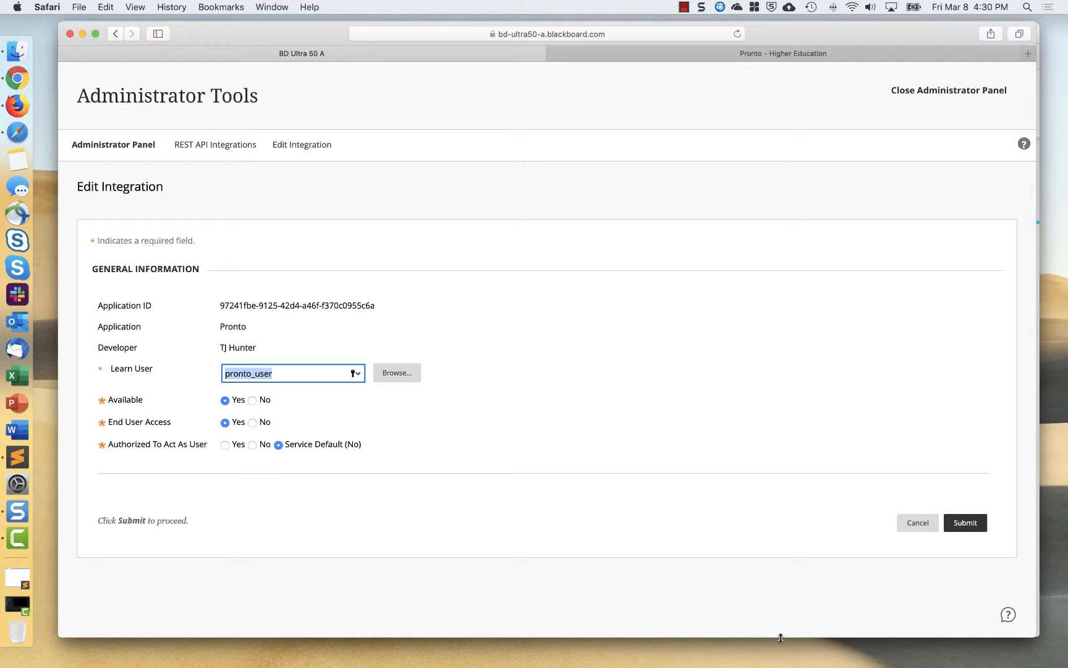
{"action": "mouse_move", "coordinate": [923, 543]}
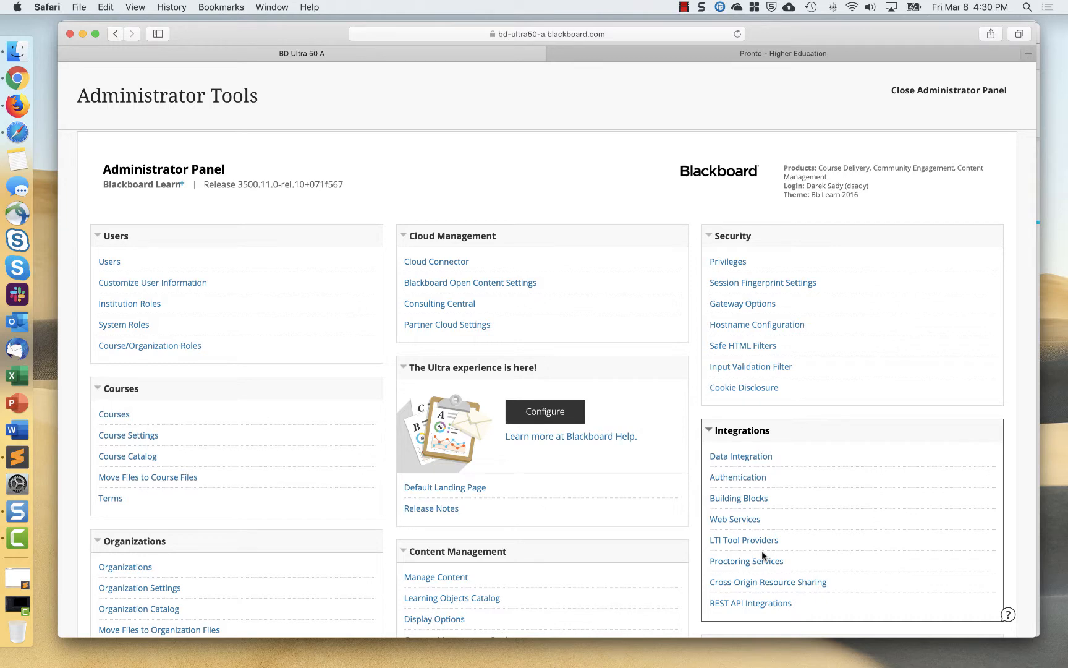
- Review the lti.trypronto.com provider's Edit settings from the LTI Tool Providers list
{"action": "left_click", "coordinate": [744, 539]}
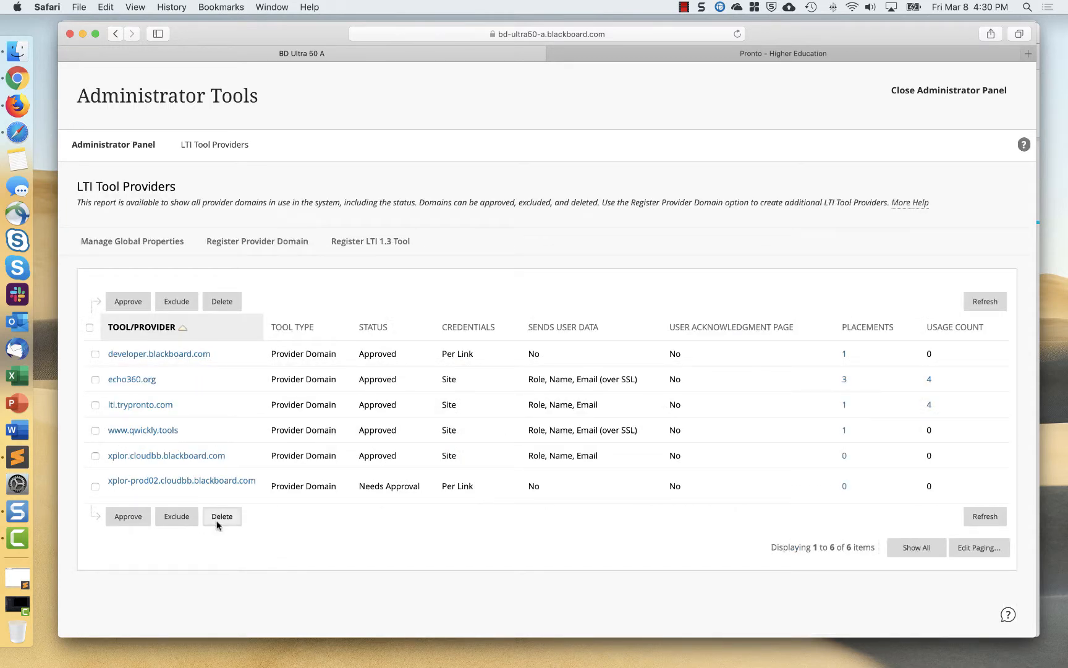
{"action": "mouse_move", "coordinate": [125, 412]}
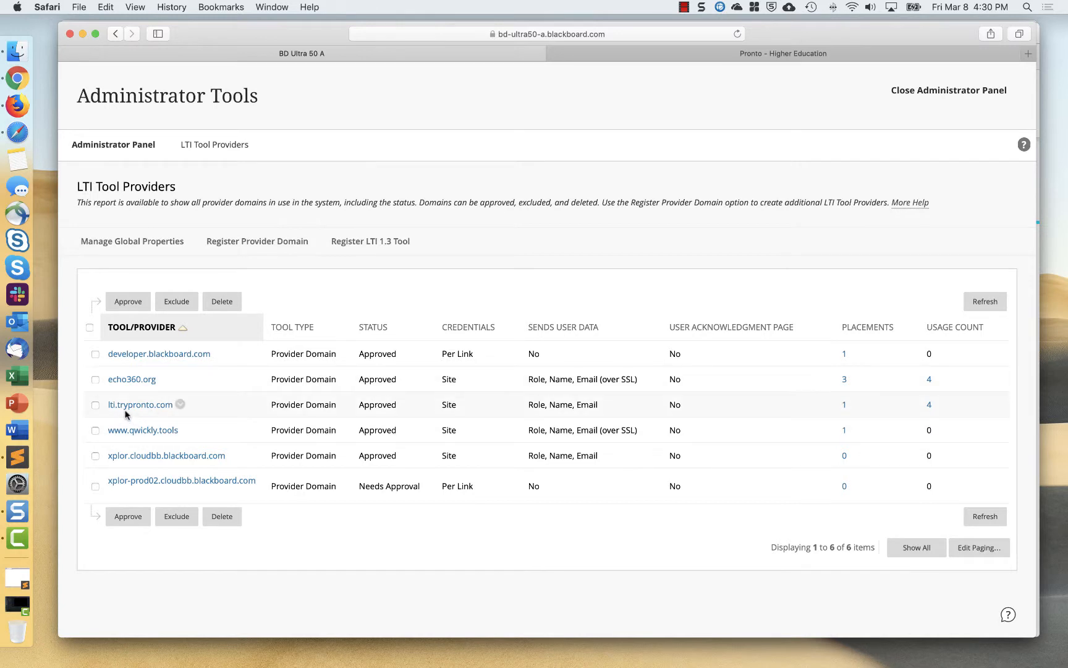
{"action": "mouse_move", "coordinate": [181, 408]}
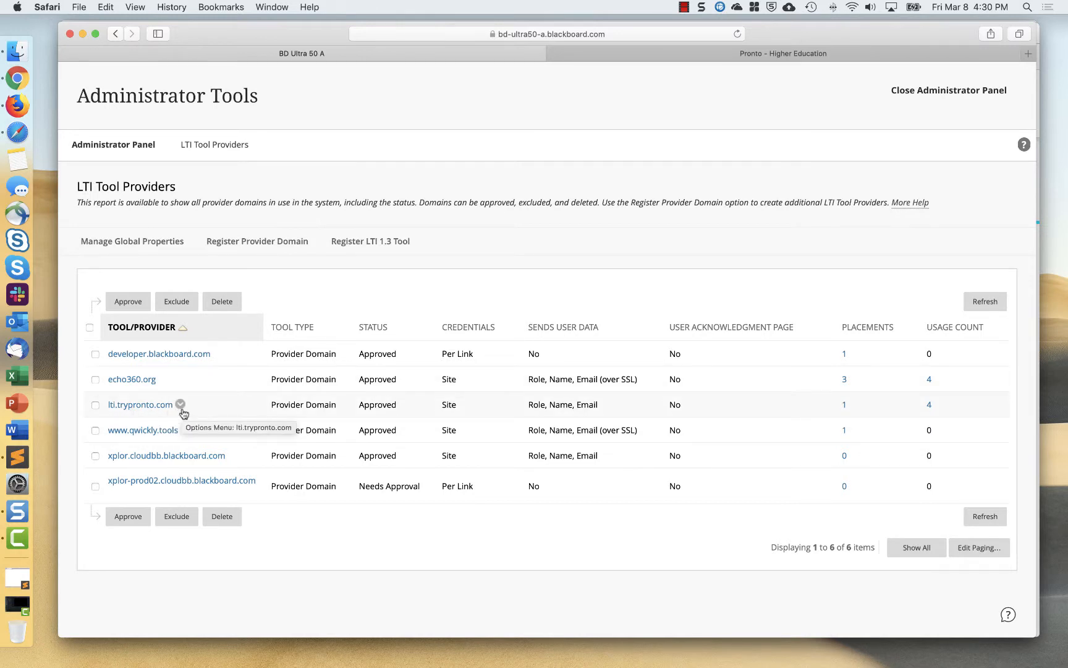
{"action": "mouse_move", "coordinate": [262, 314]}
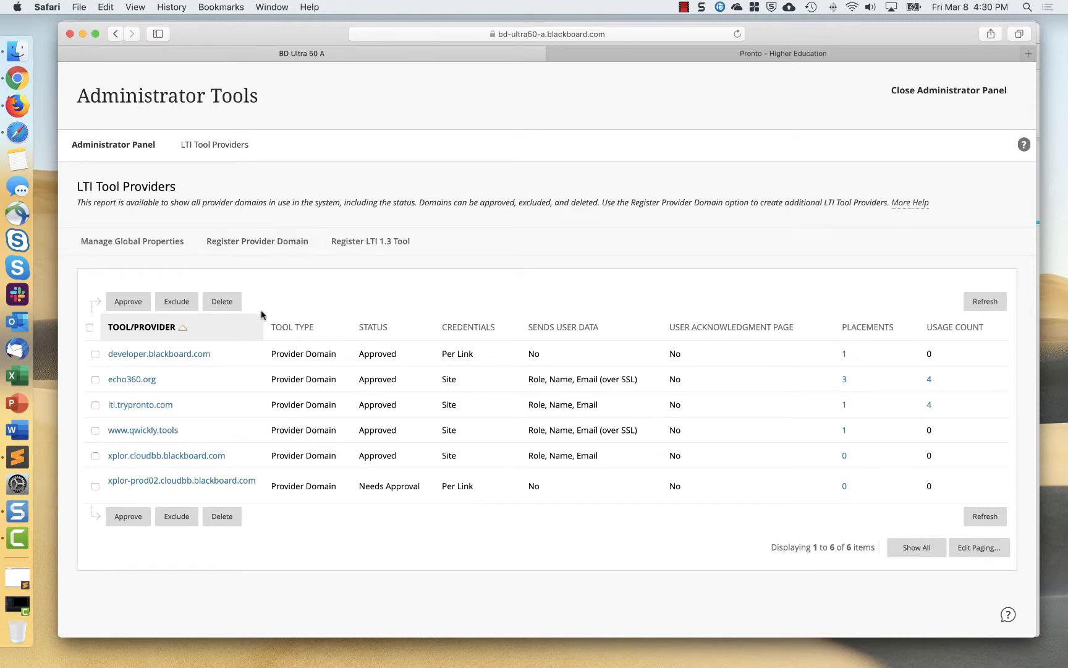
{"action": "left_click", "coordinate": [141, 405]}
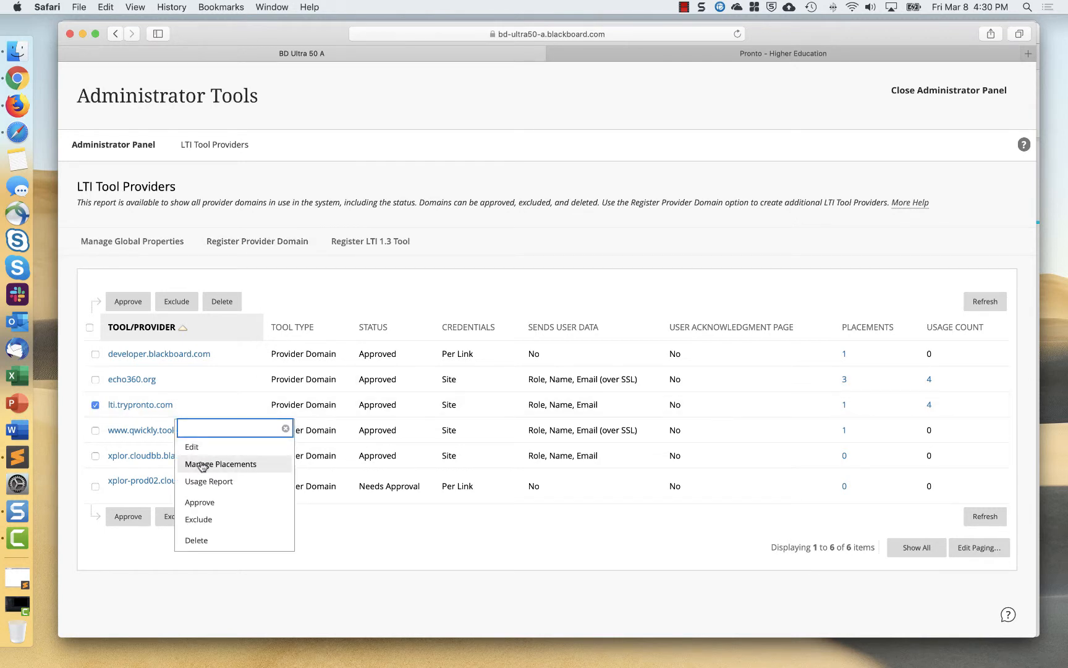
{"action": "left_click", "coordinate": [192, 446]}
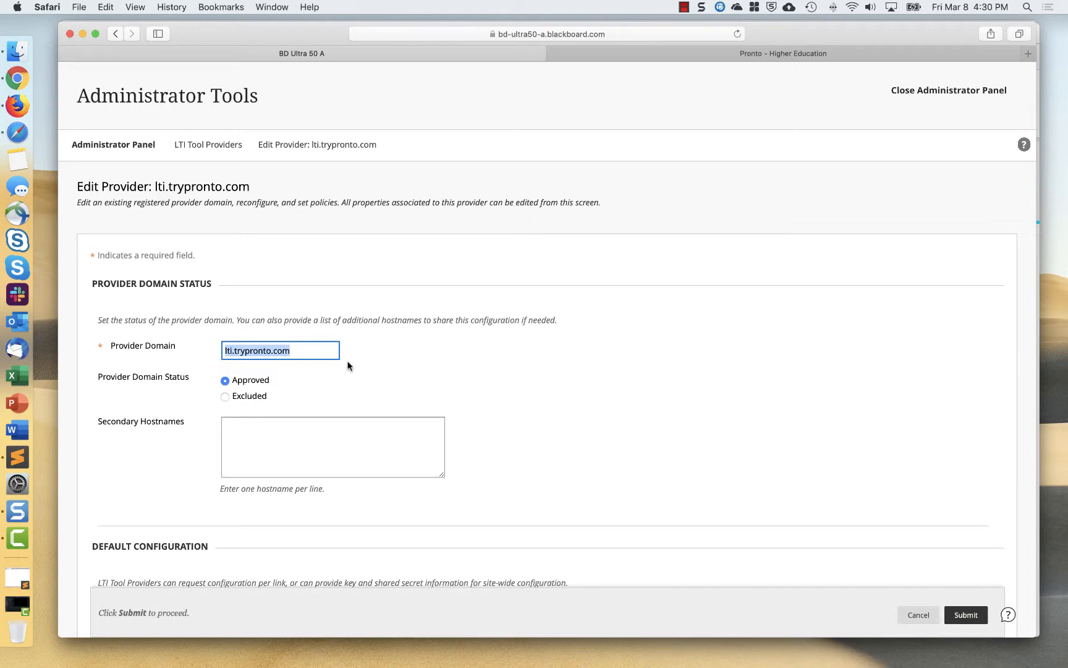
{"action": "scroll", "scroll_direction": "down", "scroll_amount": 3}
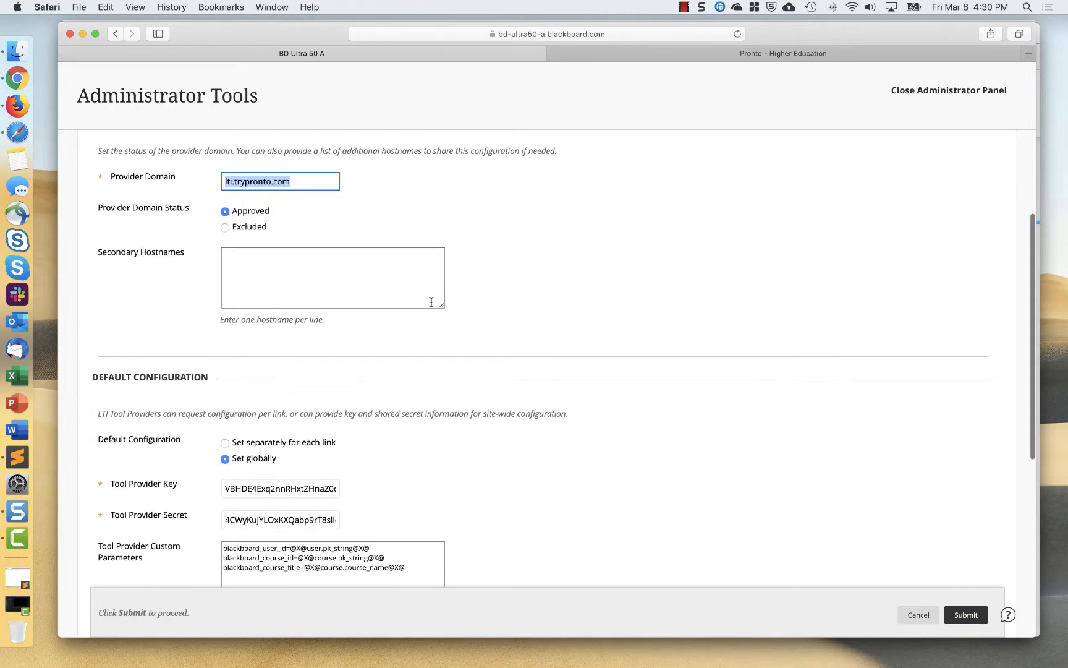
{"action": "scroll", "scroll_direction": "down", "scroll_amount": 3}
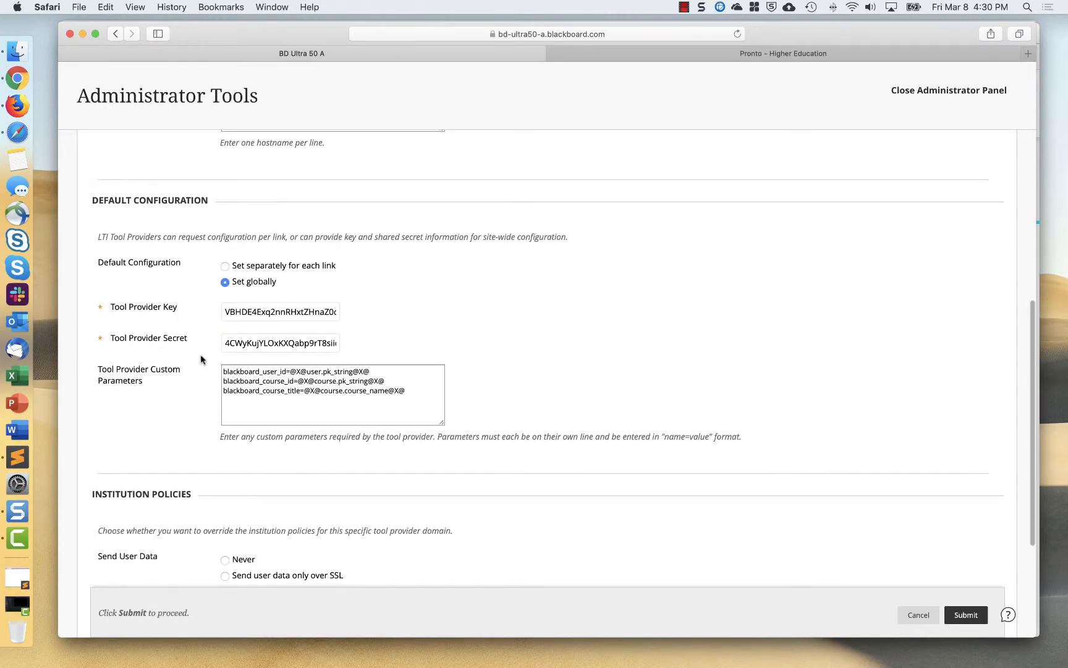
{"action": "scroll", "scroll_direction": "down", "scroll_amount": 3}
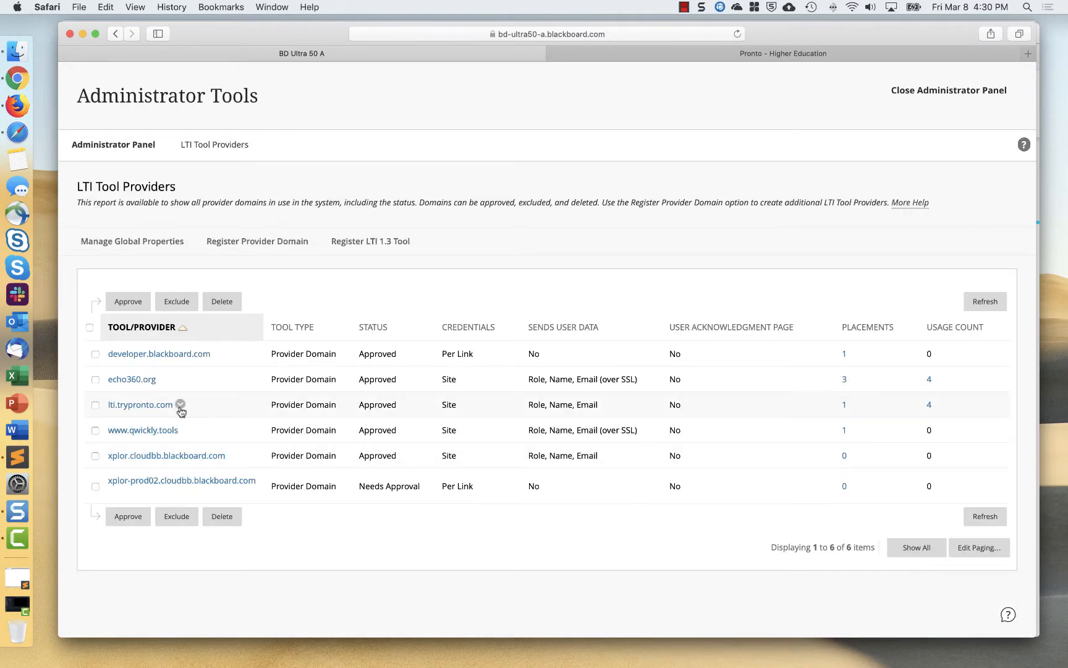
- From Manage Placements, bring up the Pronto Course Content Tool placement settings
{"action": "left_click", "coordinate": [181, 410]}
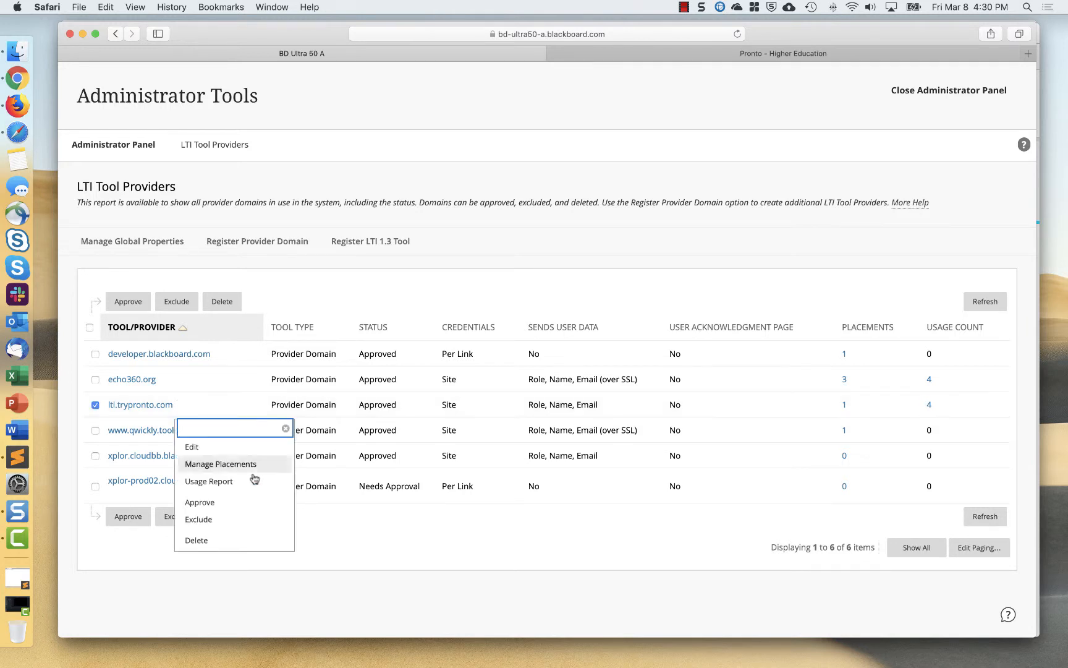
{"action": "left_click", "coordinate": [220, 464]}
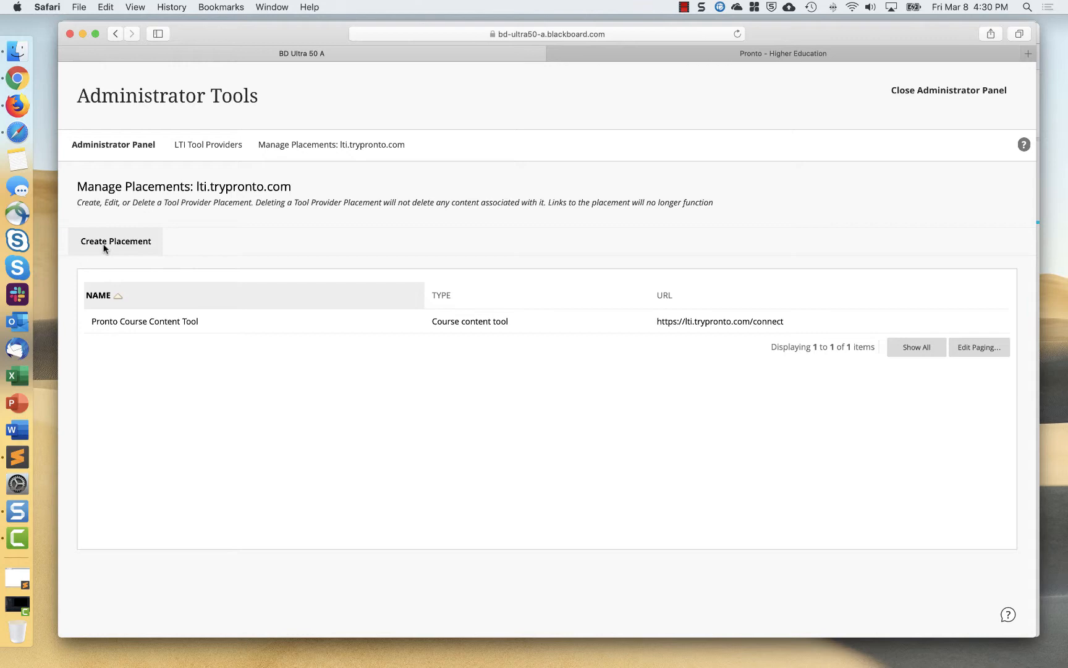
{"action": "left_click", "coordinate": [115, 241]}
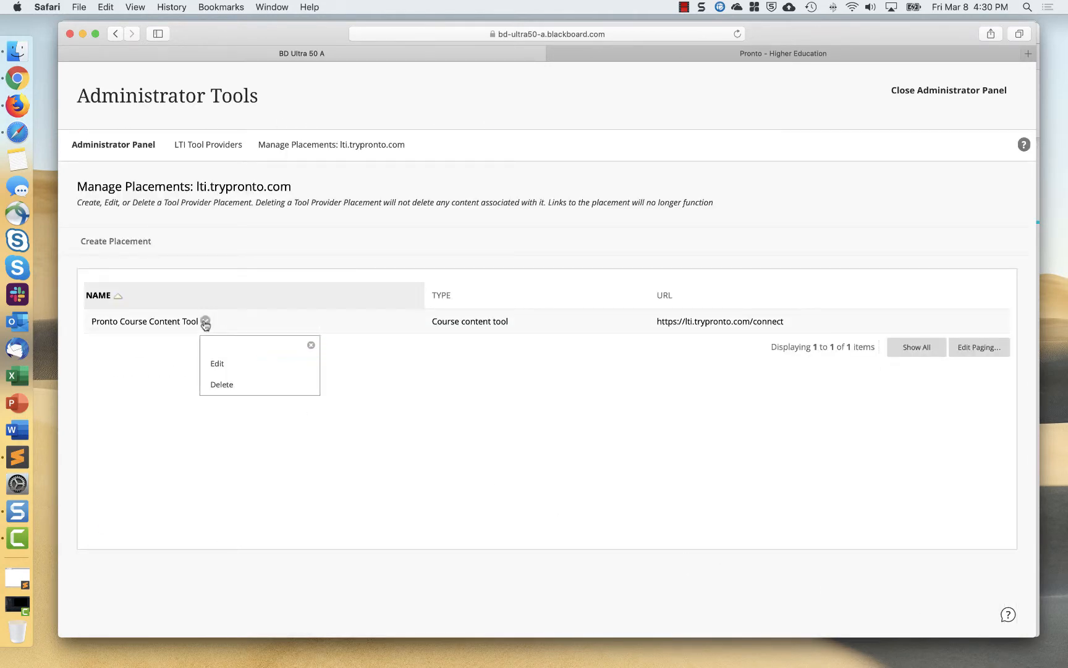
{"action": "left_click", "coordinate": [216, 363]}
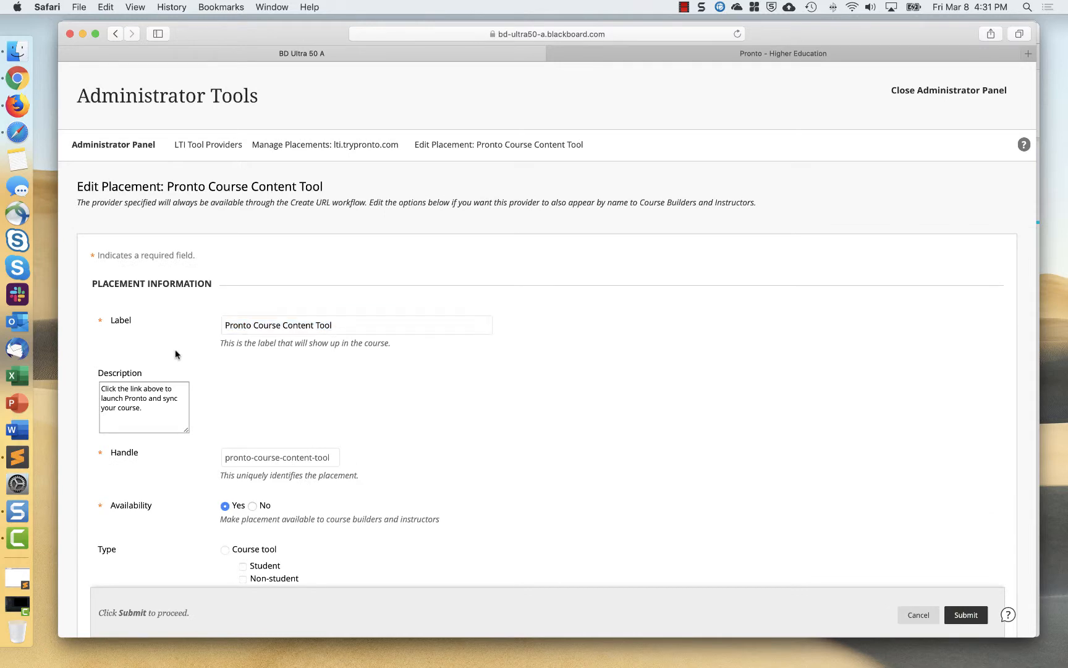
- Review the placement's URL, key, secret and custom parameters, then submit it
{"action": "scroll", "scroll_direction": "down", "scroll_amount": 3}
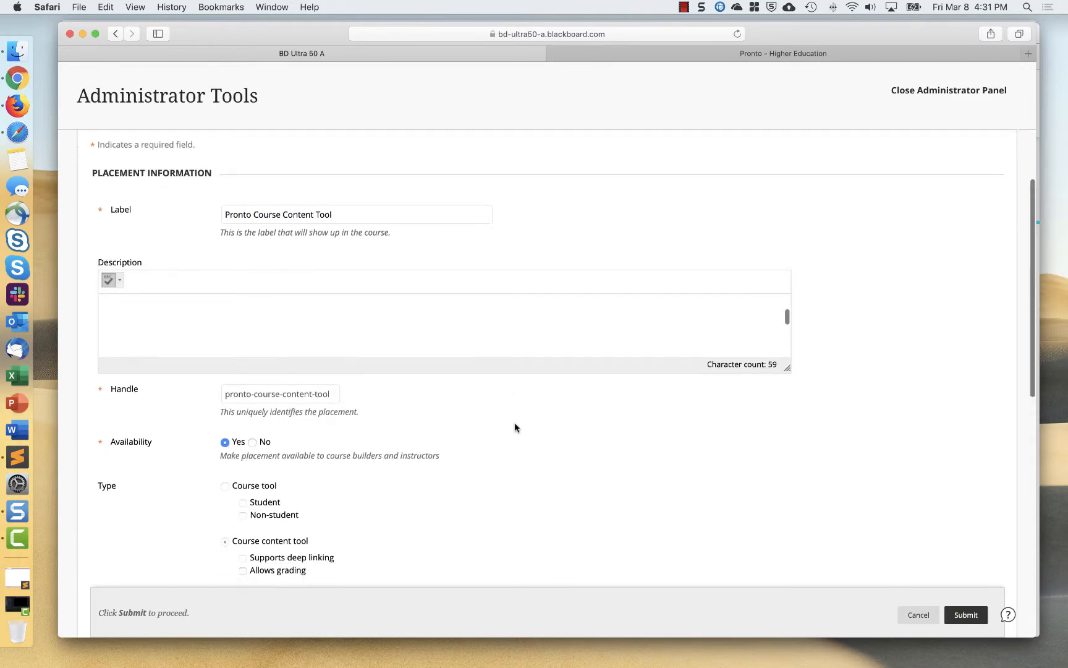
{"action": "scroll", "scroll_direction": "down", "scroll_amount": 3}
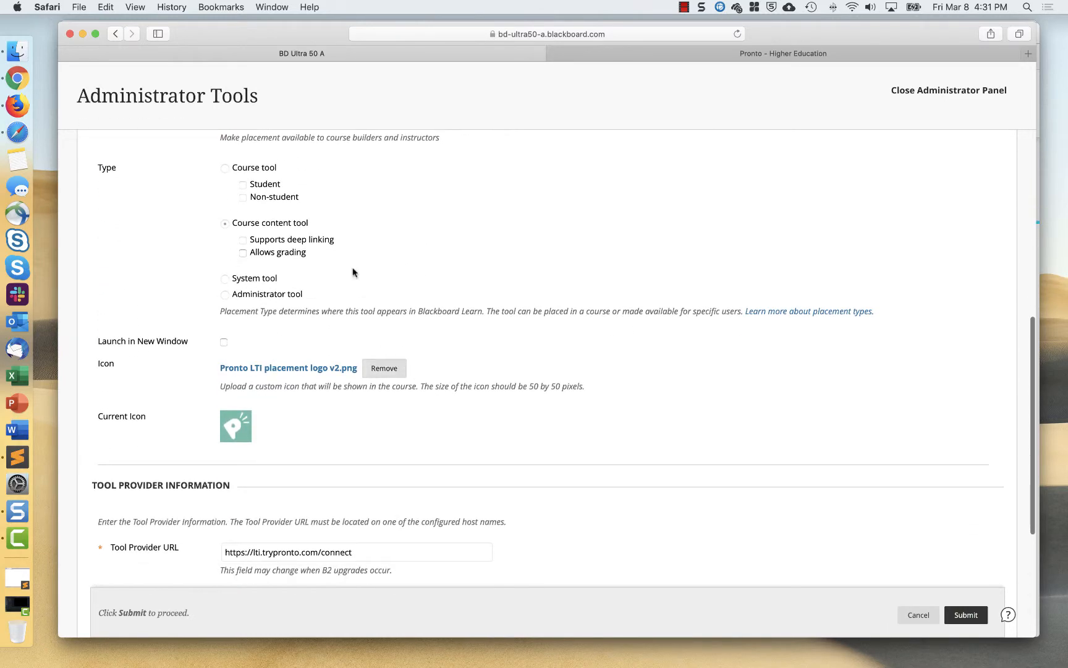
{"action": "mouse_move", "coordinate": [398, 327]}
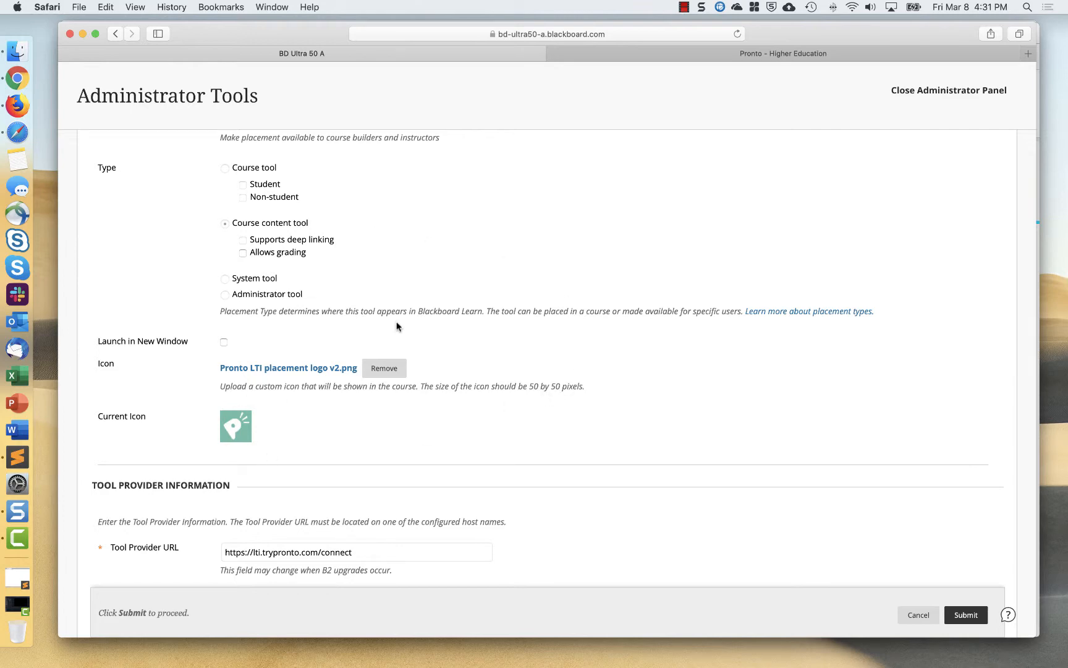
{"action": "scroll", "scroll_direction": "down", "scroll_amount": 3}
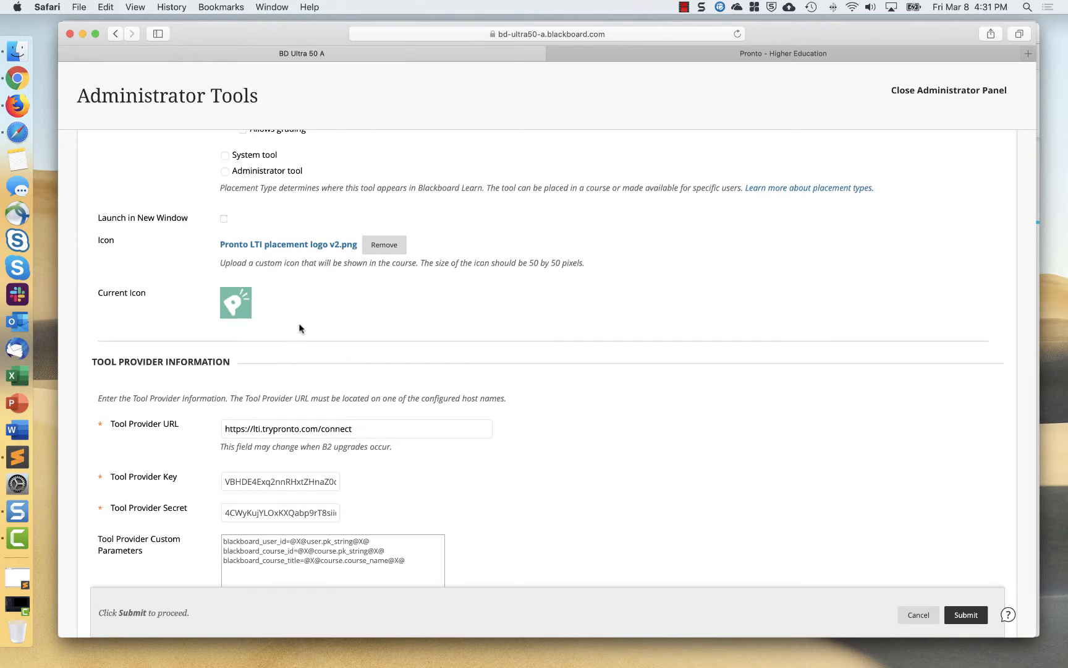
{"action": "scroll", "scroll_direction": "down", "scroll_amount": 3}
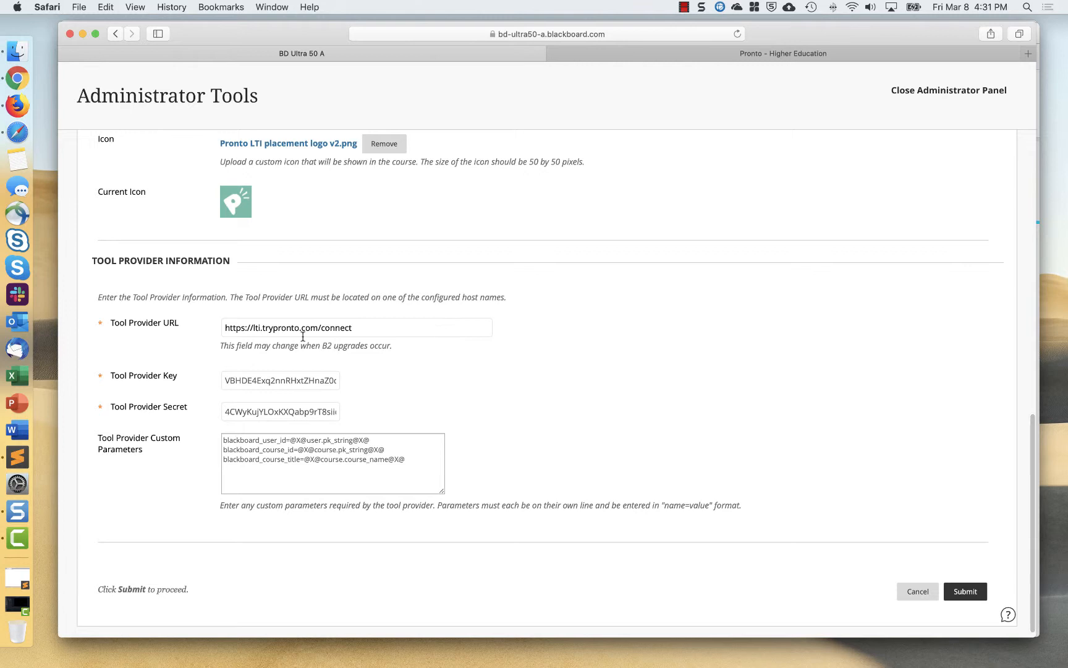
{"action": "mouse_move", "coordinate": [505, 459]}
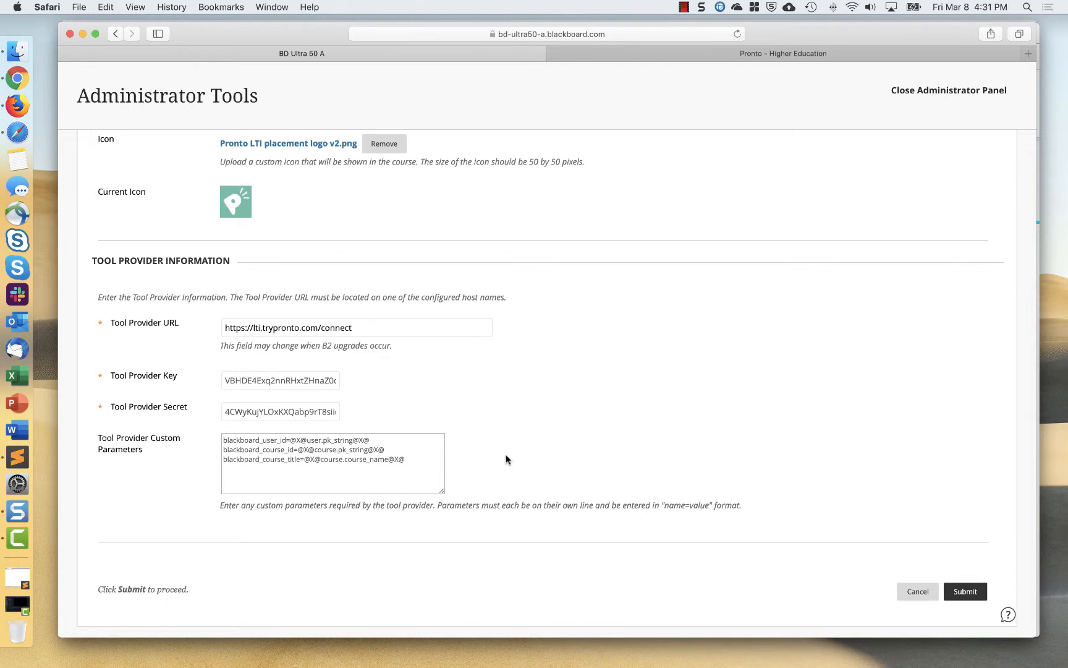
{"action": "mouse_move", "coordinate": [409, 468]}
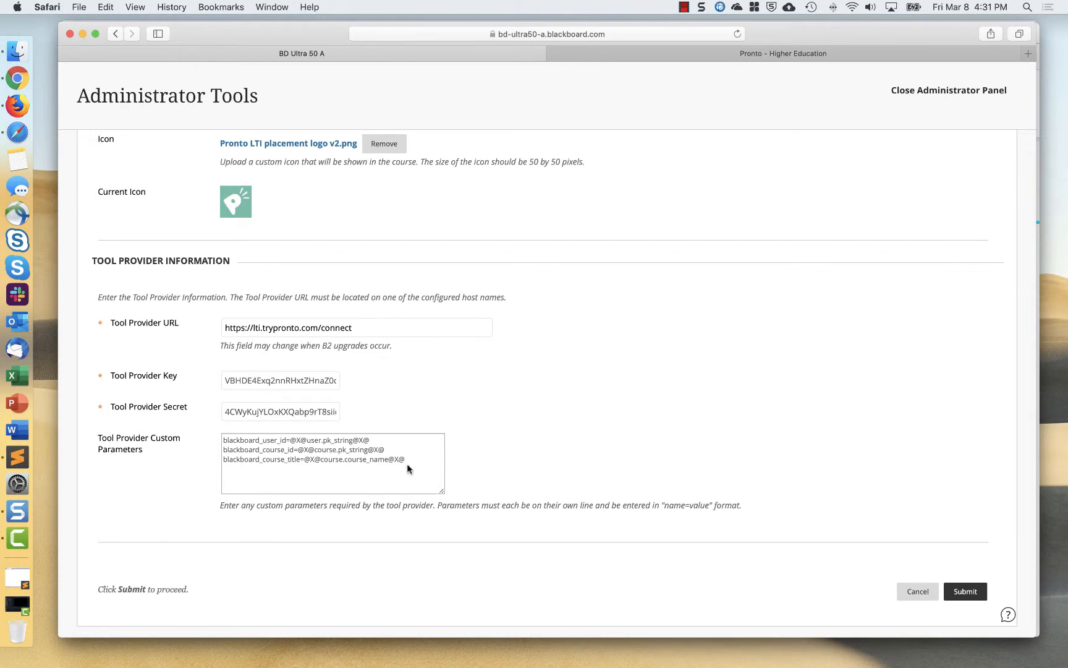
{"action": "mouse_move", "coordinate": [802, 390]}
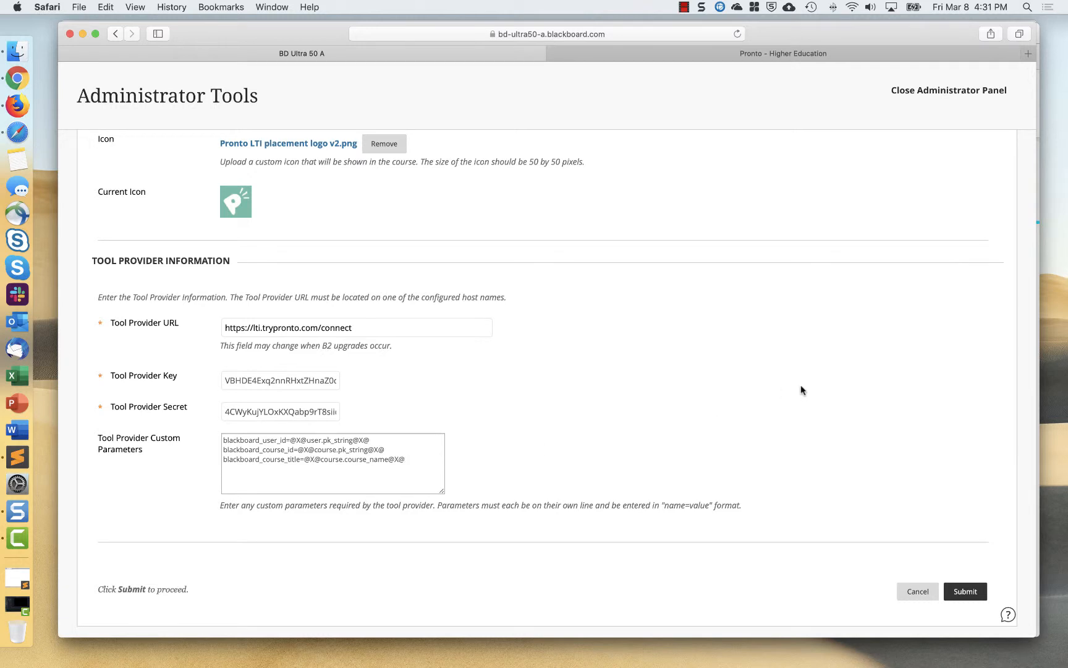
{"action": "mouse_move", "coordinate": [290, 391]}
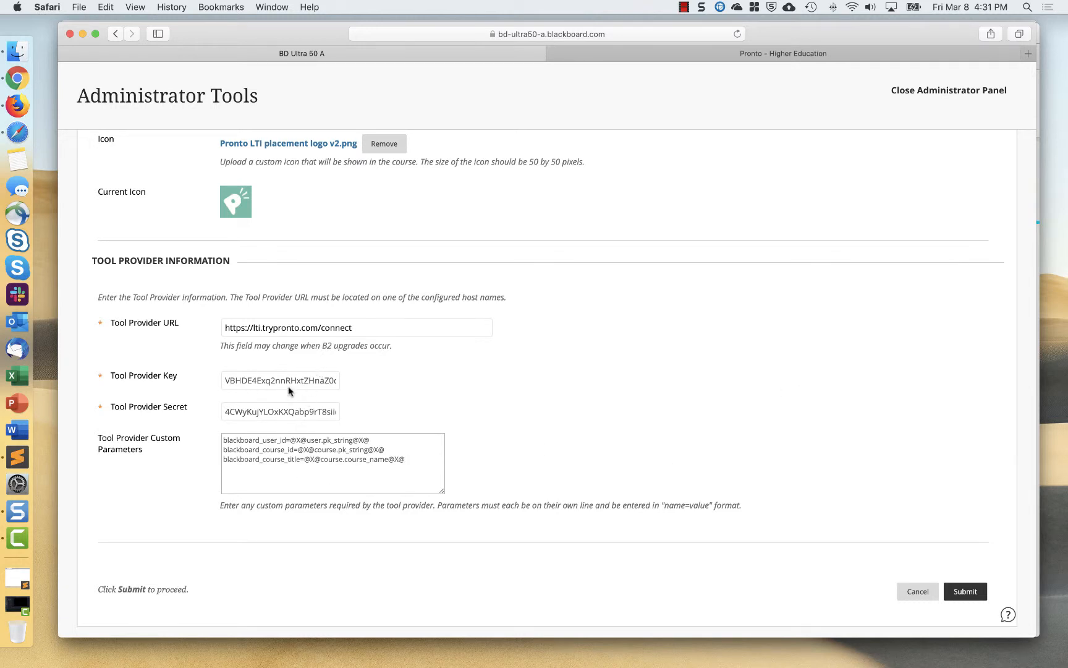
{"action": "mouse_move", "coordinate": [617, 459]}
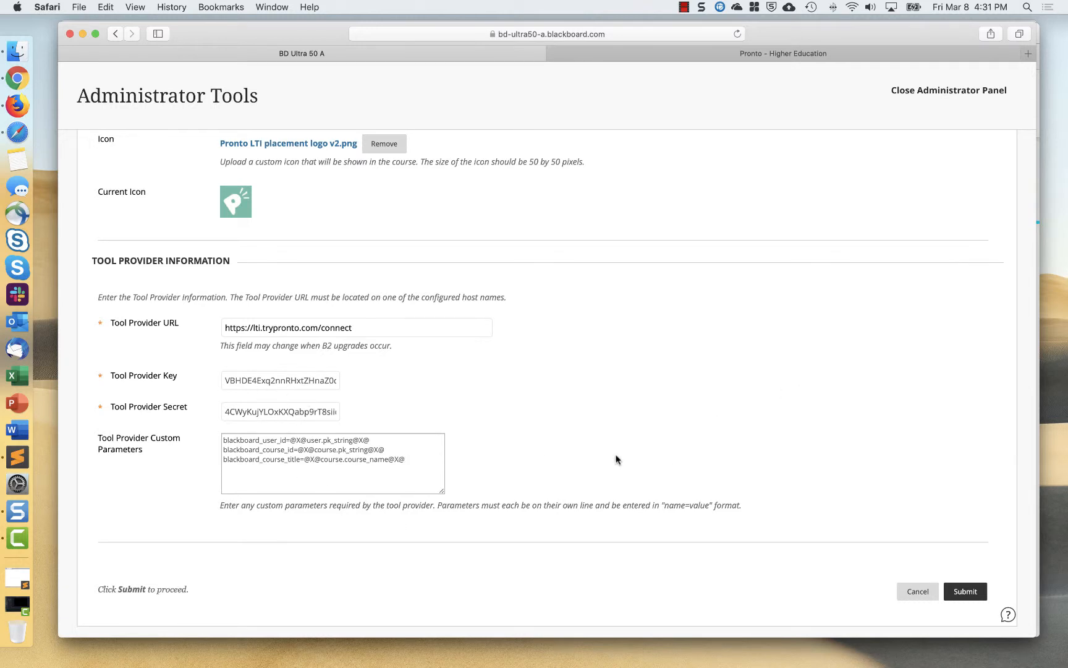
{"action": "left_click", "coordinate": [965, 591]}
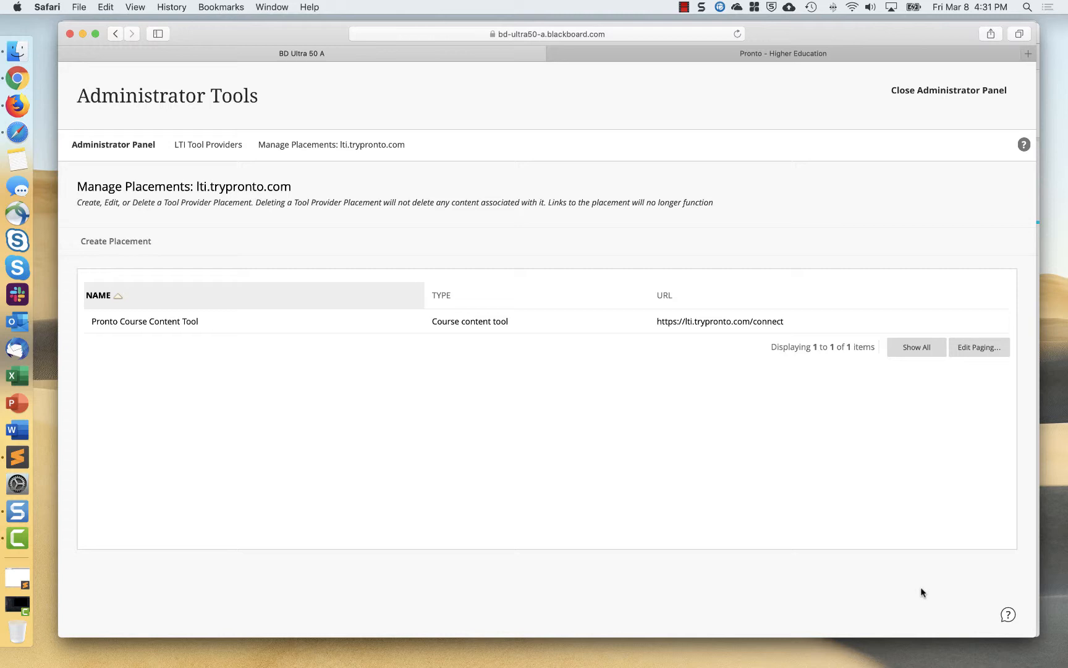
{"action": "mouse_move", "coordinate": [837, 503]}
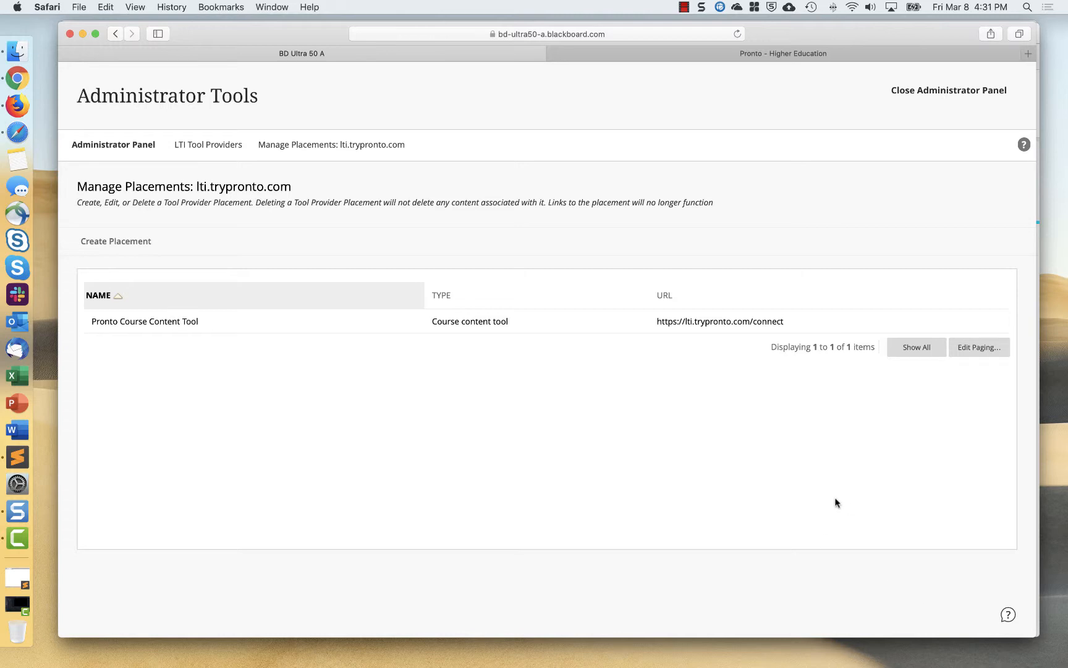
{"action": "mouse_move", "coordinate": [17, 105]}
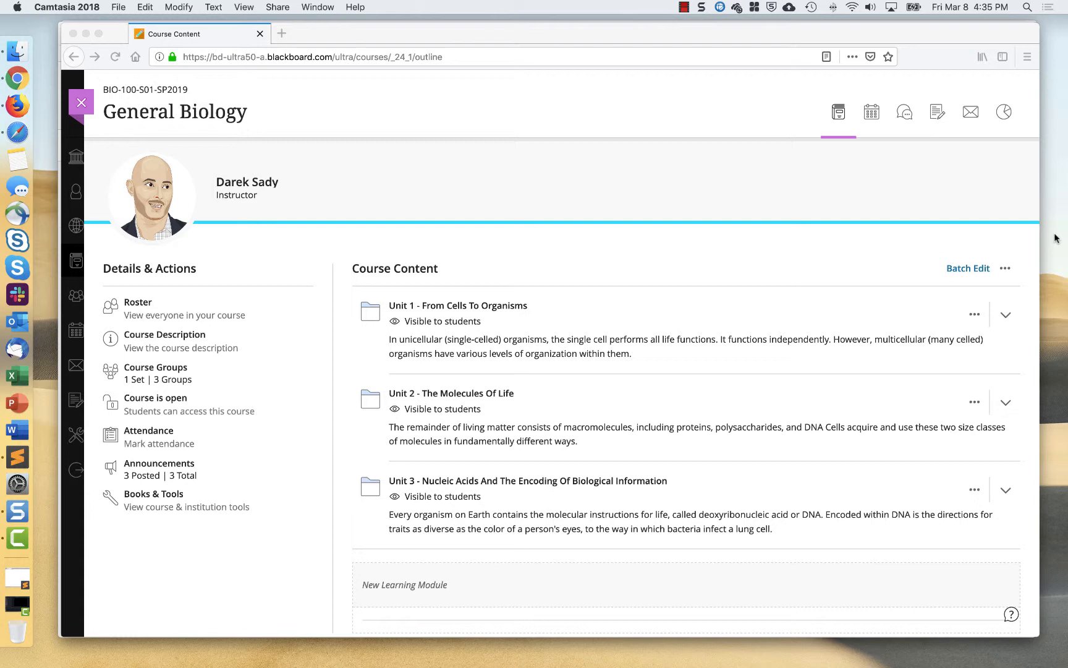
{"action": "mouse_move", "coordinate": [636, 326]}
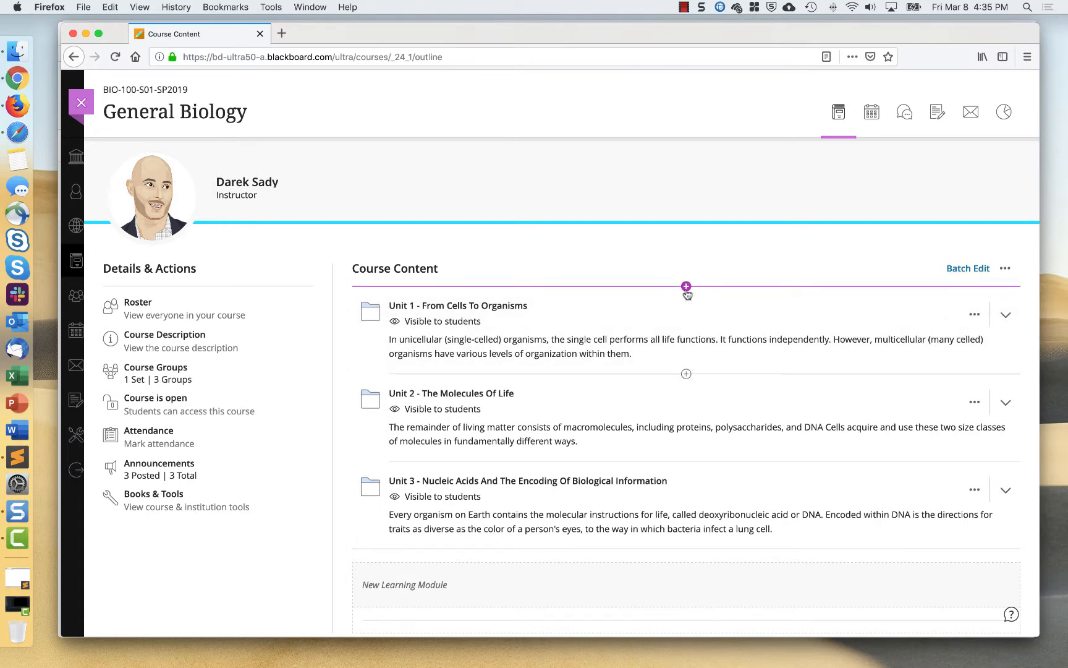
- Add the Pronto Course Content Tool from Content Market above Unit 1
{"action": "left_click", "coordinate": [686, 286]}
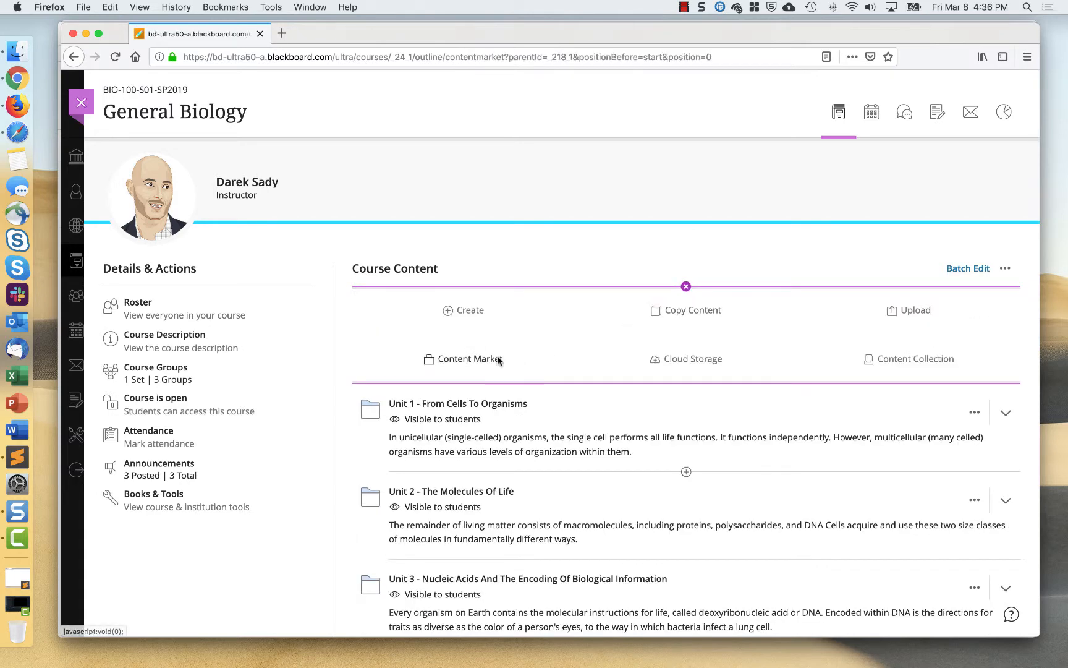
{"action": "left_click", "coordinate": [469, 359]}
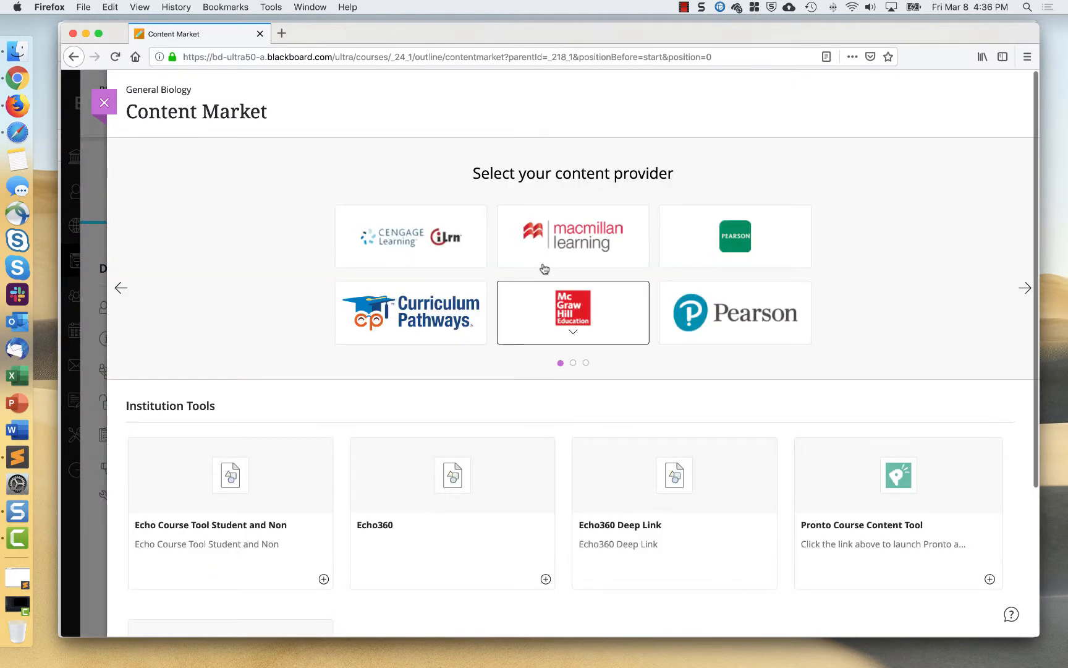
{"action": "scroll", "scroll_direction": "down", "scroll_amount": 3}
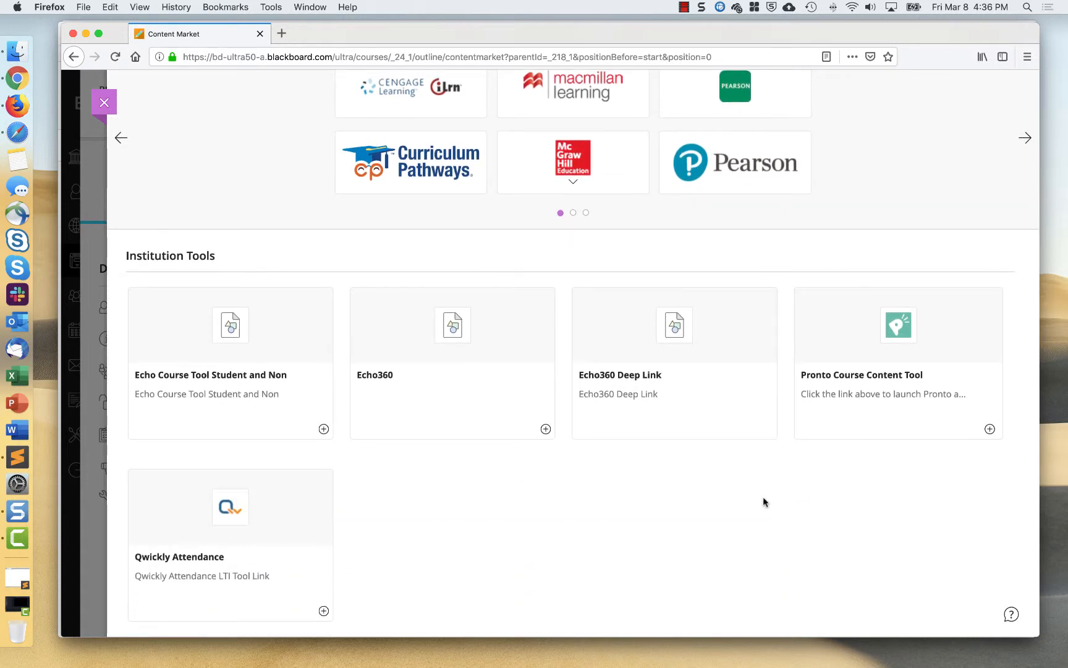
{"action": "mouse_move", "coordinate": [829, 486]}
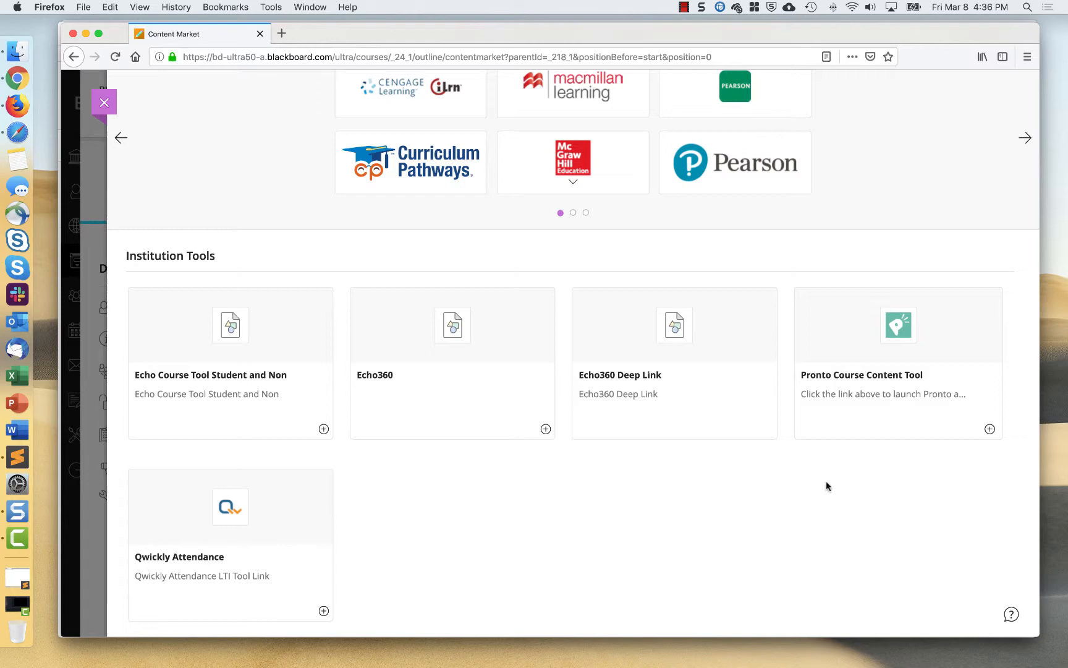
{"action": "mouse_move", "coordinate": [831, 558]}
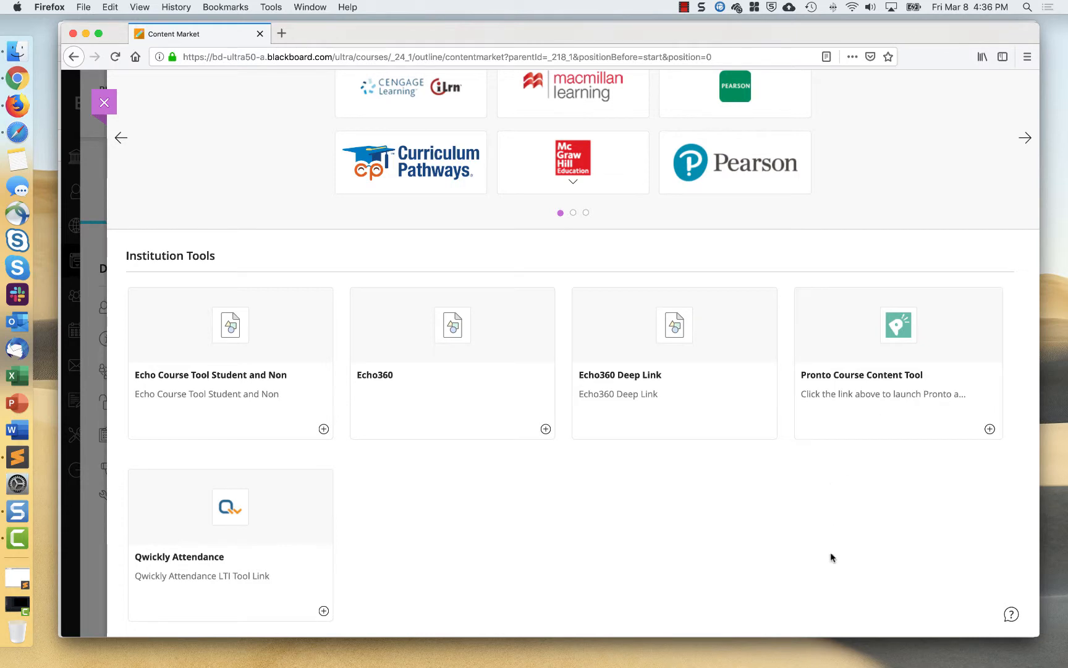
{"action": "mouse_move", "coordinate": [991, 431]}
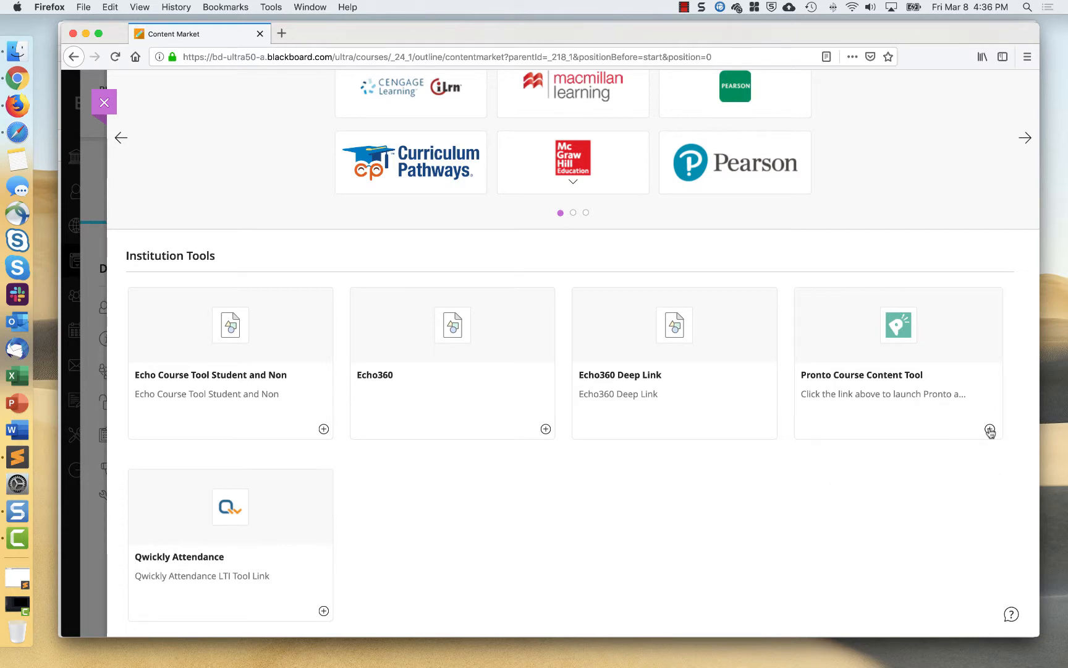
{"action": "left_click", "coordinate": [104, 103]}
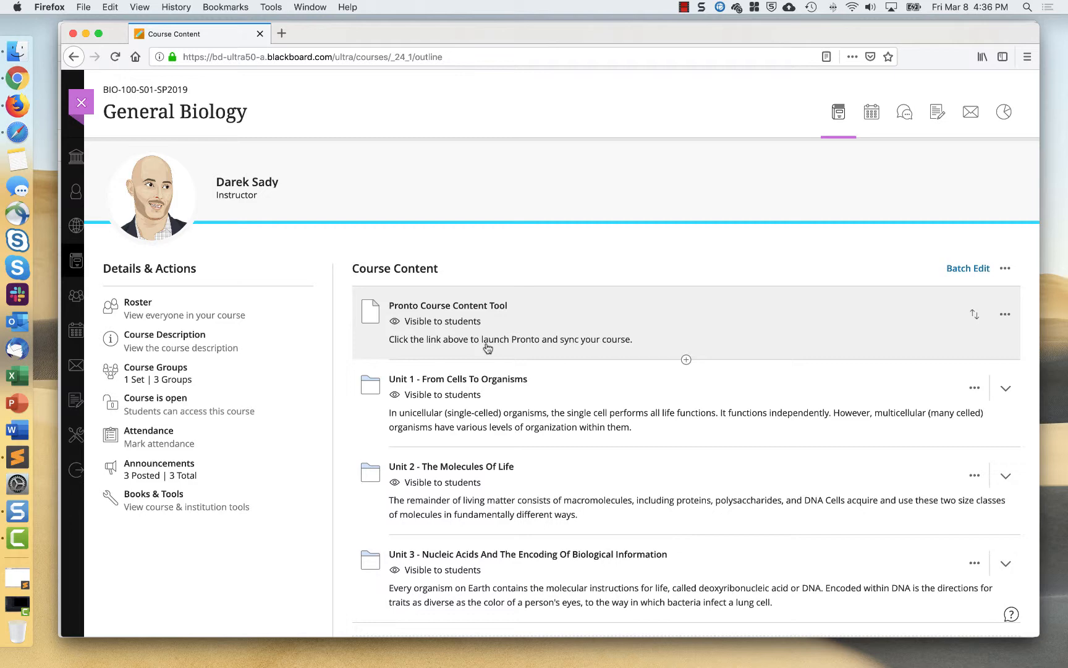
- Launch the Pronto Course Content Tool to show the General Biology chat
{"action": "left_click", "coordinate": [447, 305]}
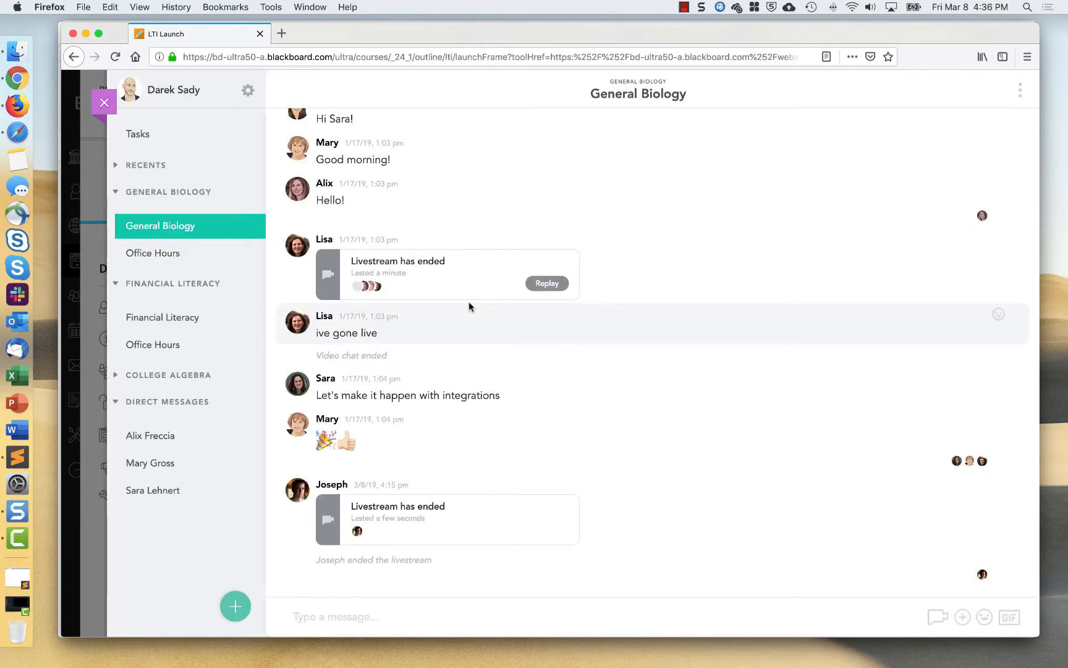
{"action": "mouse_move", "coordinate": [113, 145]}
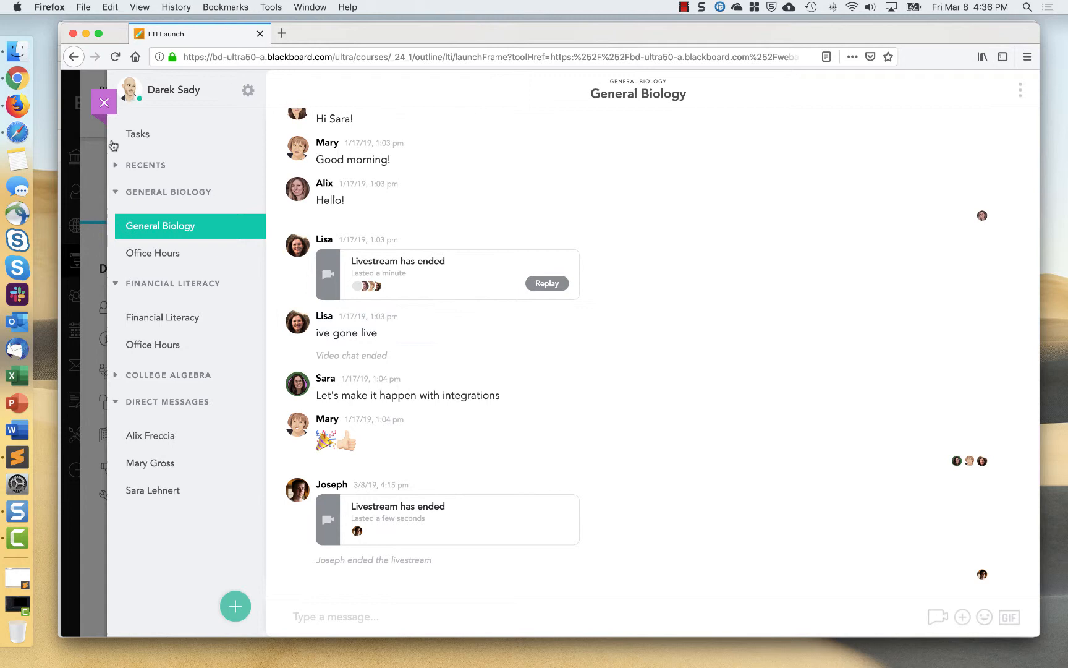
{"action": "mouse_move", "coordinate": [261, 303]}
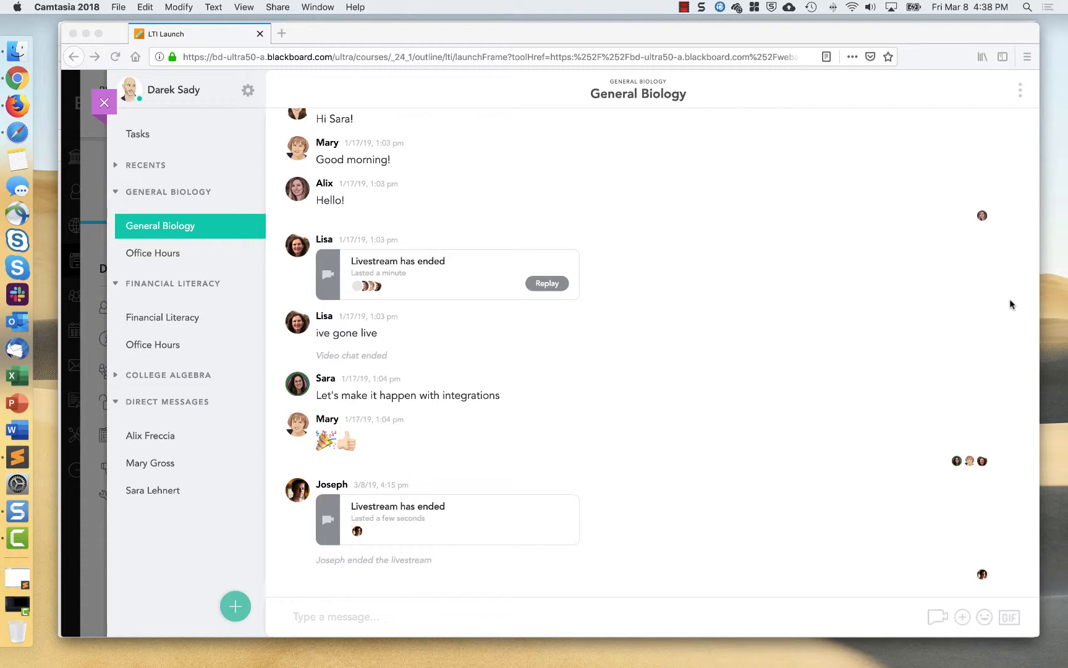
{"action": "mouse_move", "coordinate": [967, 412]}
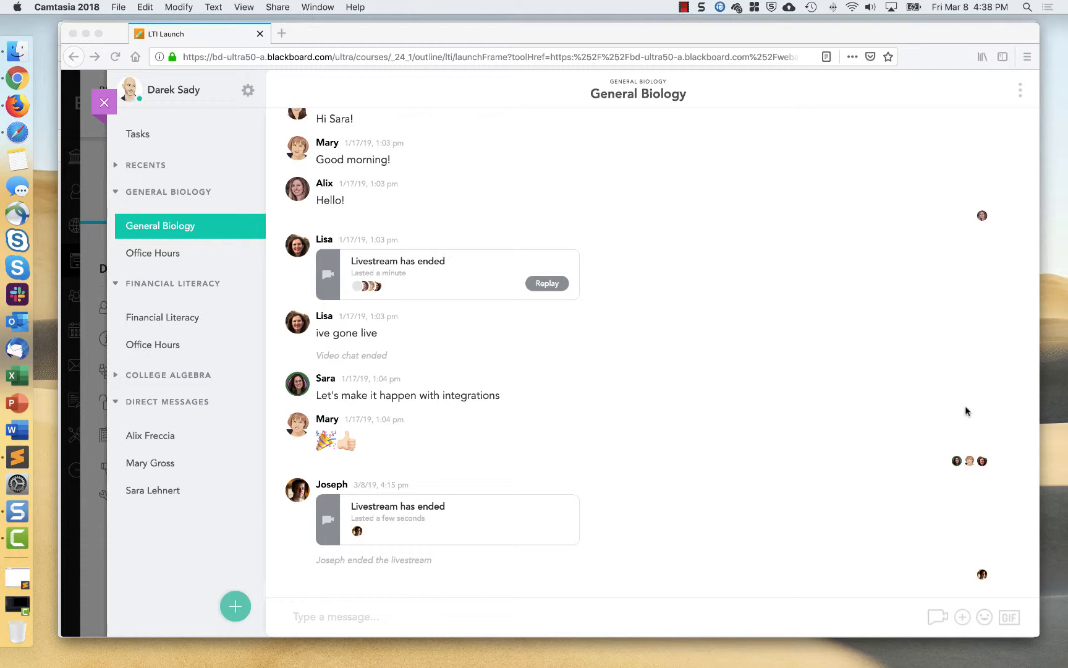
{"action": "mouse_move", "coordinate": [102, 406]}
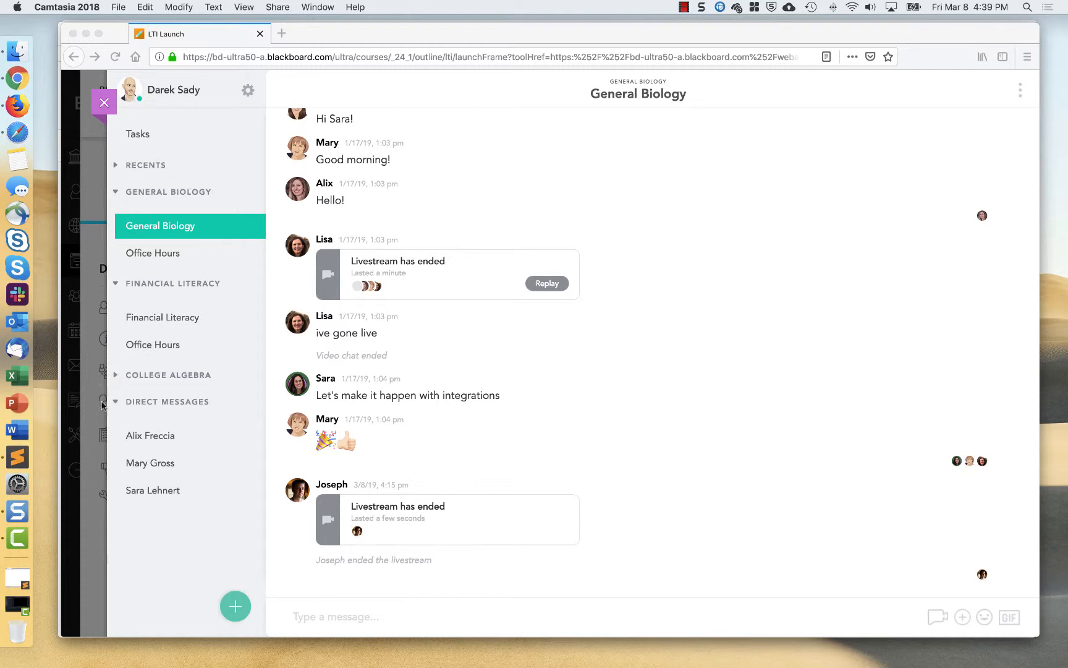
{"action": "mouse_move", "coordinate": [125, 444]}
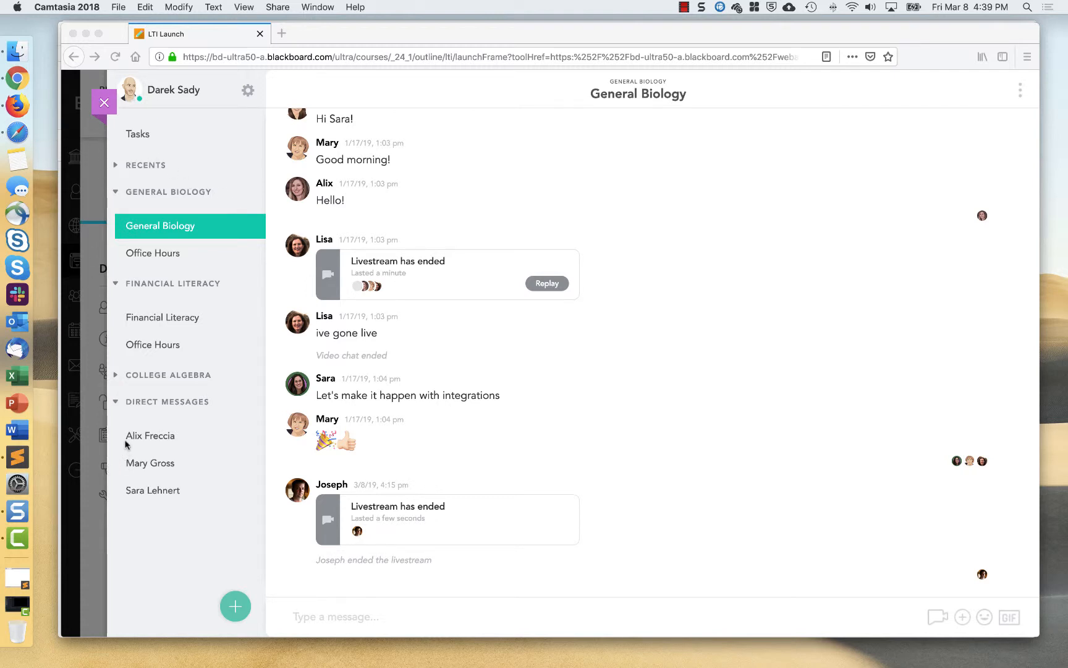
{"action": "mouse_move", "coordinate": [745, 561]}
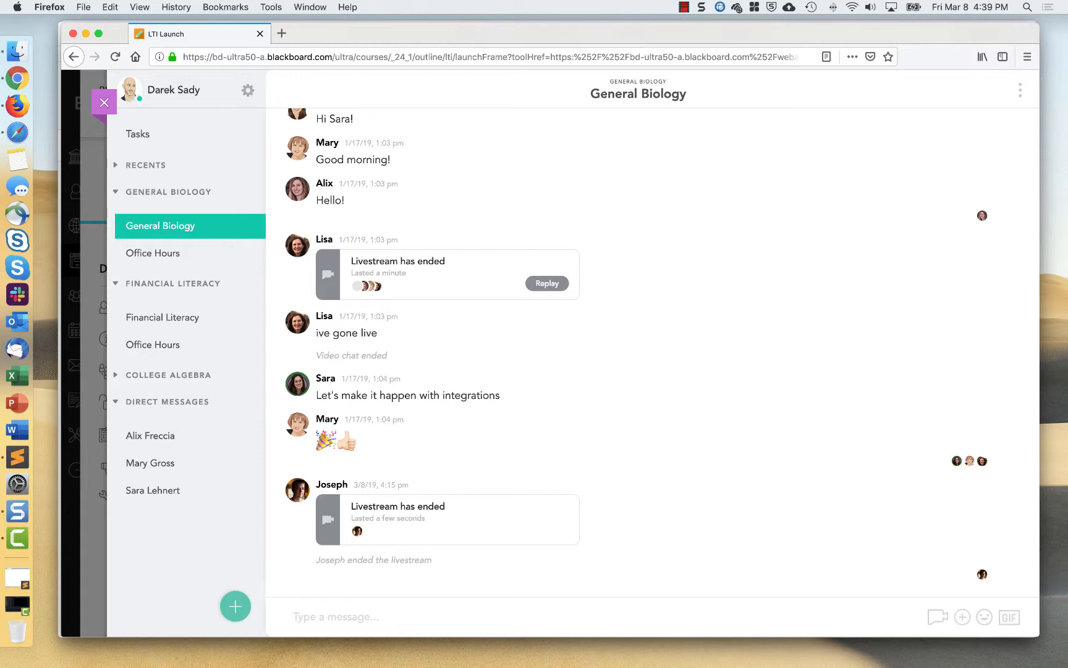
{"action": "scroll", "scroll_direction": "down", "scroll_amount": 3}
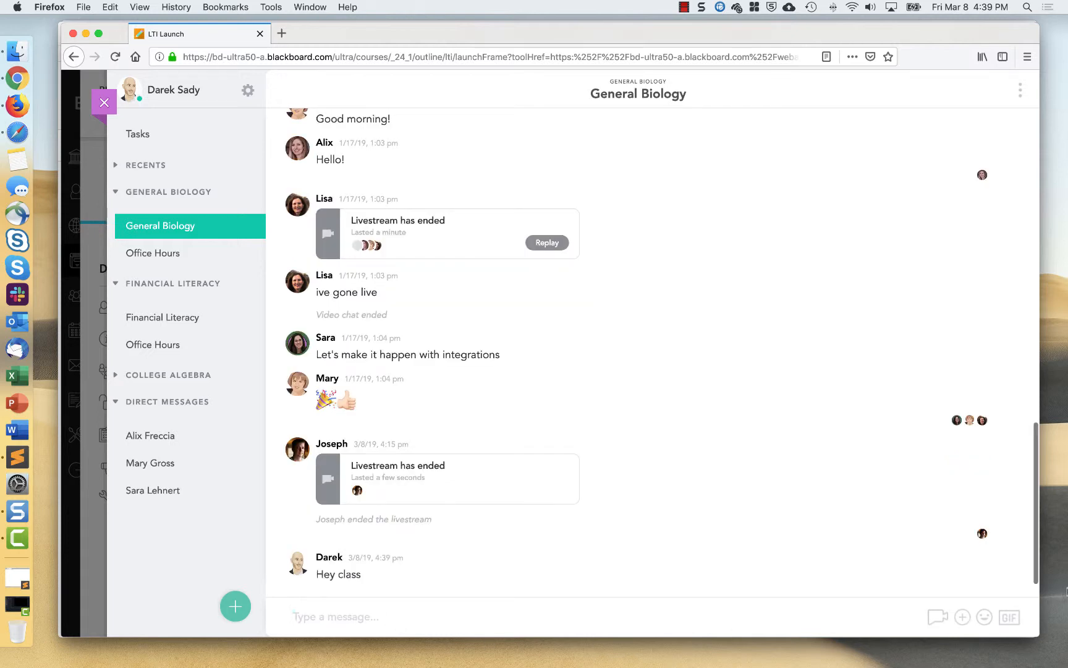
{"action": "mouse_move", "coordinate": [1009, 618]}
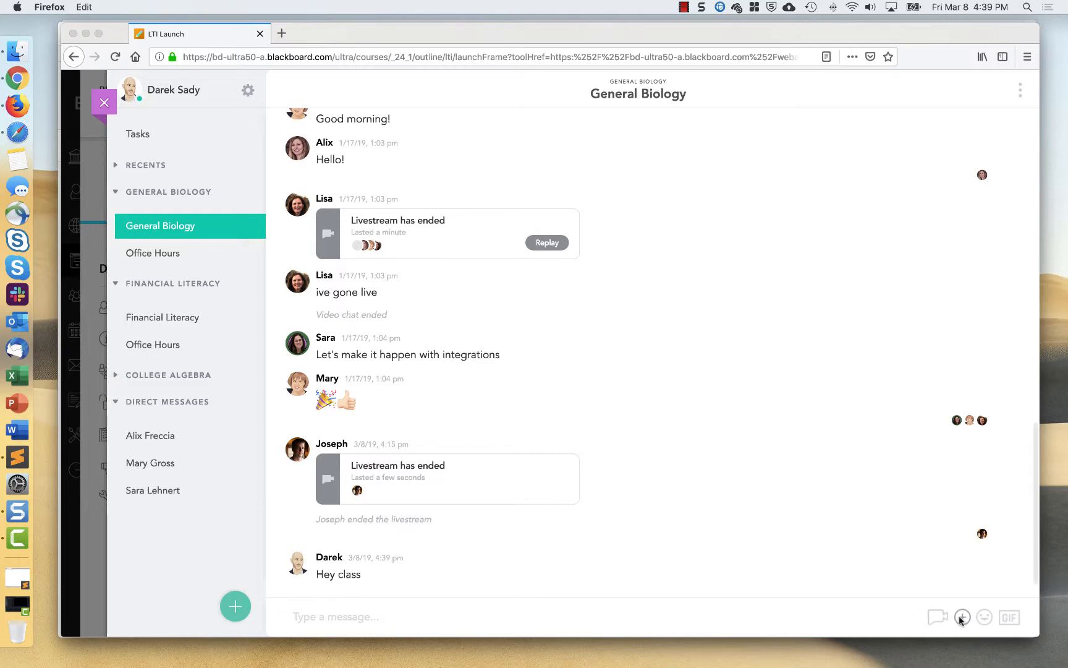
{"action": "left_click", "coordinate": [963, 617]}
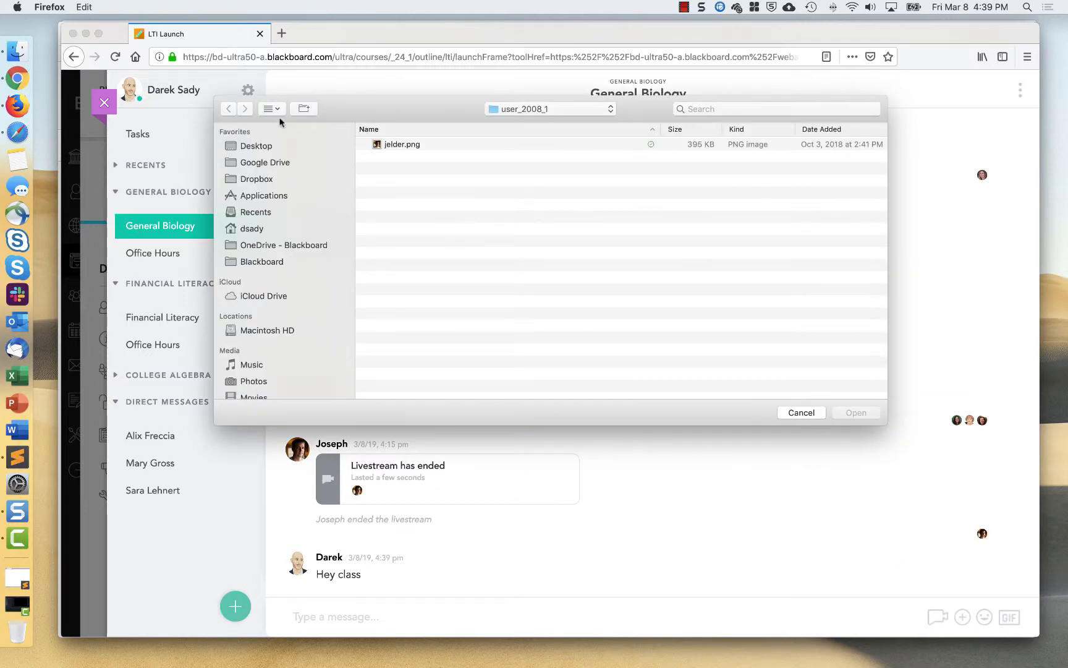
{"action": "left_click", "coordinate": [802, 412]}
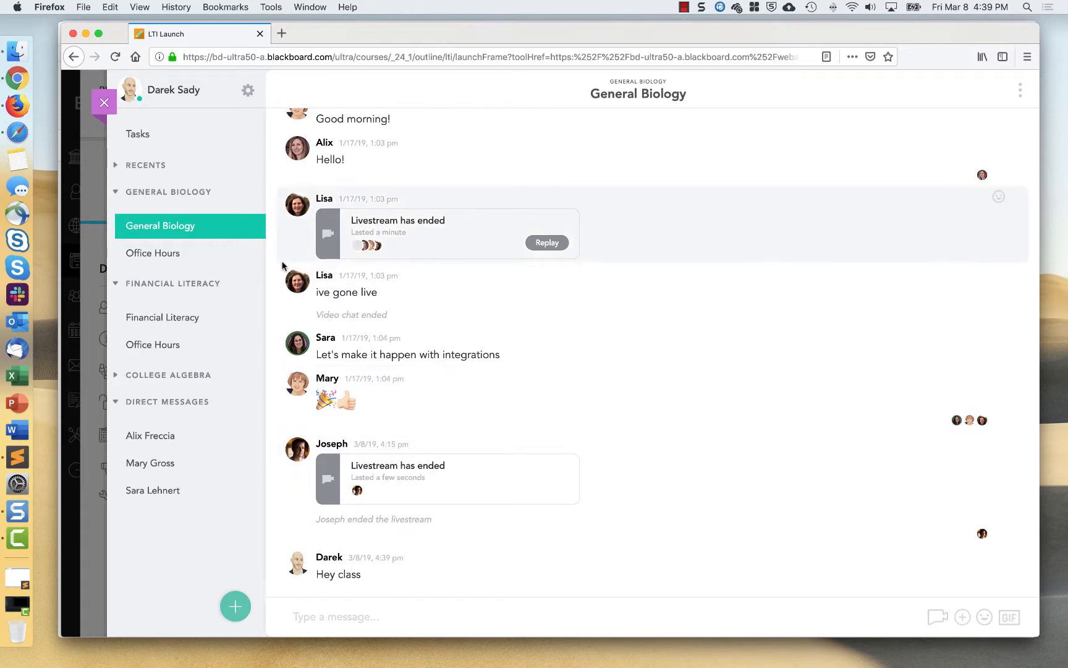
- Switch to the General Biology Office Hours chat from the sidebar
{"action": "left_click", "coordinate": [152, 252]}
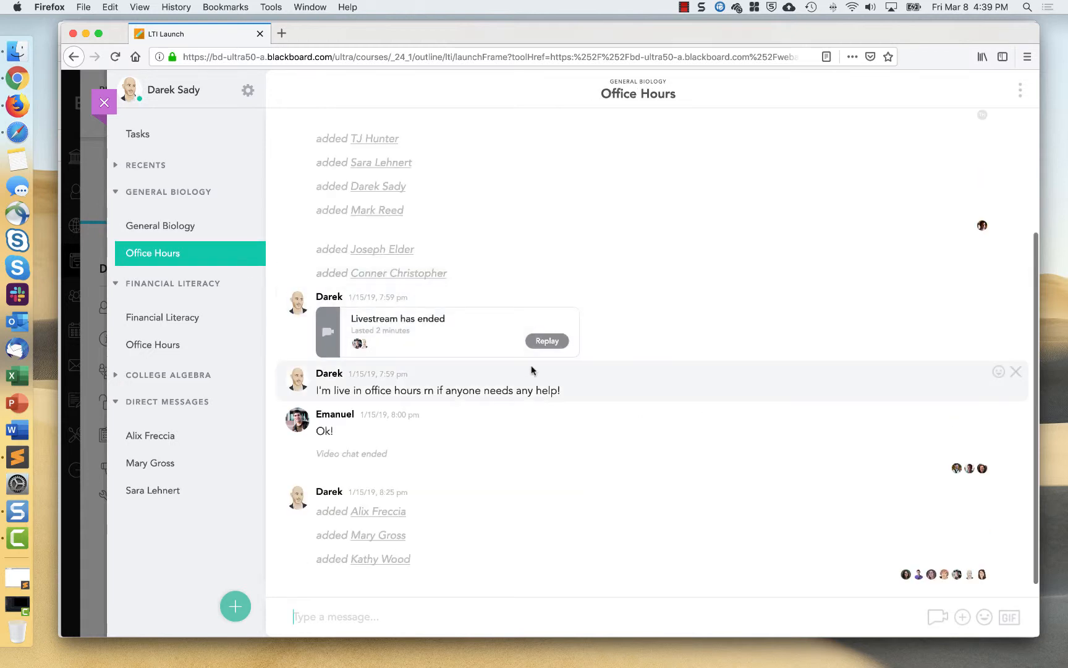
{"action": "mouse_move", "coordinate": [374, 162]}
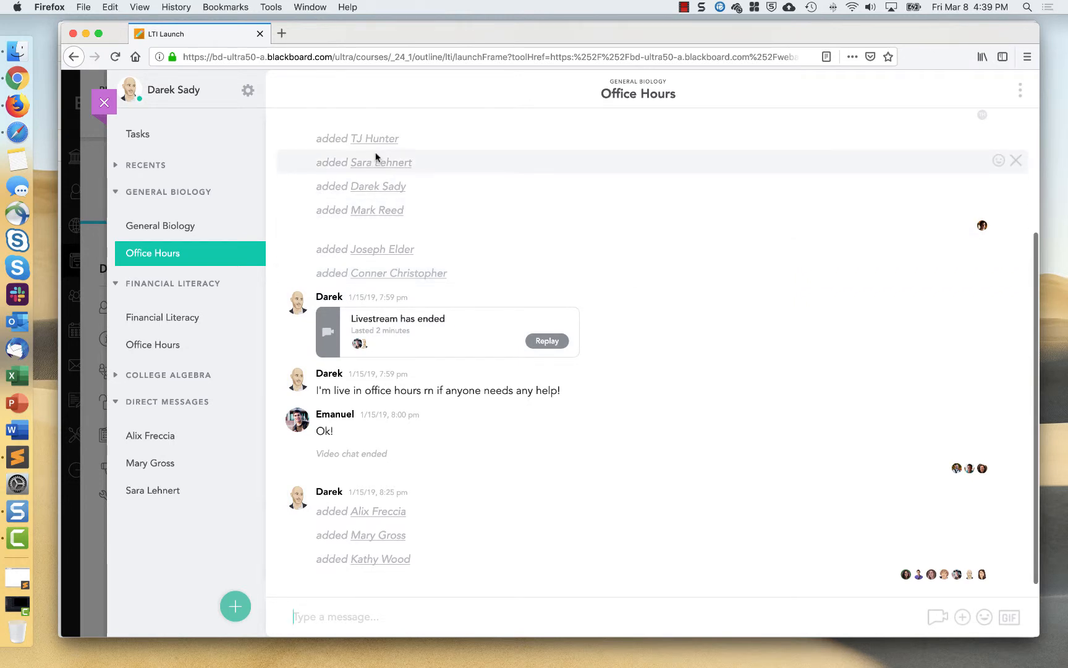
{"action": "mouse_move", "coordinate": [975, 577]}
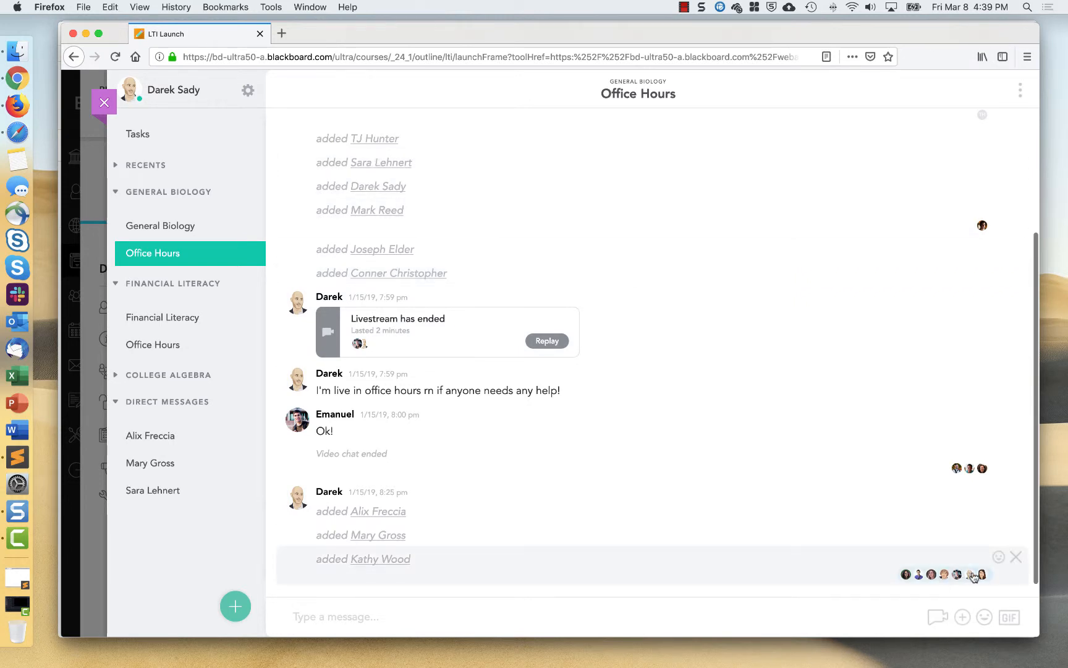
{"action": "mouse_move", "coordinate": [558, 565]}
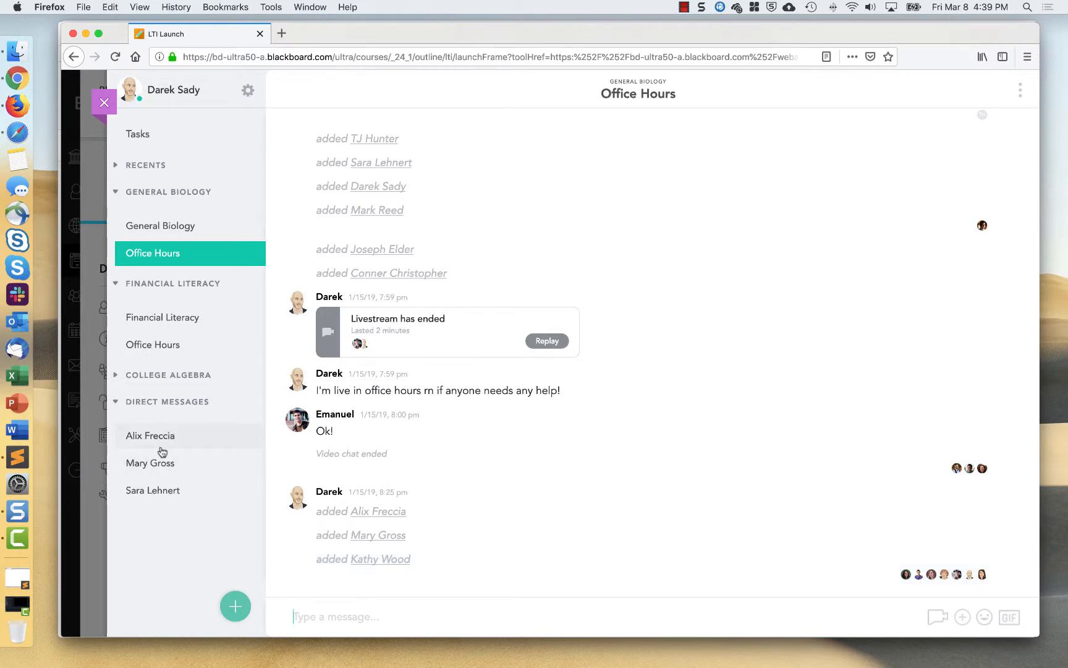
- Review the Notifications settings of a classmate's direct message conversation
{"action": "left_click", "coordinate": [149, 462]}
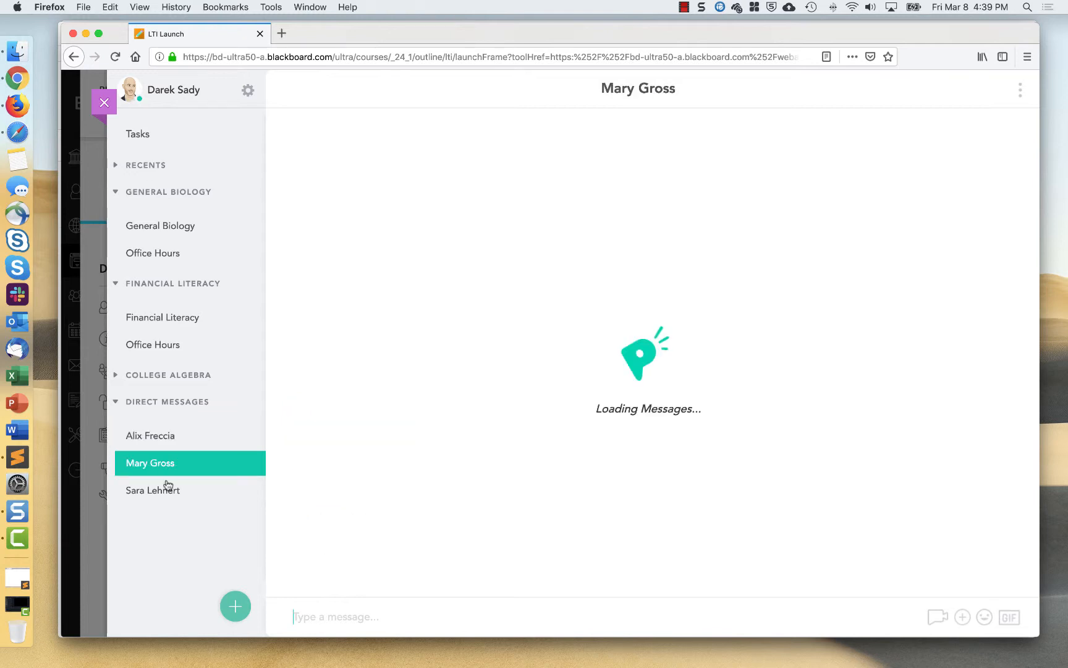
{"action": "left_click", "coordinate": [152, 490]}
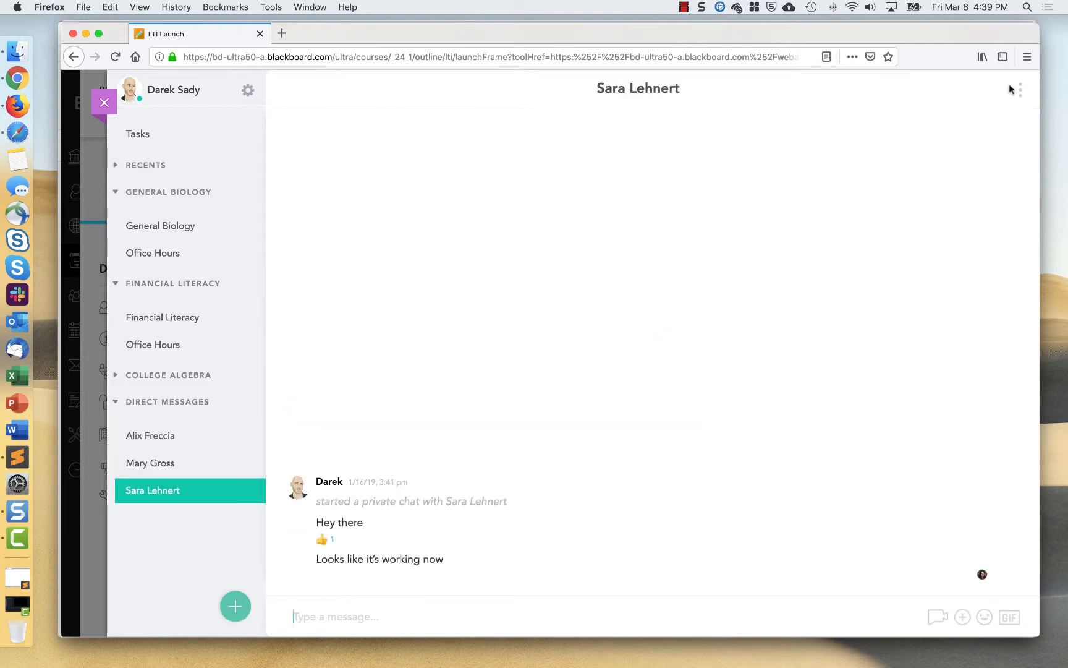
{"action": "left_click", "coordinate": [1020, 89]}
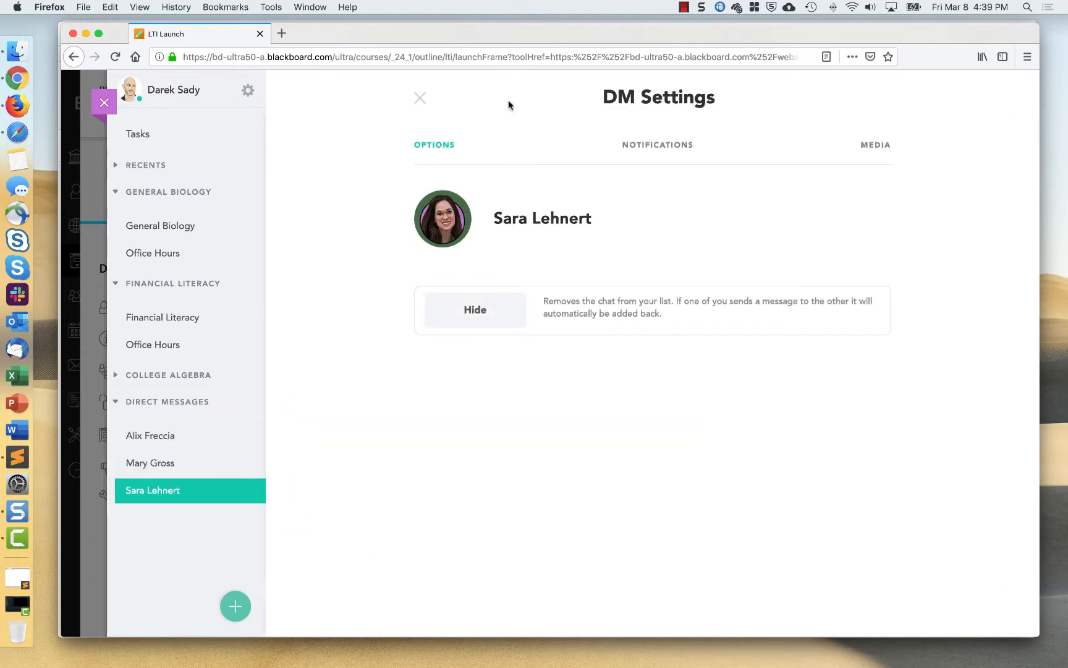
{"action": "left_click", "coordinate": [657, 144]}
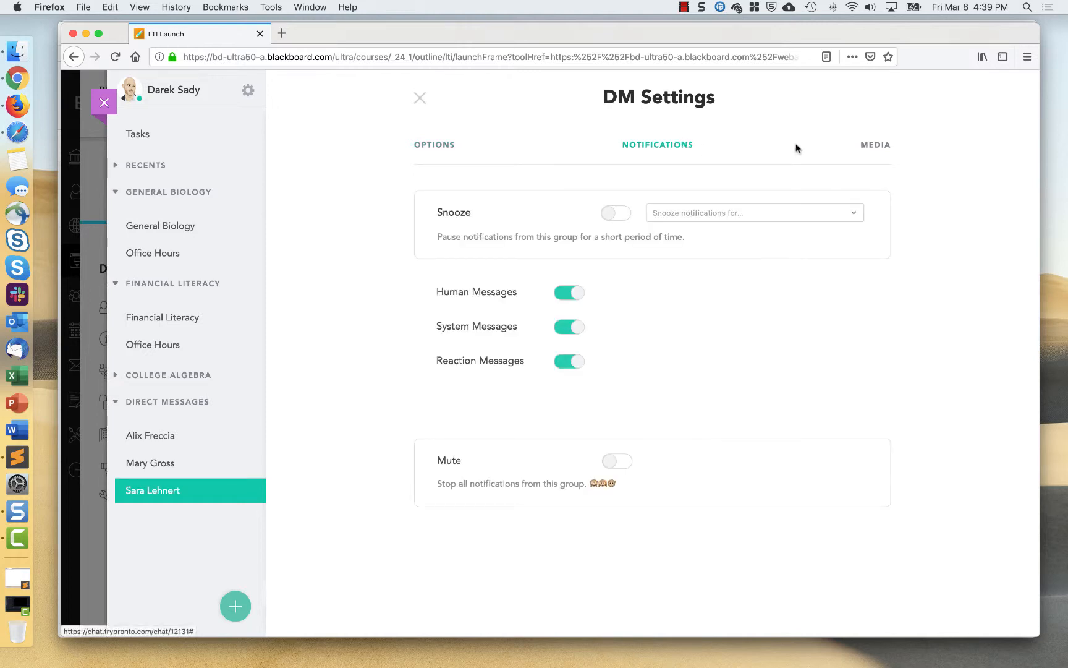
{"action": "left_click", "coordinate": [420, 97]}
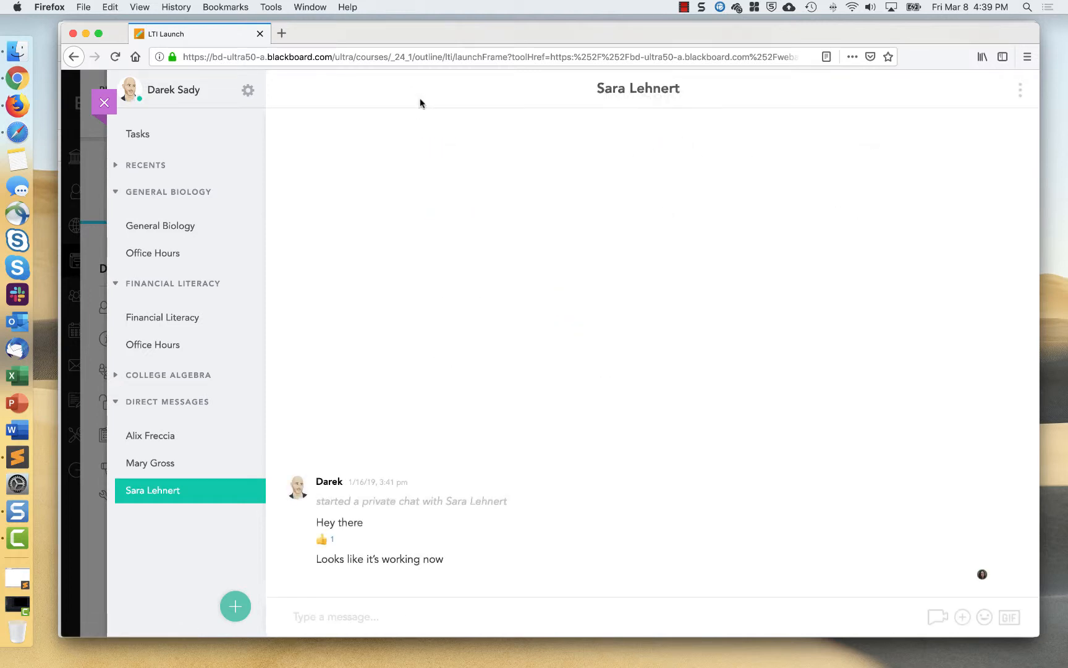
- Review account Settings and the + quick actions menu, returning to the DM
{"action": "left_click", "coordinate": [249, 89]}
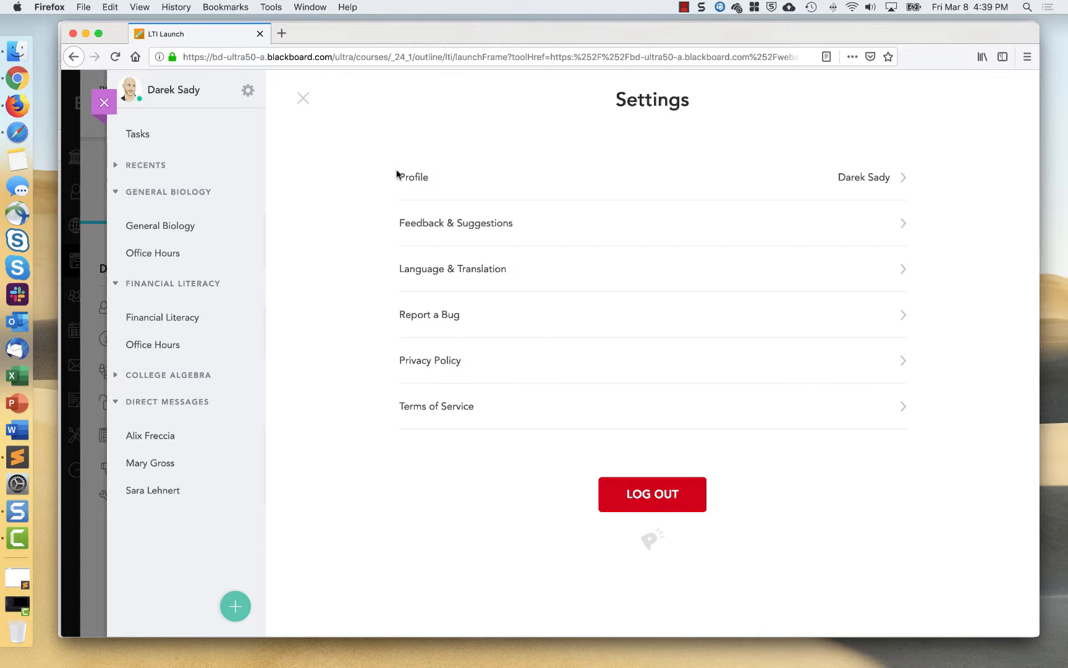
{"action": "mouse_move", "coordinate": [235, 606]}
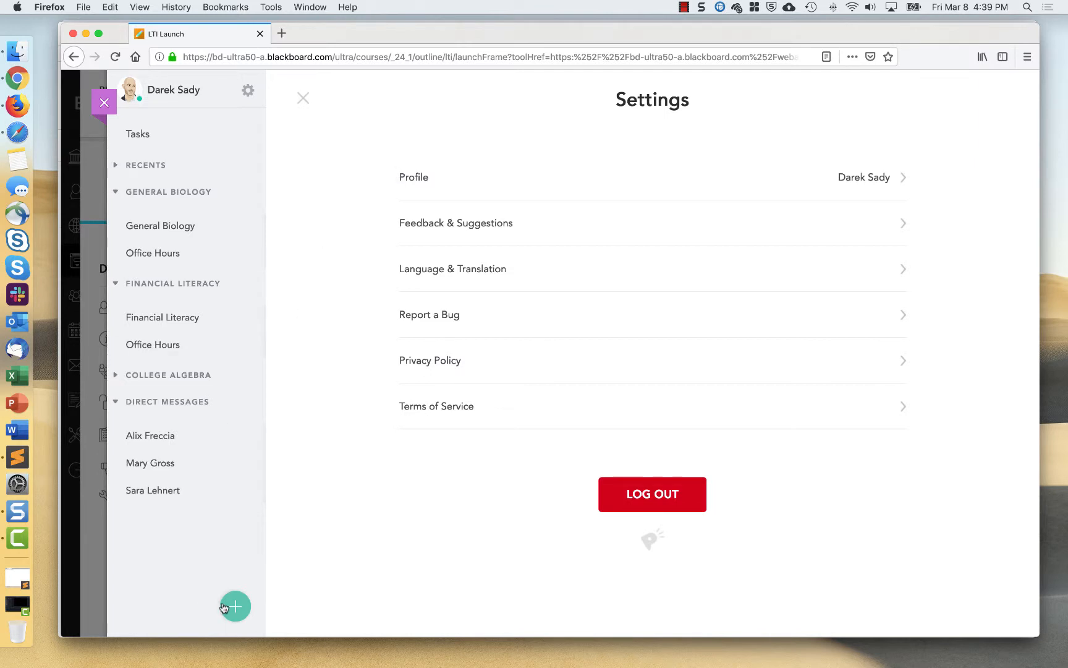
{"action": "left_click", "coordinate": [235, 606]}
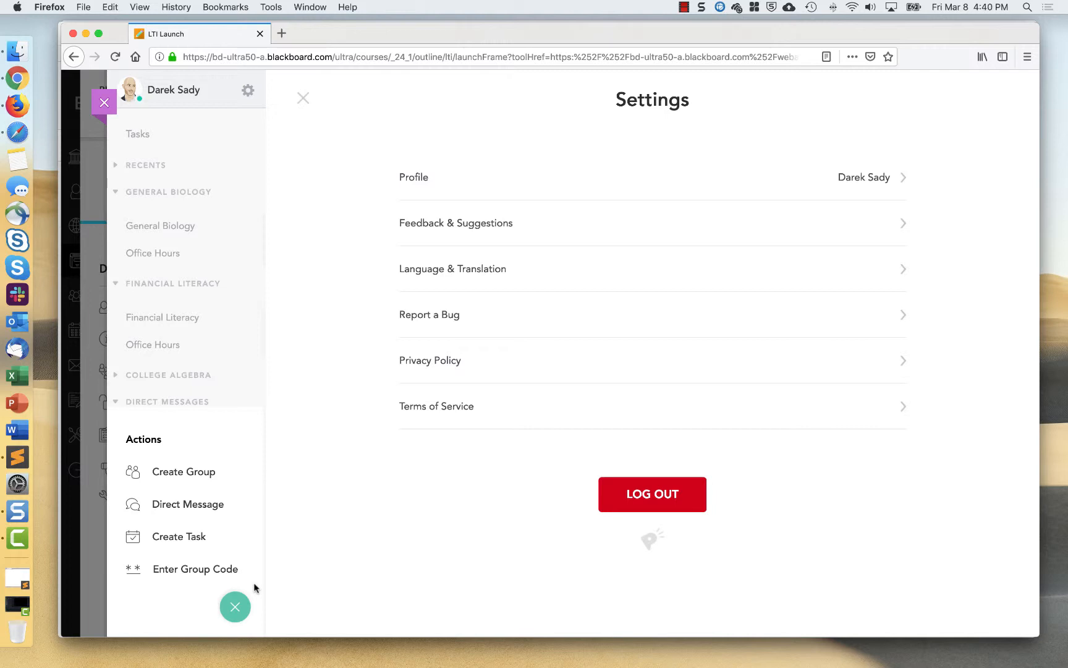
{"action": "left_click", "coordinate": [166, 402]}
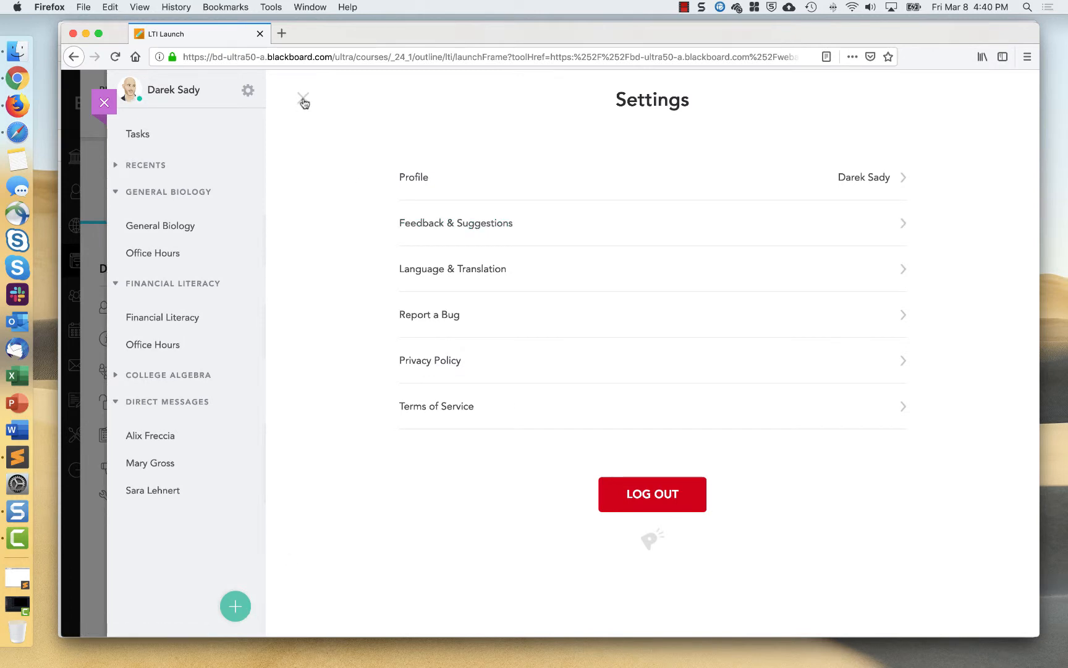
{"action": "left_click", "coordinate": [152, 490]}
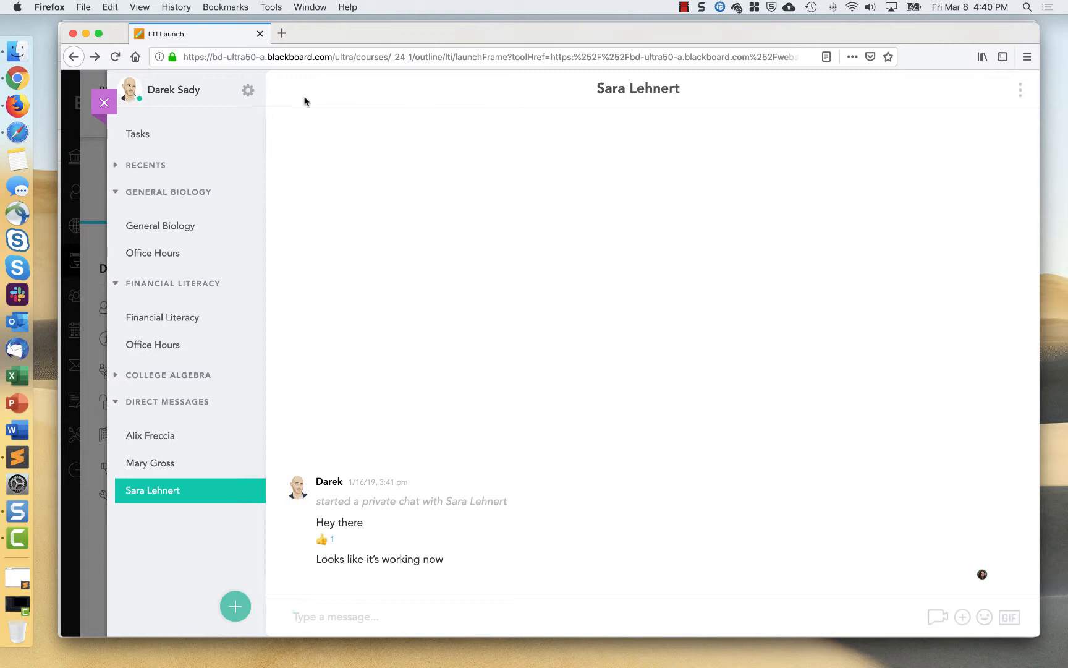
- As a student, launch Pronto from course content and send 'Hey Mr. Sady'
{"action": "left_click", "coordinate": [159, 225]}
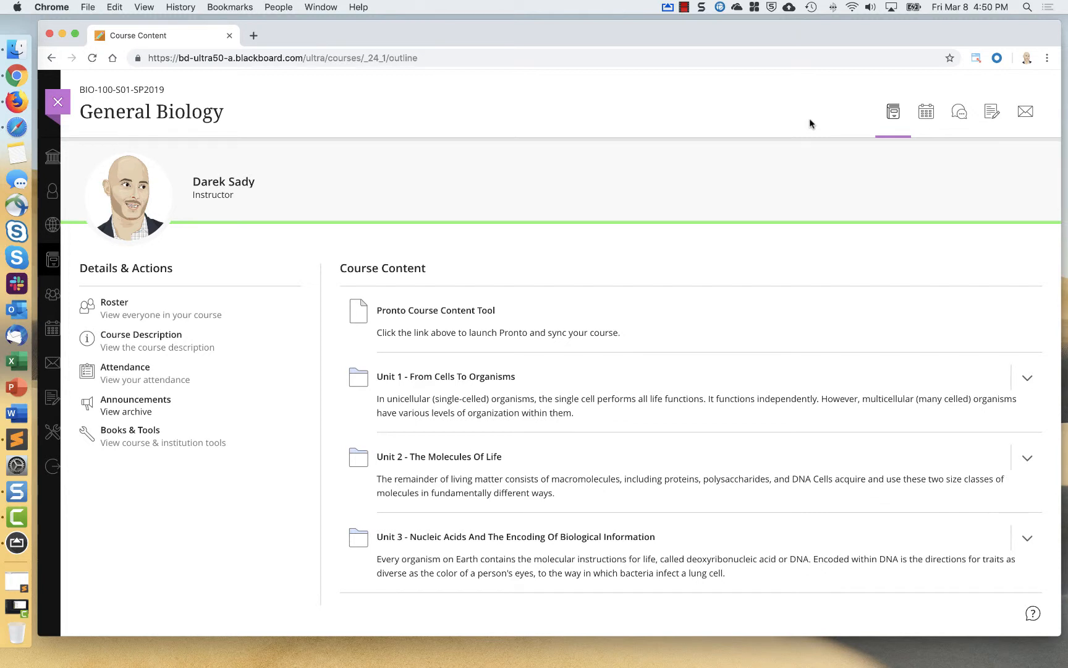
{"action": "mouse_move", "coordinate": [856, 118]}
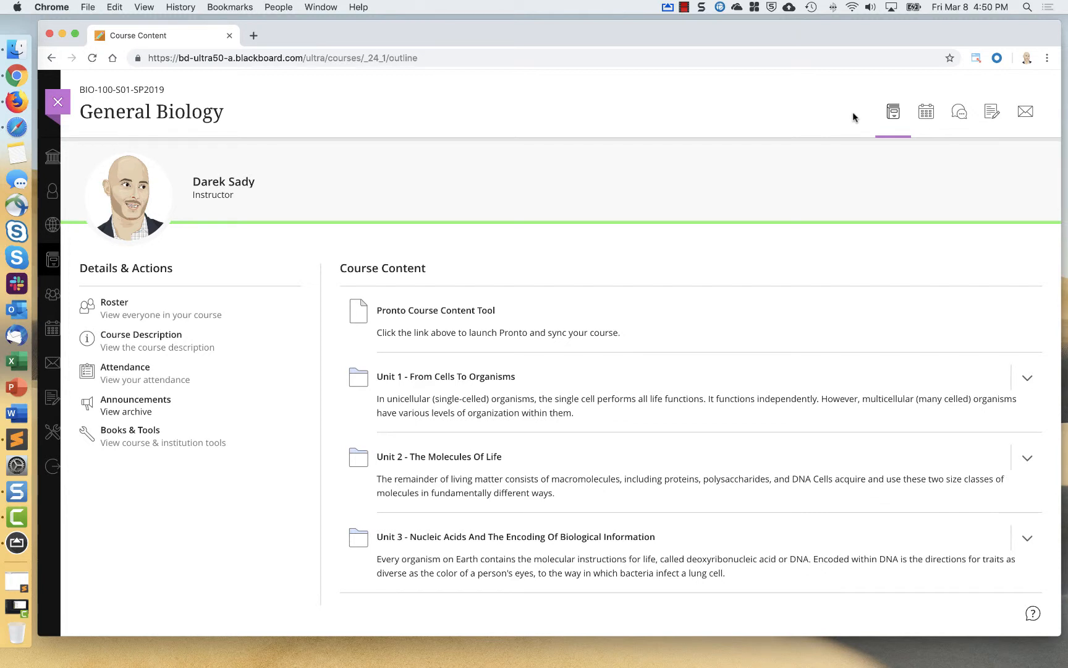
{"action": "mouse_move", "coordinate": [413, 217]}
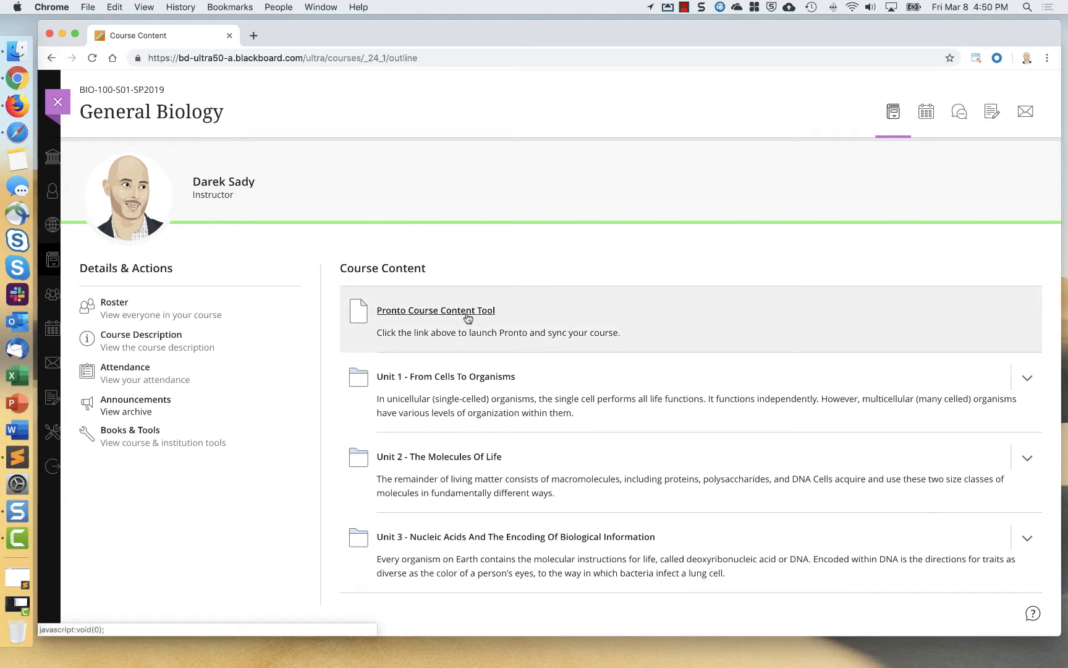
{"action": "left_click", "coordinate": [435, 310]}
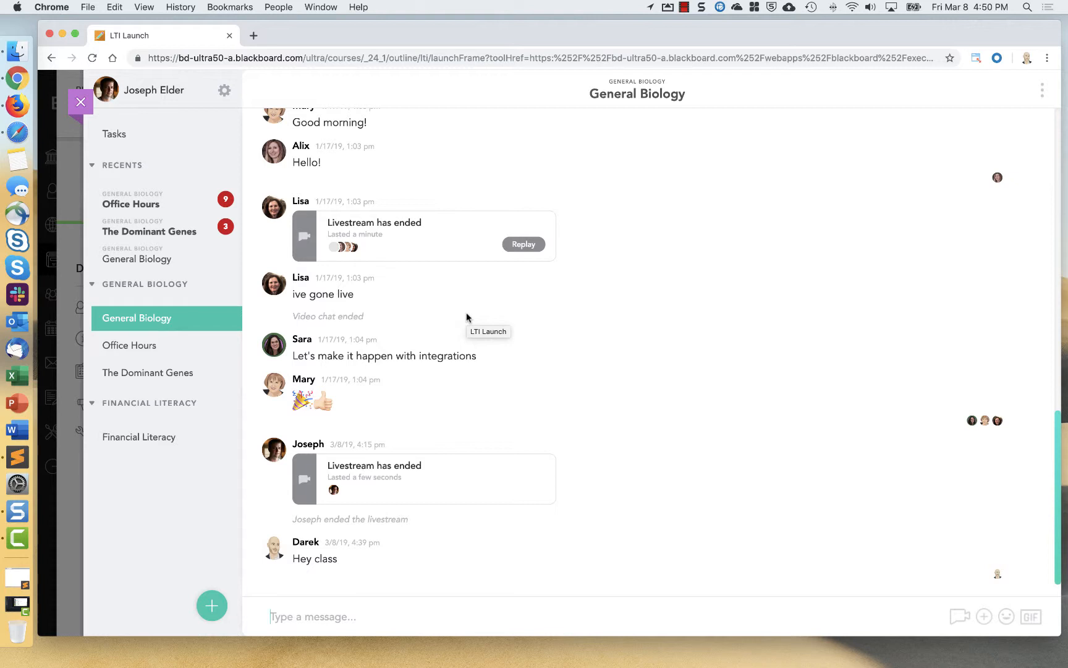
{"action": "mouse_move", "coordinate": [397, 610]}
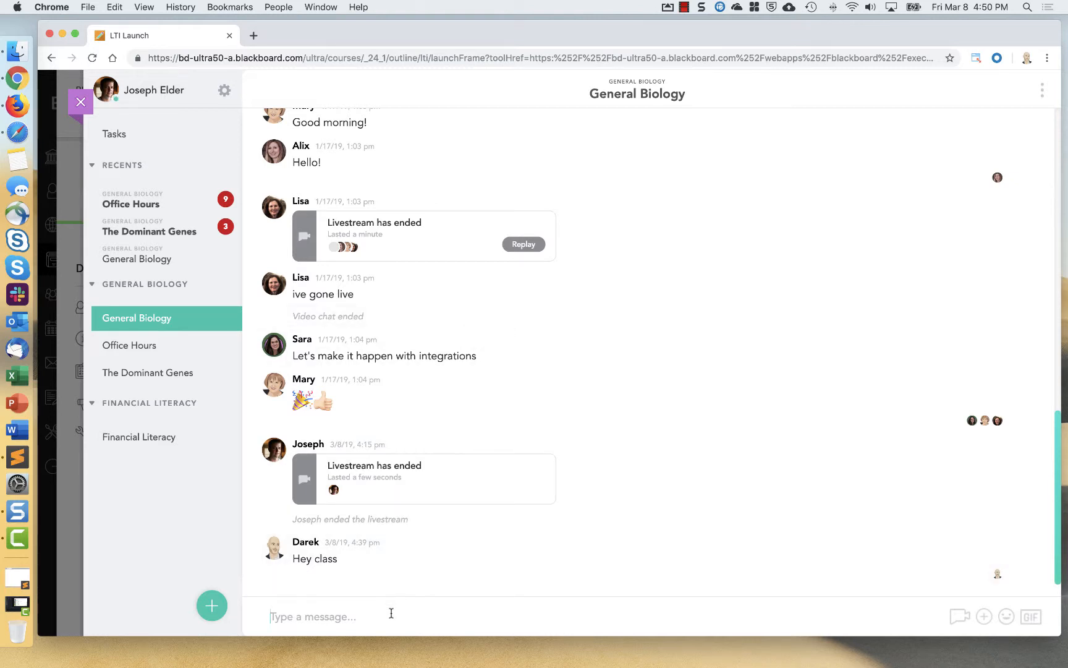
{"action": "type", "text": "Hey Mr"}
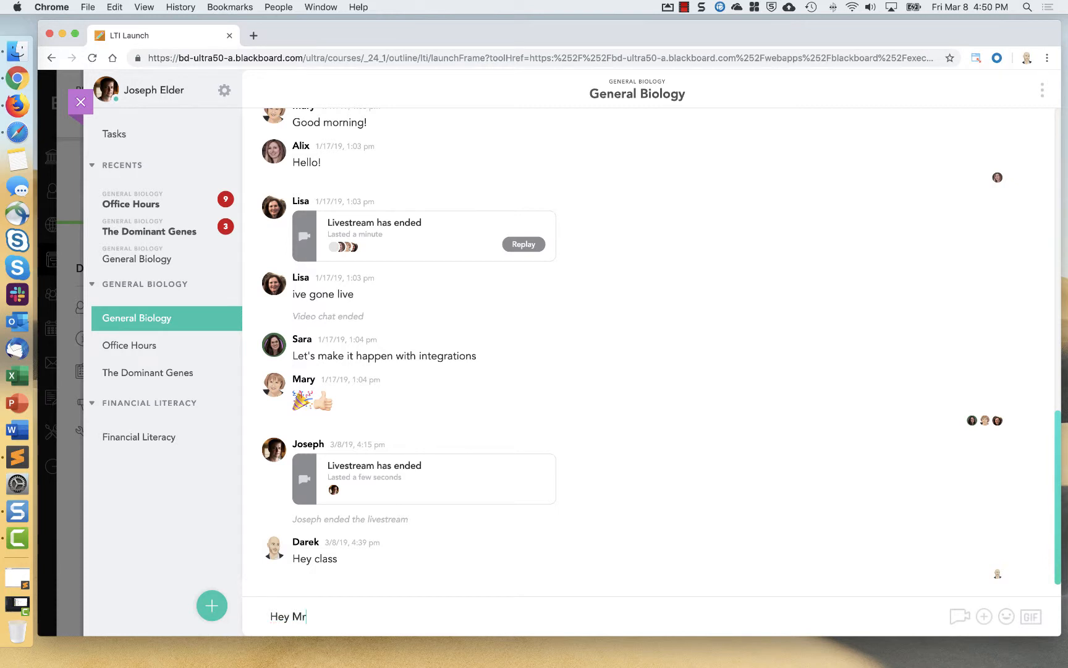
{"action": "key", "text": "Return"}
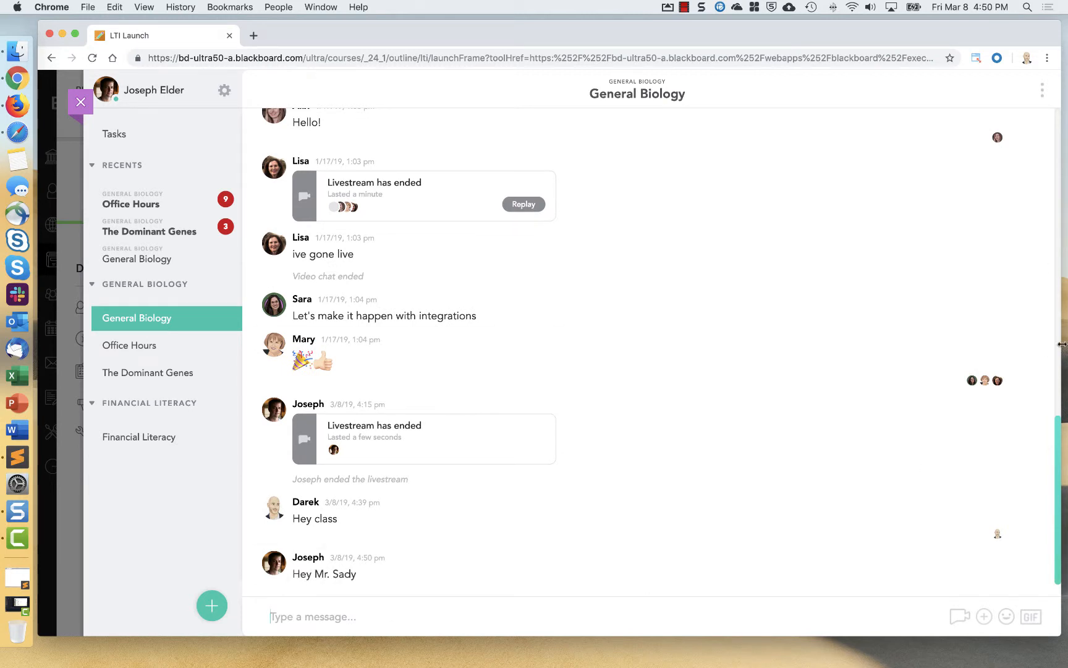
{"action": "mouse_move", "coordinate": [994, 649]}
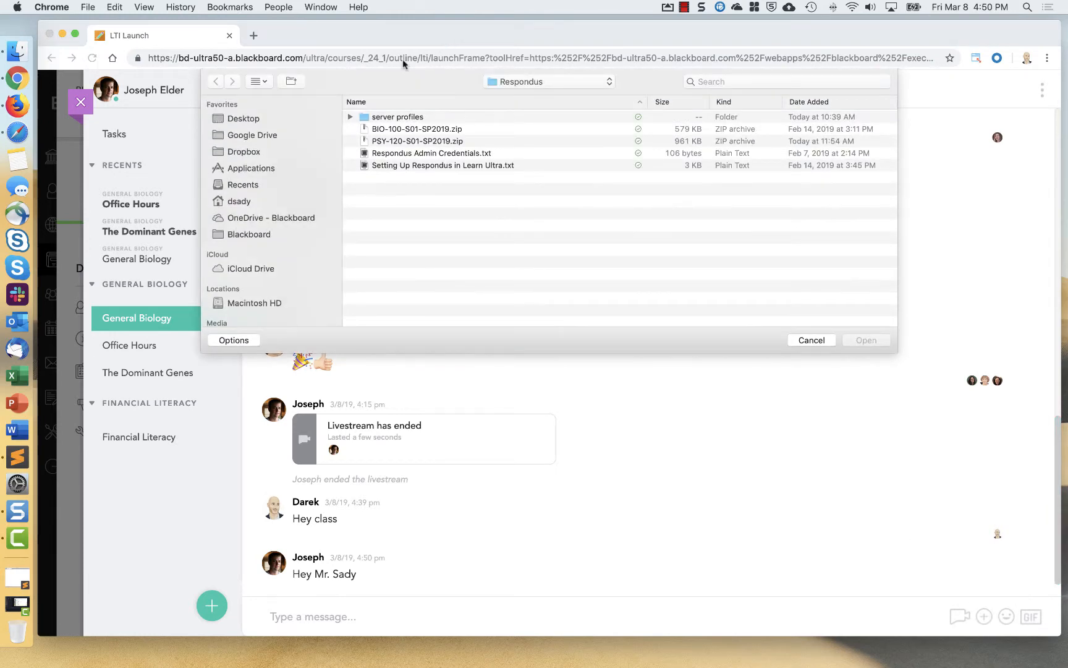
- Upload Single Celled Organisim.jpg captioned 'I'm confused about this' and view its reaction choices
{"action": "left_click", "coordinate": [243, 118]}
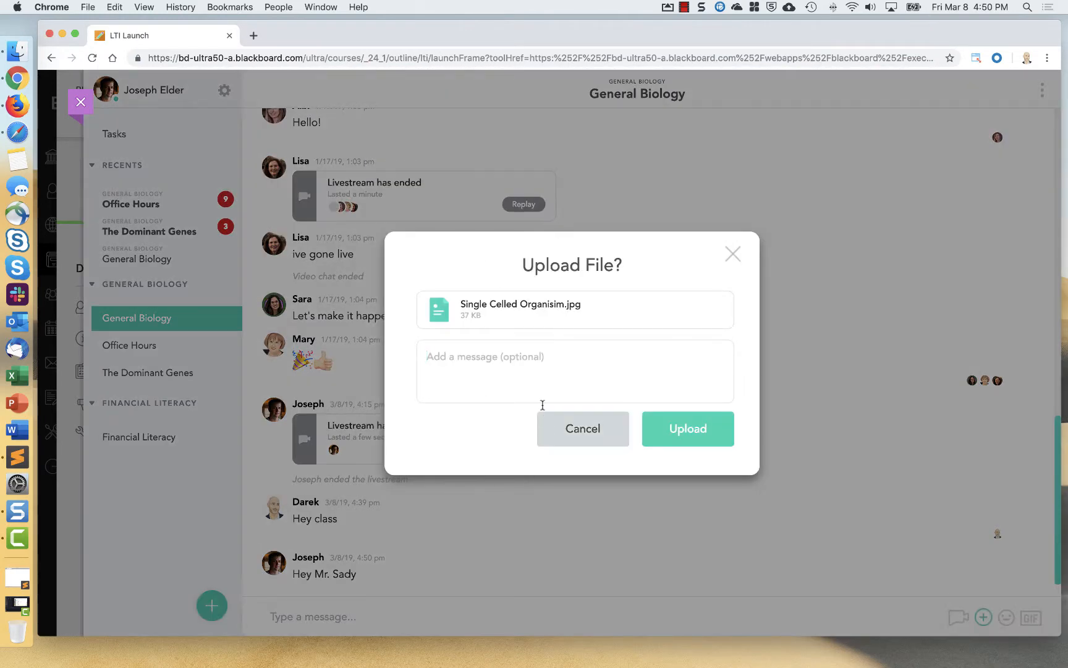
{"action": "type", "text": "I'm con"}
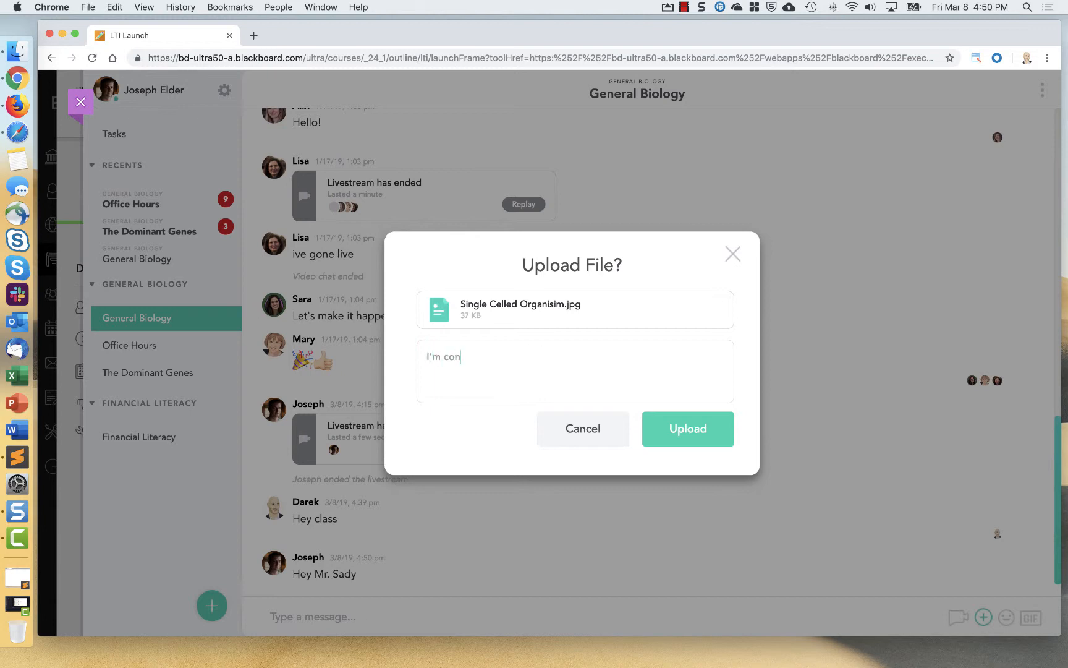
{"action": "type", "text": "fused about this"}
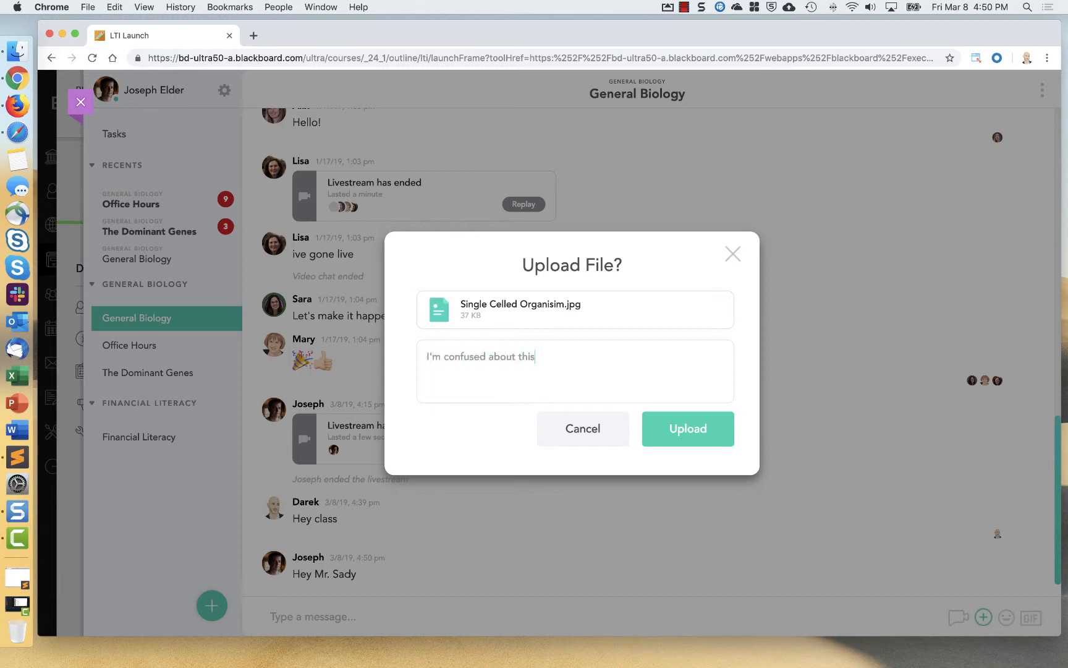
{"action": "left_click", "coordinate": [582, 429]}
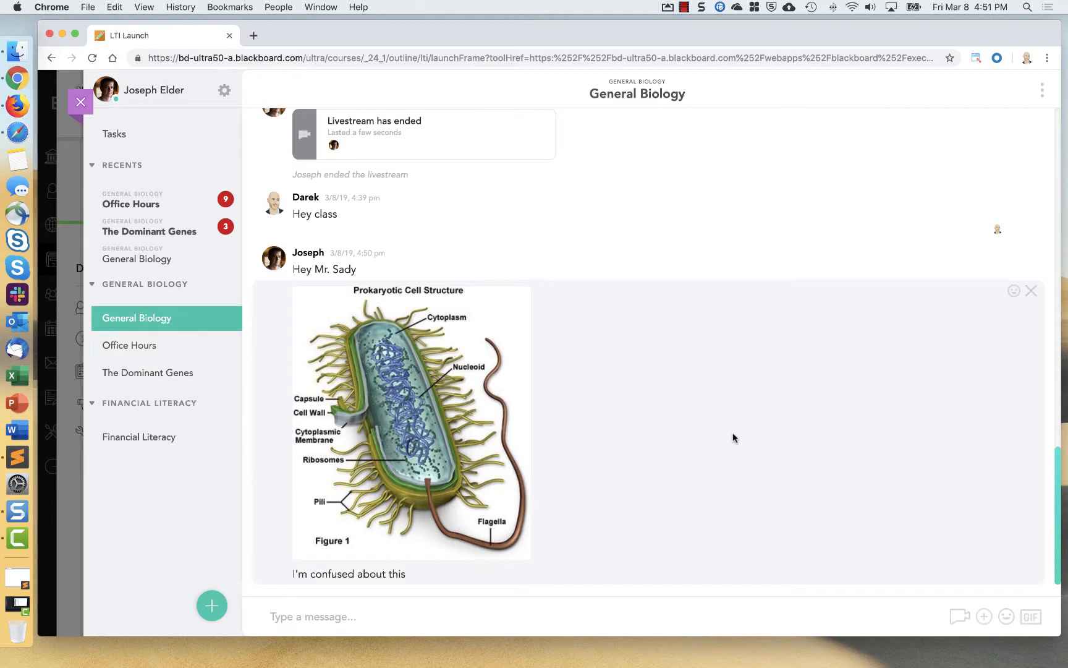
{"action": "left_click", "coordinate": [1014, 291]}
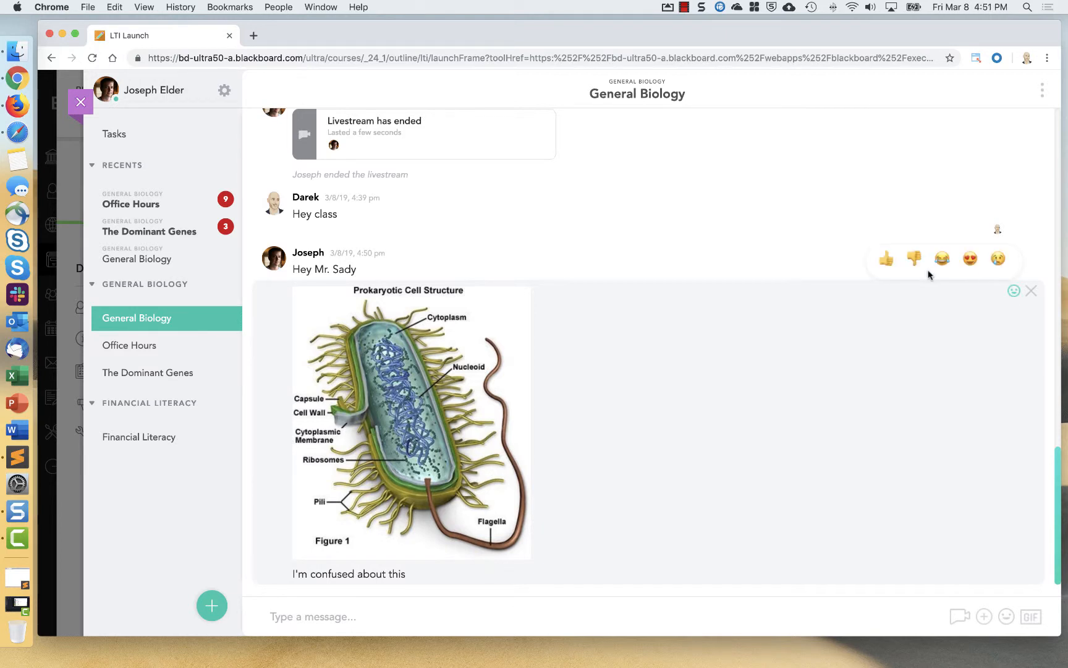
{"action": "left_click", "coordinate": [998, 259]}
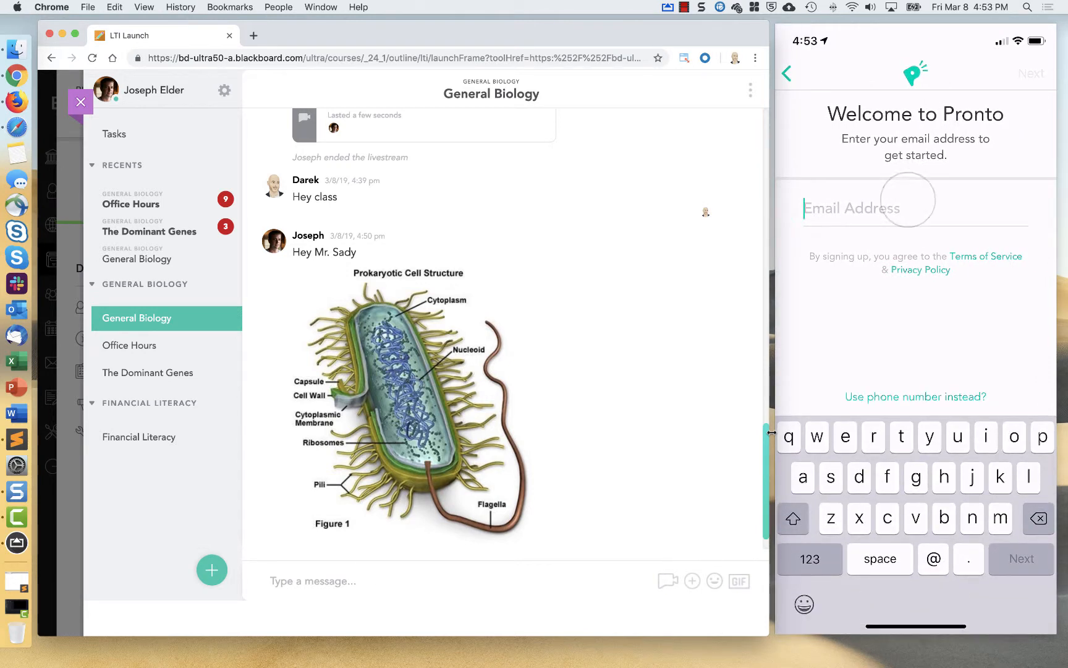
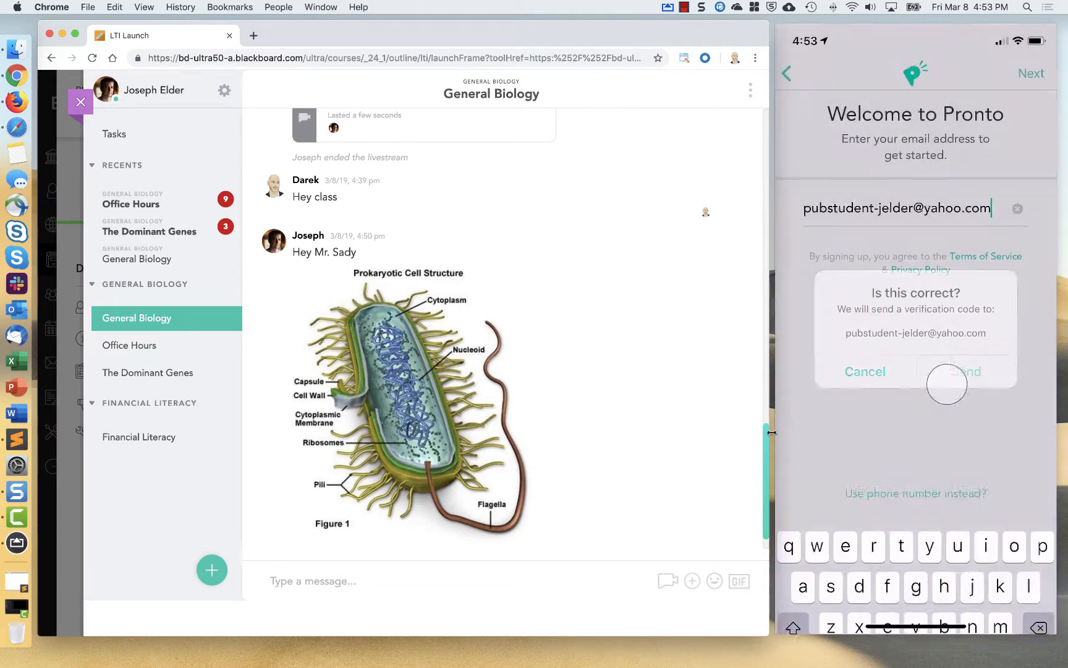
{"action": "left_click", "coordinate": [966, 371]}
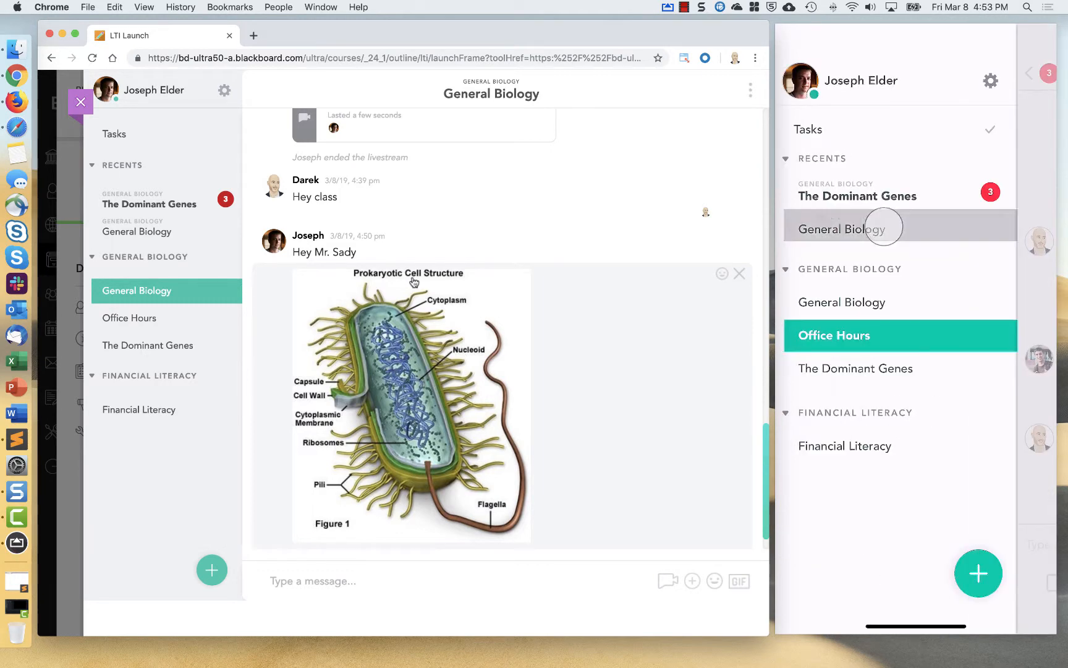
- Send 'any help?' and 'Thanks in advance' to the General Biology chat on the phone
{"action": "left_click", "coordinate": [843, 229]}
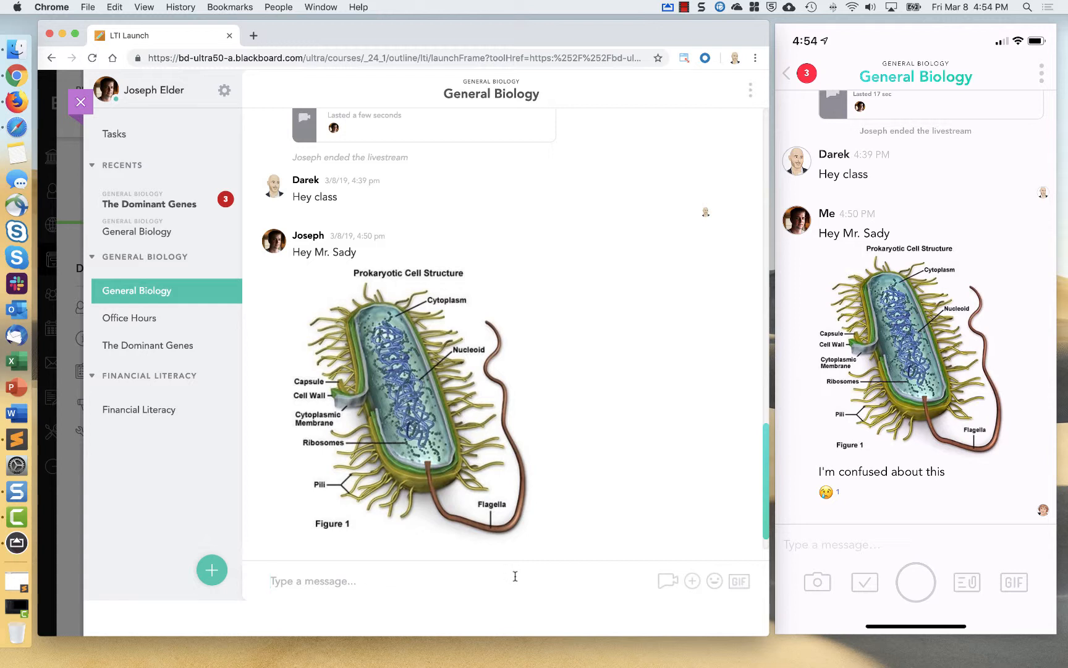
{"action": "type", "text": "any"}
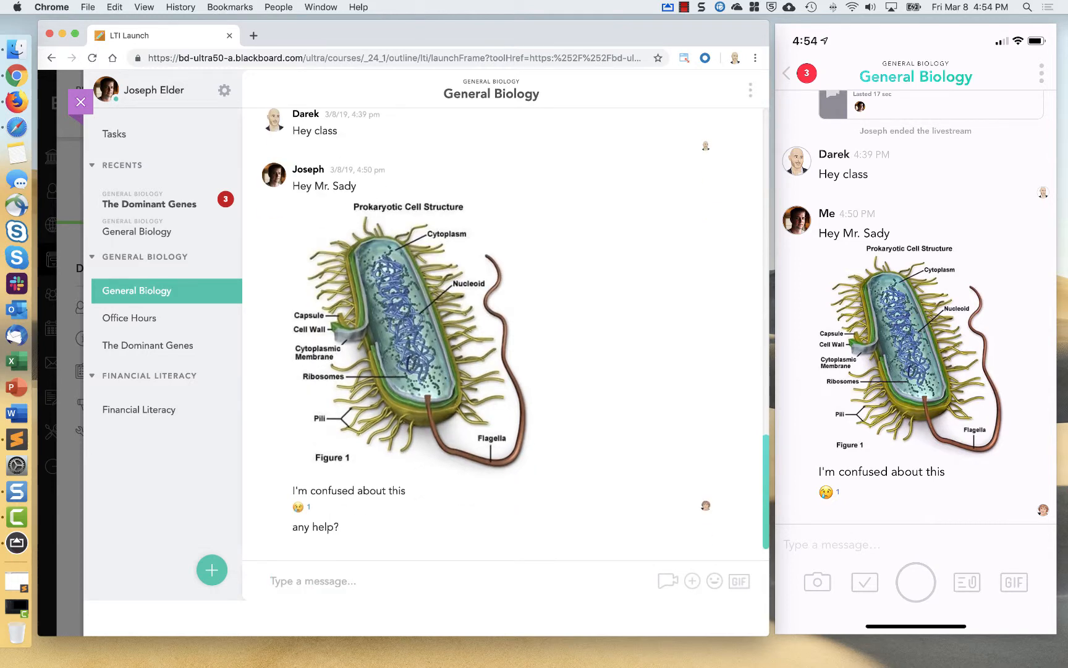
{"action": "scroll", "scroll_direction": "down", "scroll_amount": 3}
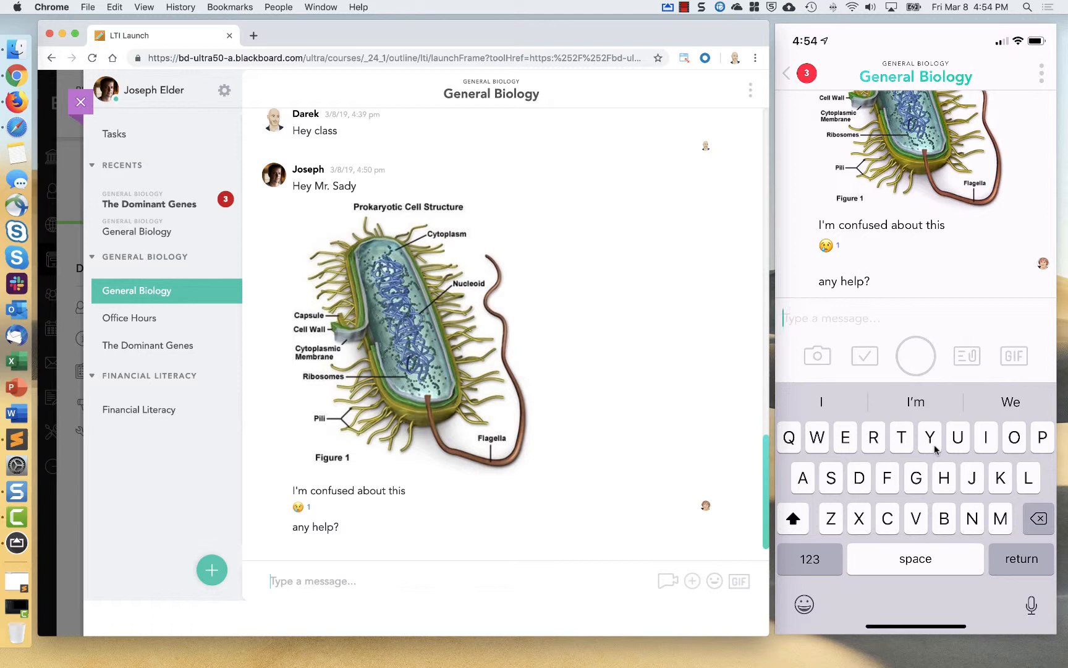
{"action": "type", "text": "Thanks"}
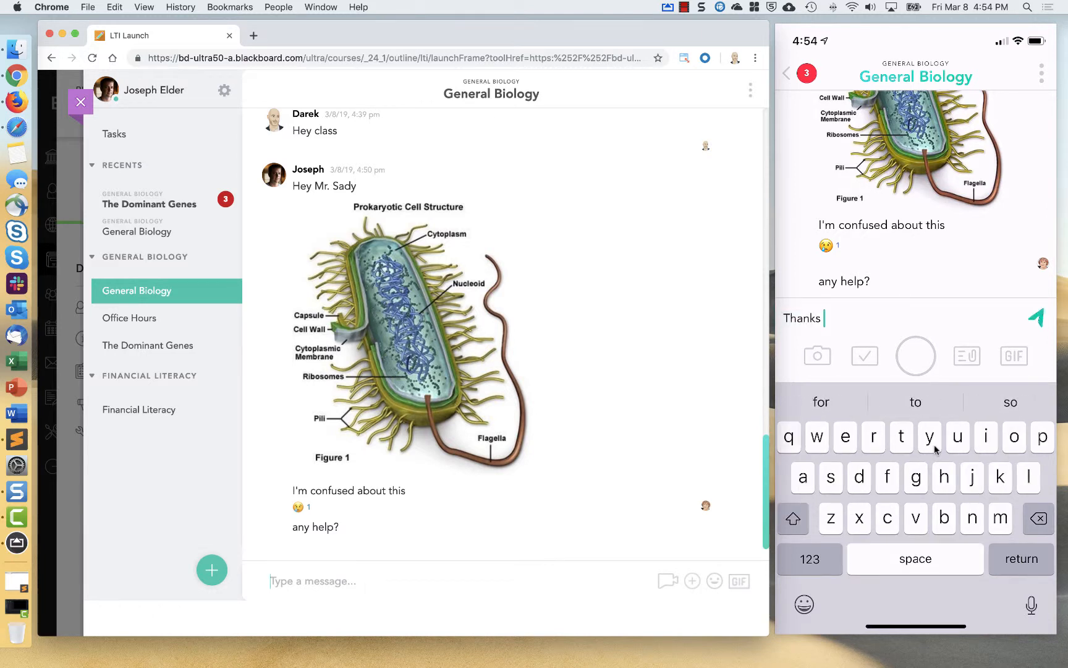
{"action": "type", "text": "in advance"}
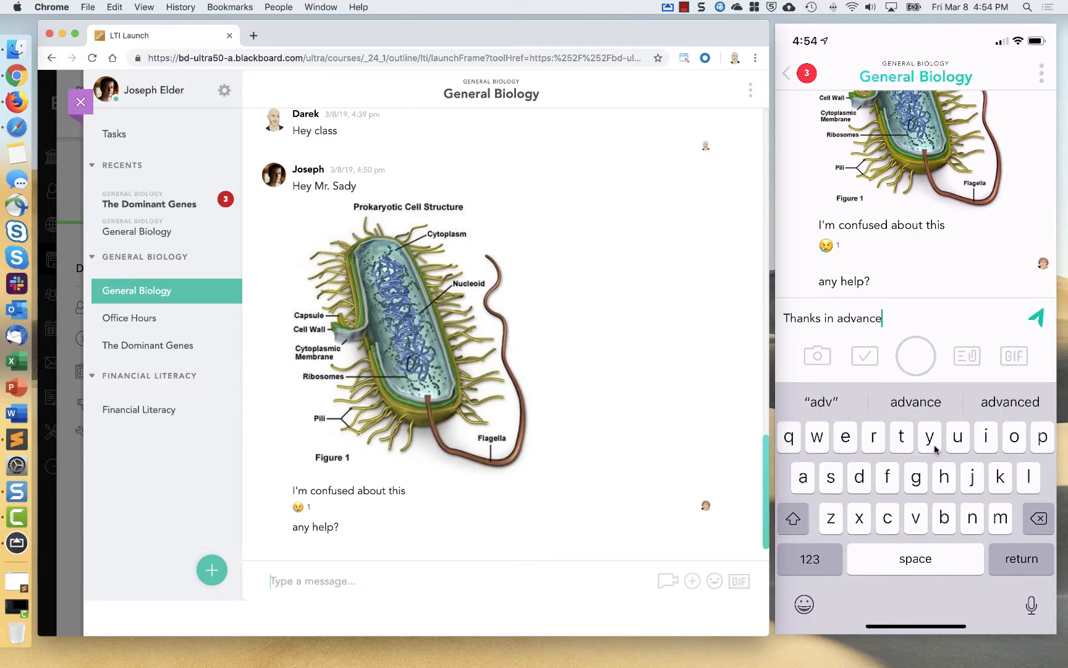
{"action": "left_click", "coordinate": [1039, 318]}
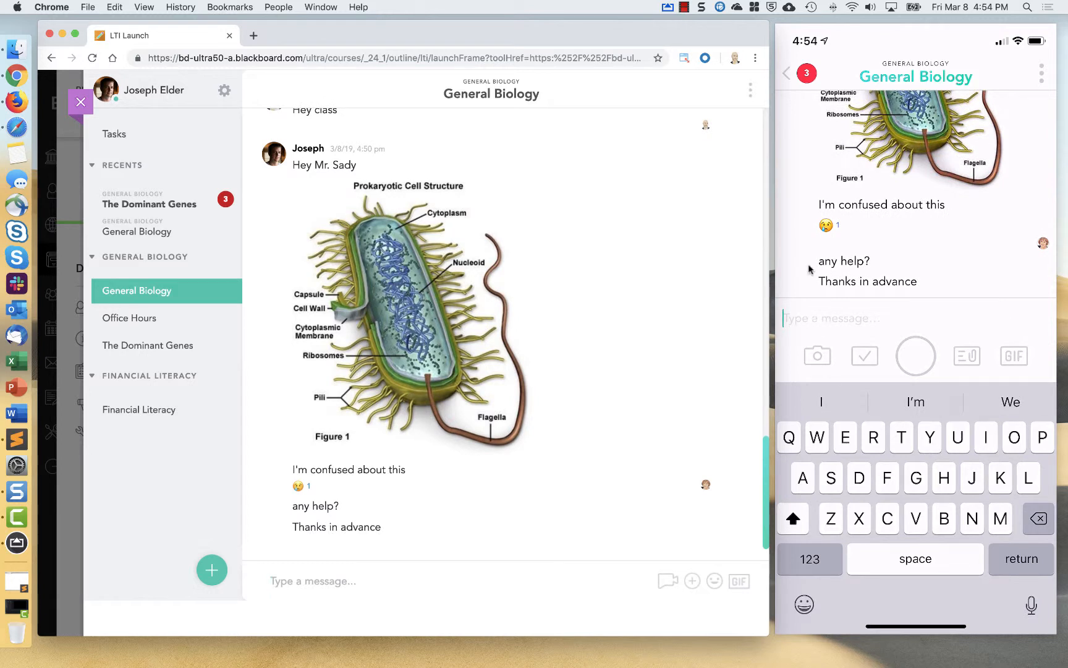
{"action": "mouse_move", "coordinate": [944, 242]}
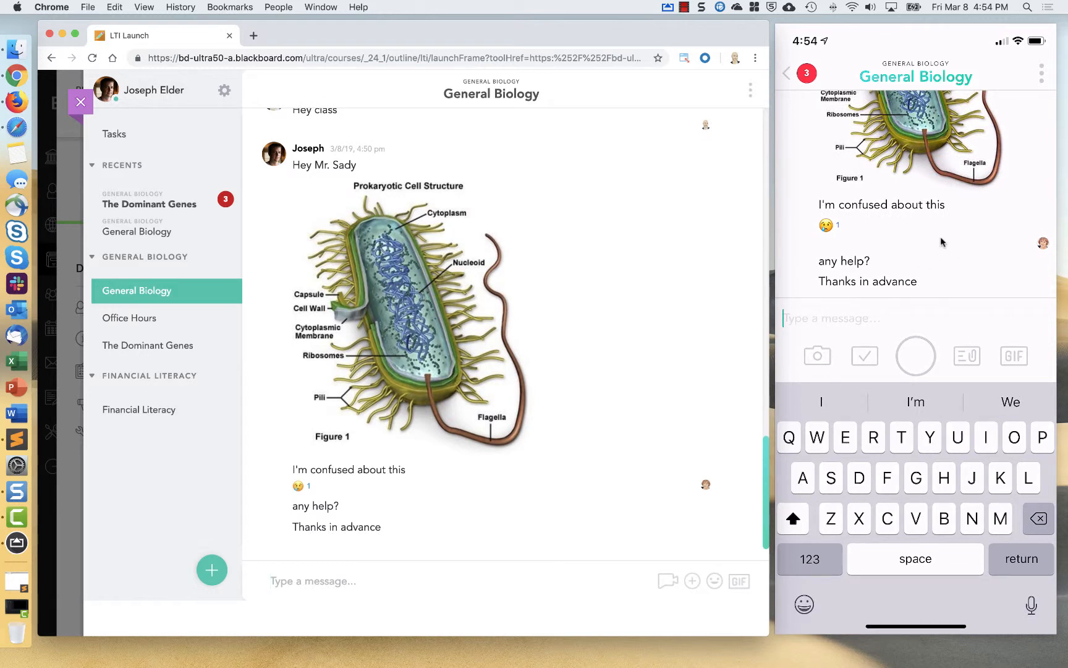
{"action": "mouse_move", "coordinate": [939, 260]}
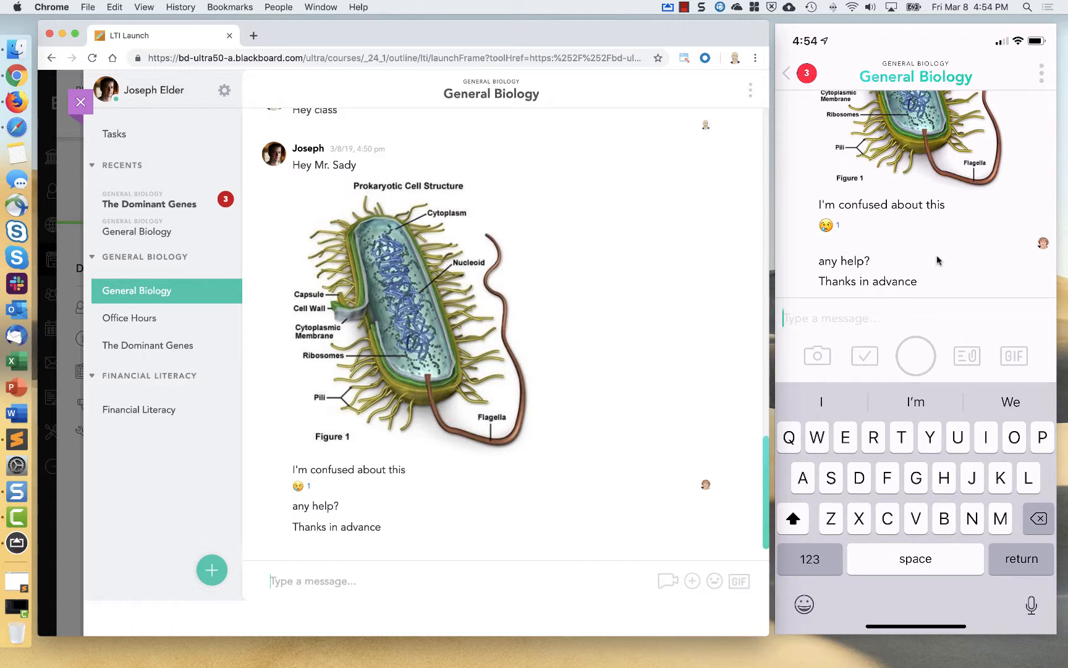
{"action": "mouse_move", "coordinate": [899, 232]}
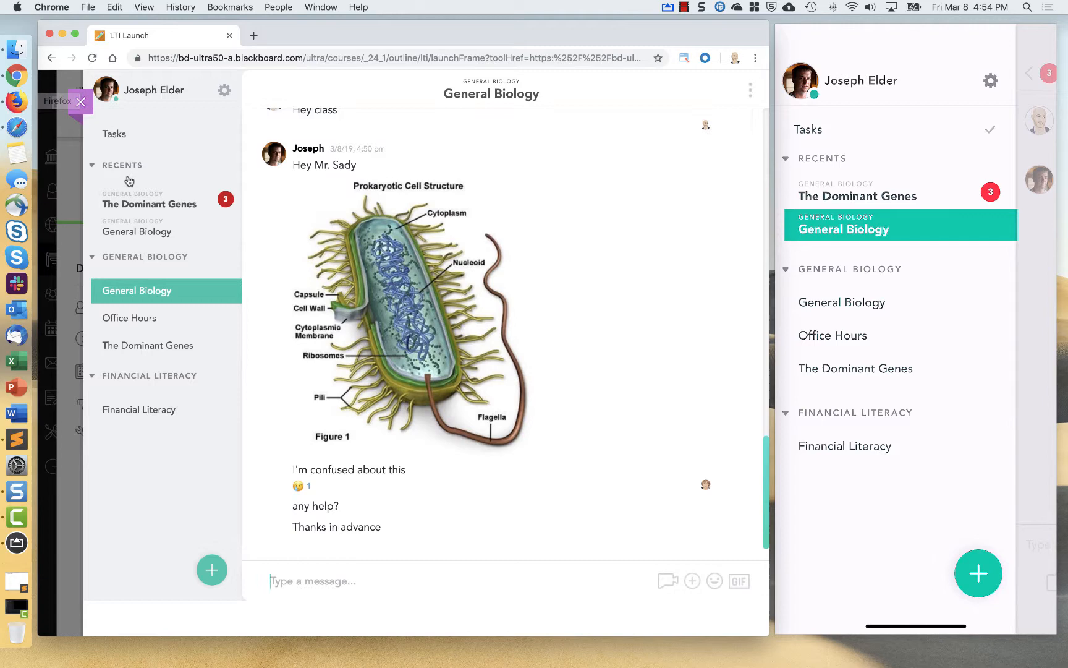
{"action": "mouse_move", "coordinate": [777, 345]}
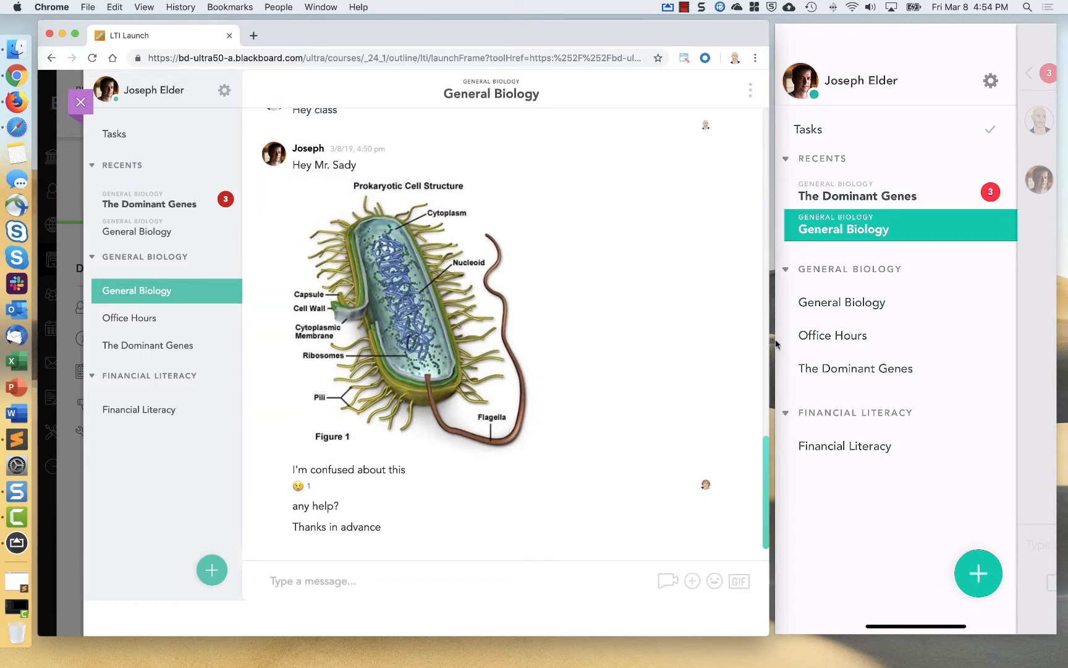
- Dismiss the new-item menus and start a livestream, reaching the live video or screen share choice
{"action": "left_click", "coordinate": [977, 573]}
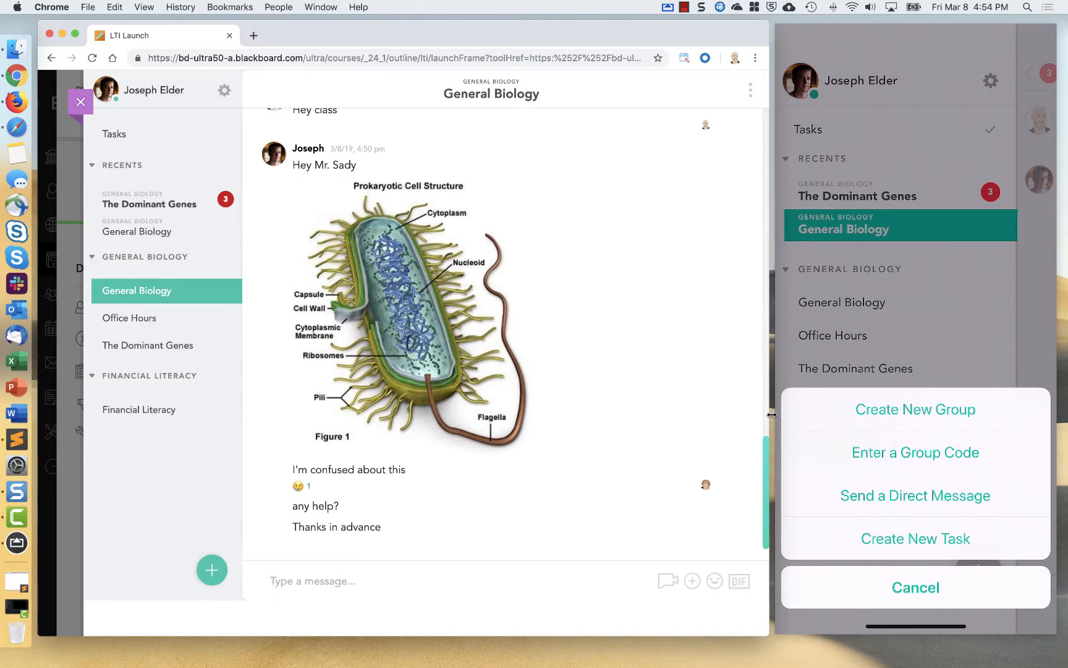
{"action": "mouse_move", "coordinate": [211, 570]}
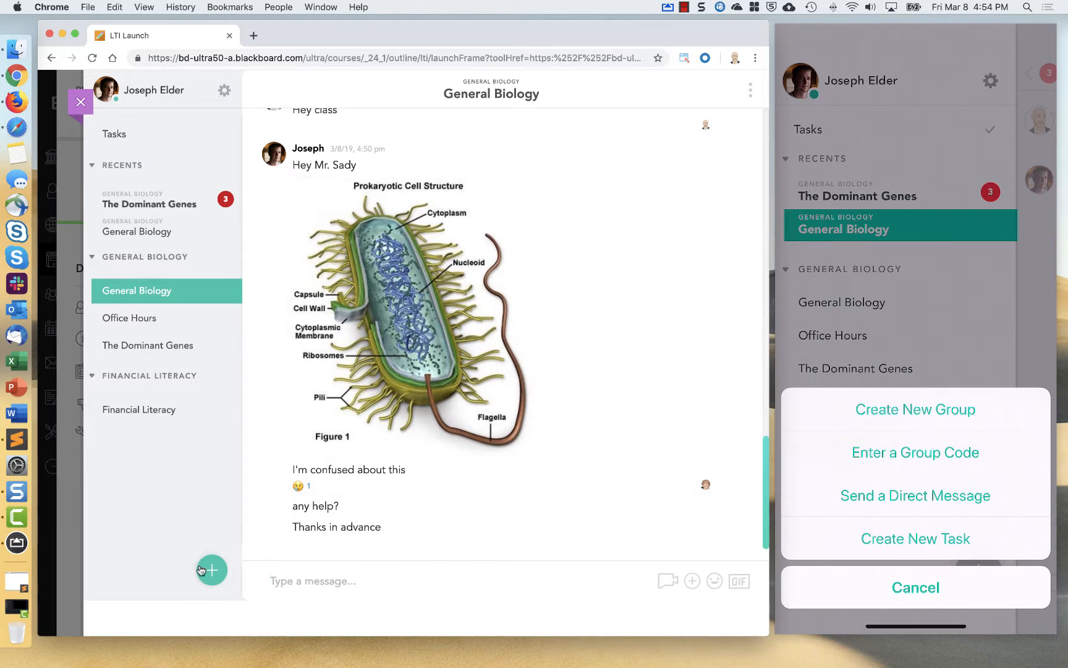
{"action": "left_click", "coordinate": [211, 570]}
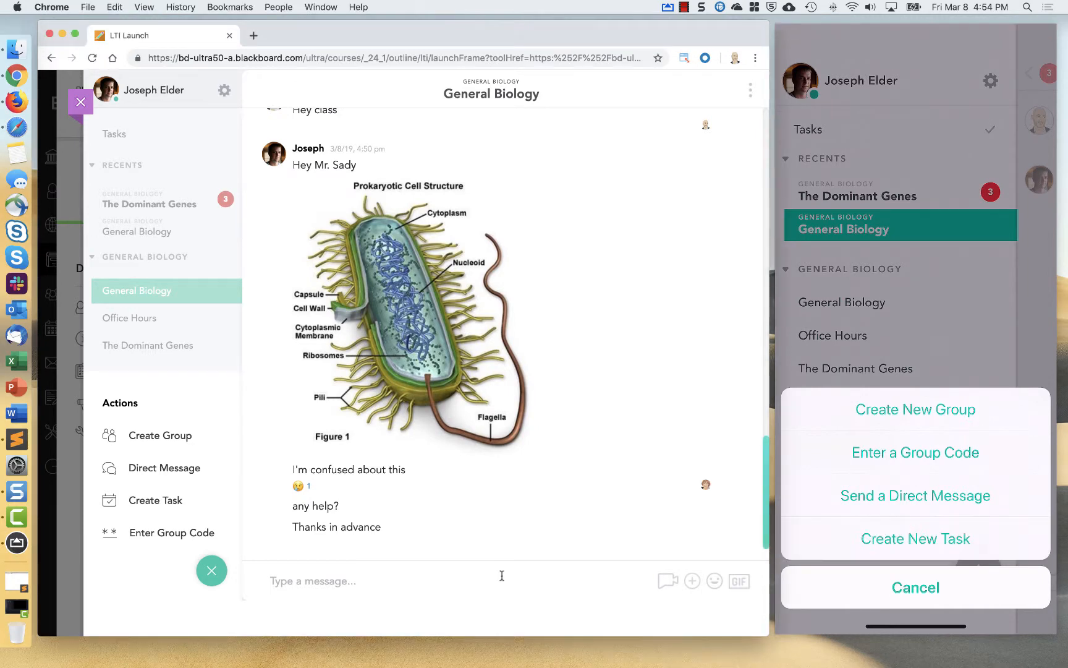
{"action": "left_click", "coordinate": [915, 588]}
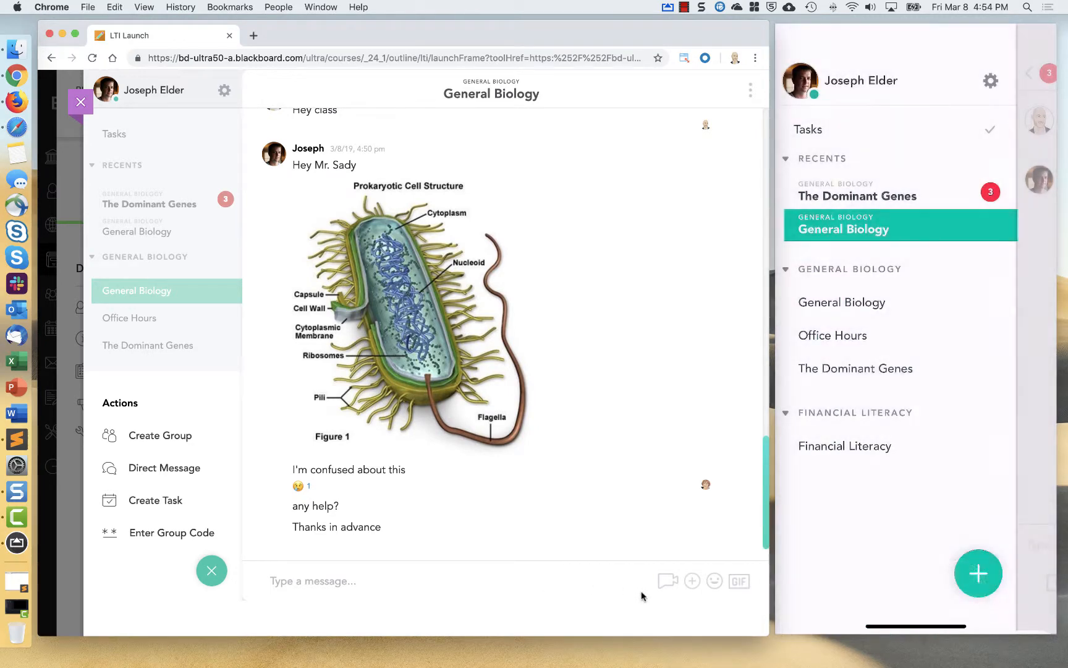
{"action": "left_click", "coordinate": [669, 580]}
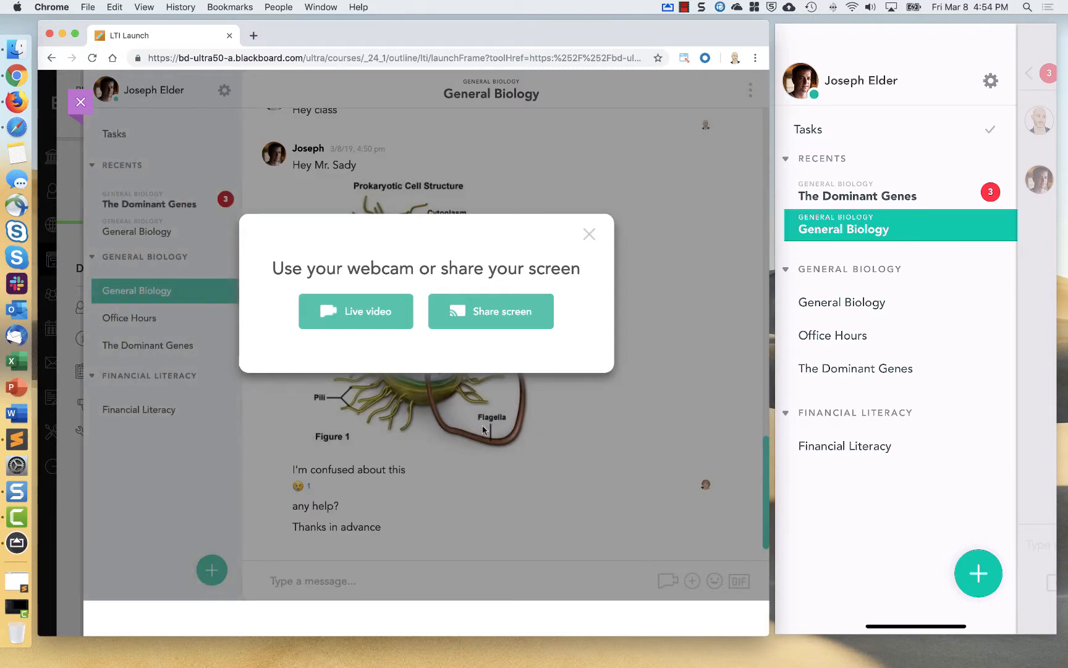
- Go live with the webcam, record the livestream as a Group Recording, then stop recording
{"action": "left_click", "coordinate": [355, 312]}
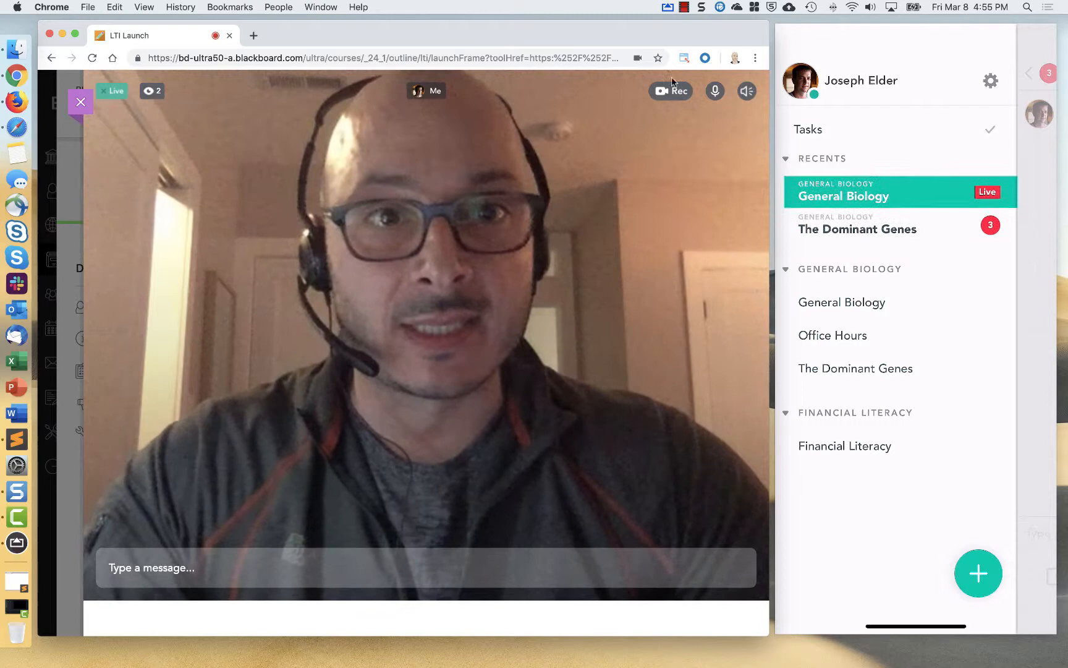
{"action": "left_click", "coordinate": [671, 91]}
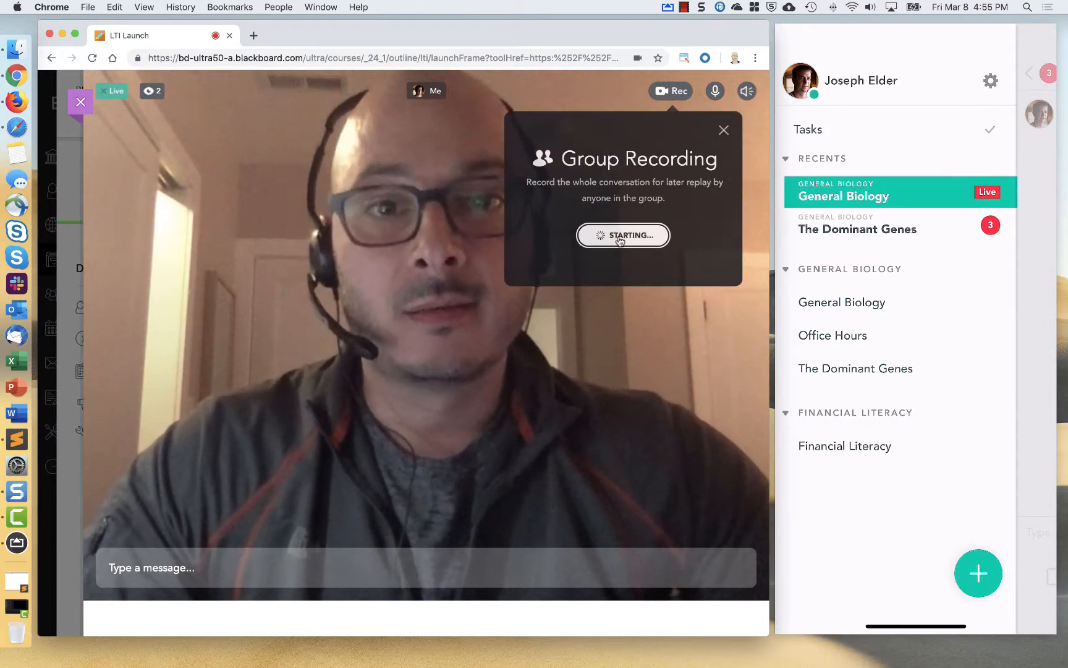
{"action": "left_click", "coordinate": [623, 235]}
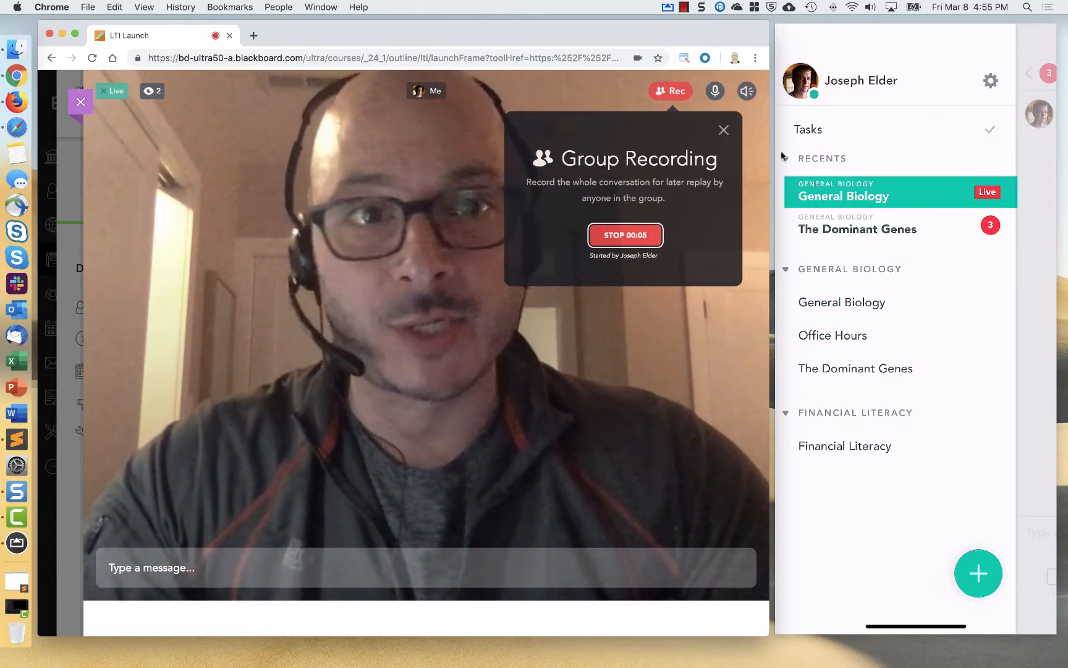
{"action": "left_click", "coordinate": [723, 129]}
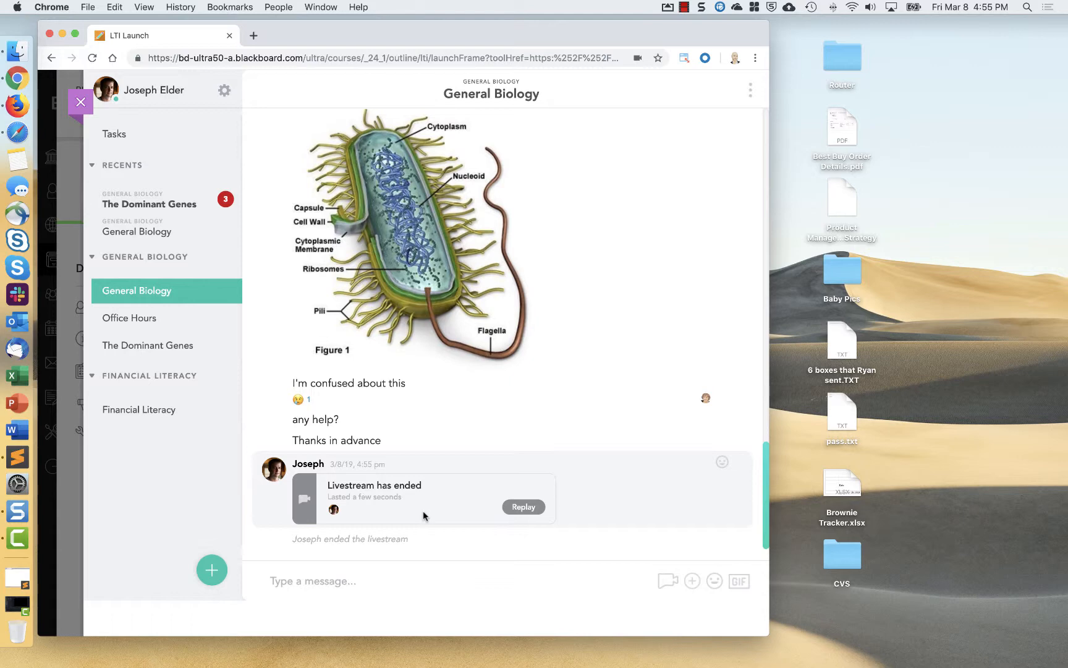
{"action": "mouse_move", "coordinate": [26, 585]}
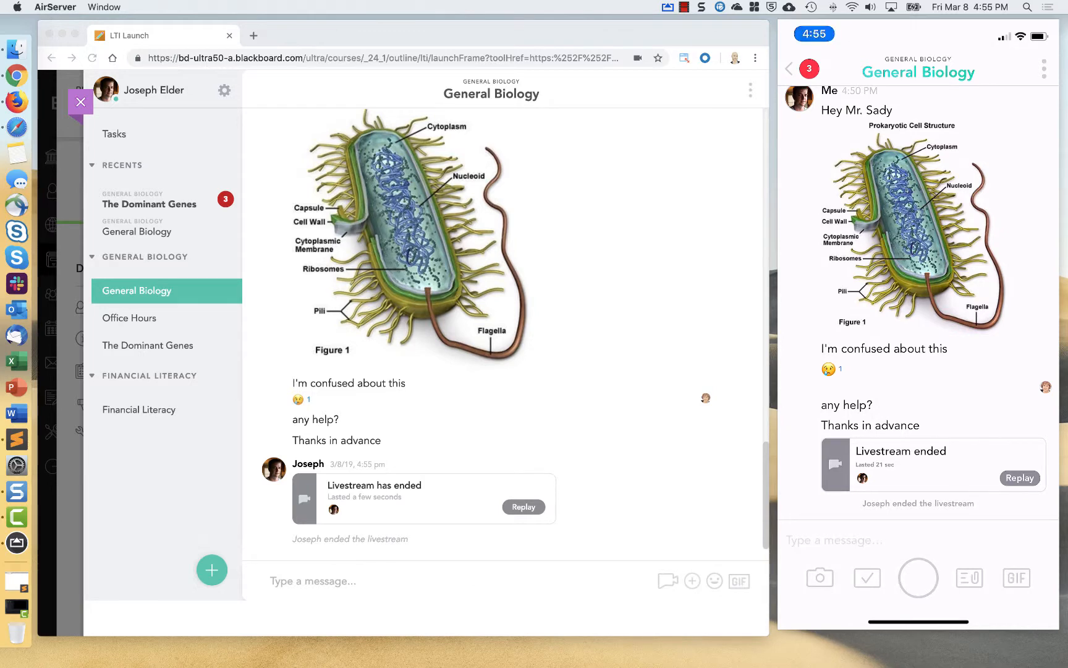
- View the 'Livestream ended' post in General Biology on the phone and return to the groups list
{"action": "left_click", "coordinate": [918, 578]}
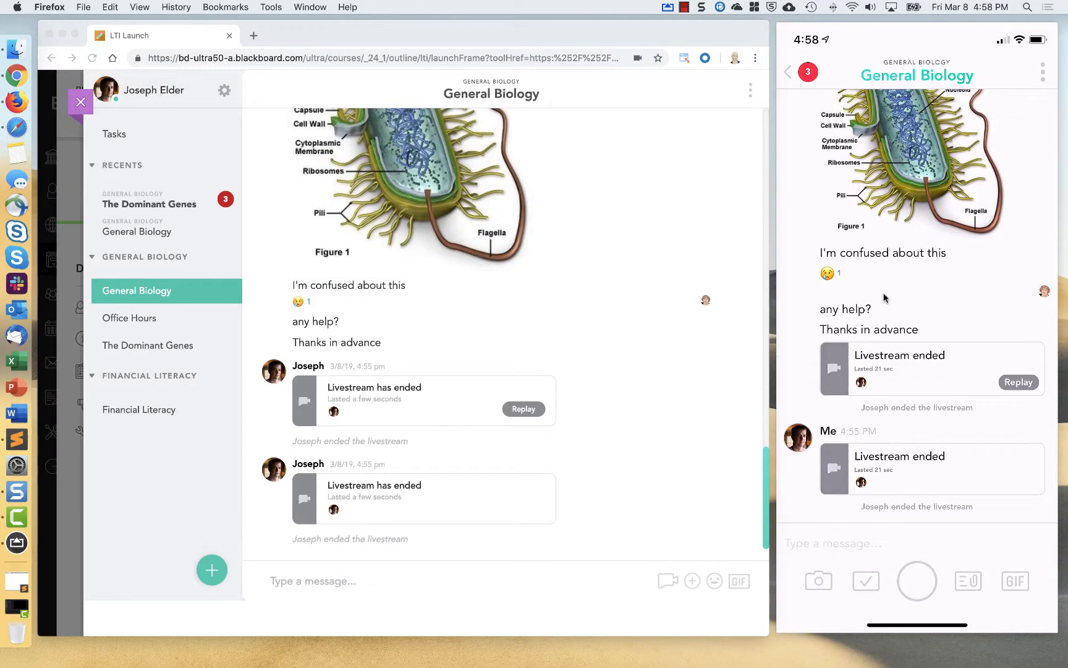
{"action": "left_click", "coordinate": [789, 72]}
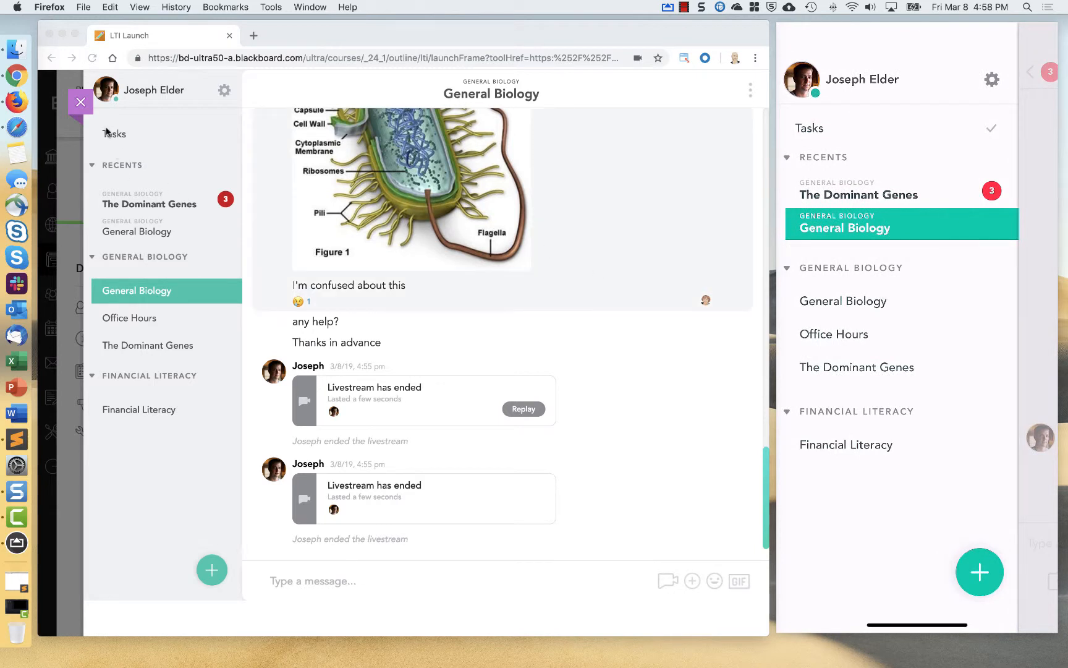
{"action": "mouse_move", "coordinate": [163, 94]}
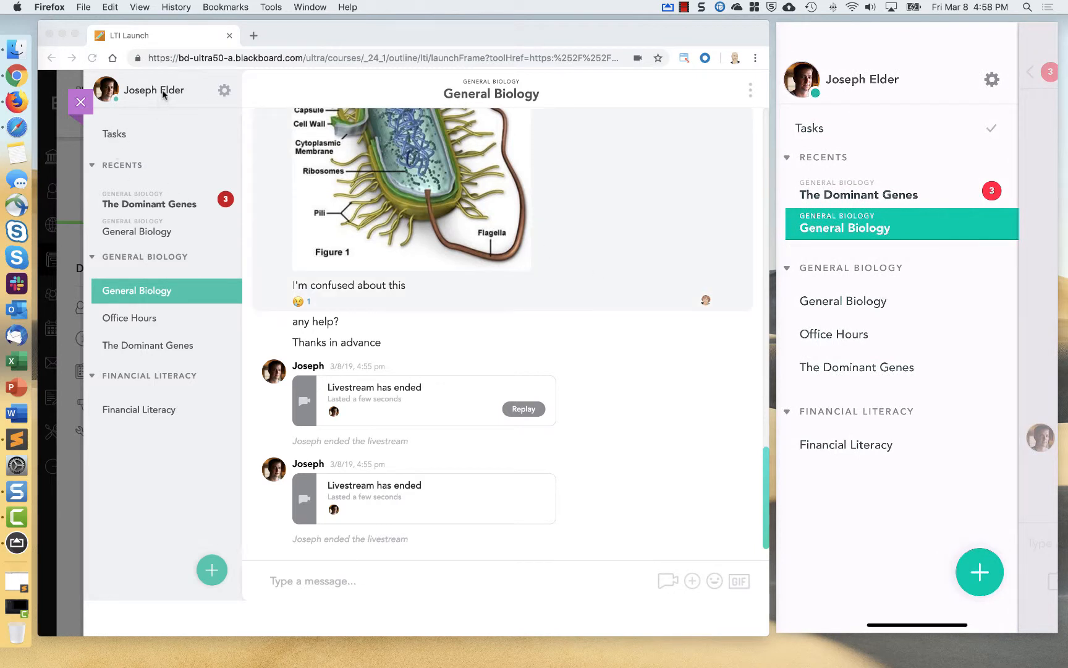
{"action": "mouse_move", "coordinate": [374, 204]}
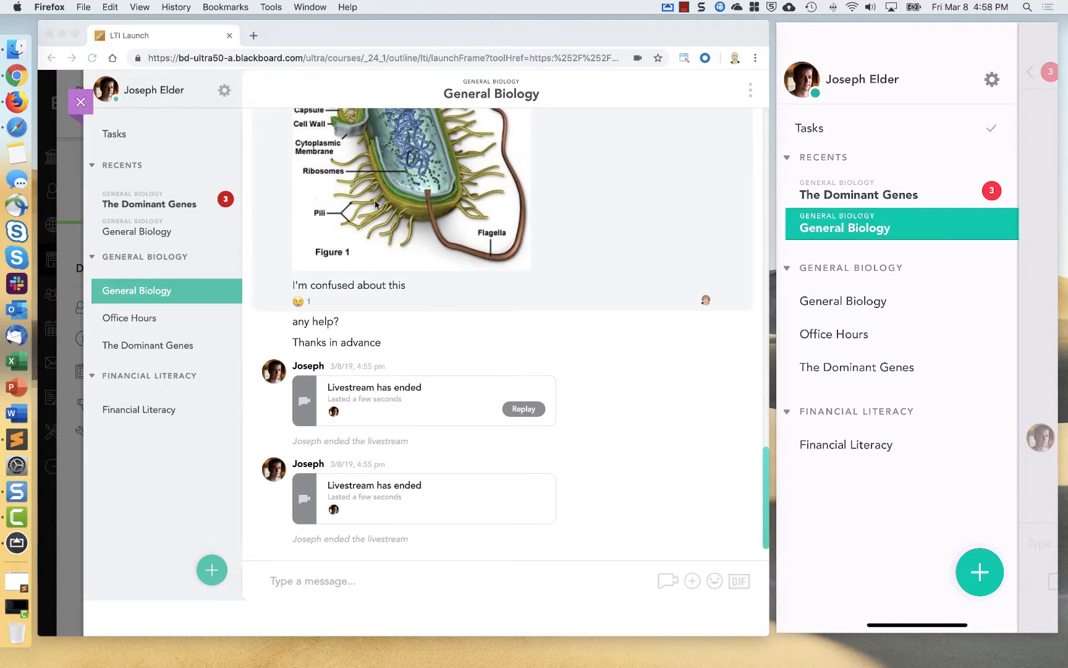